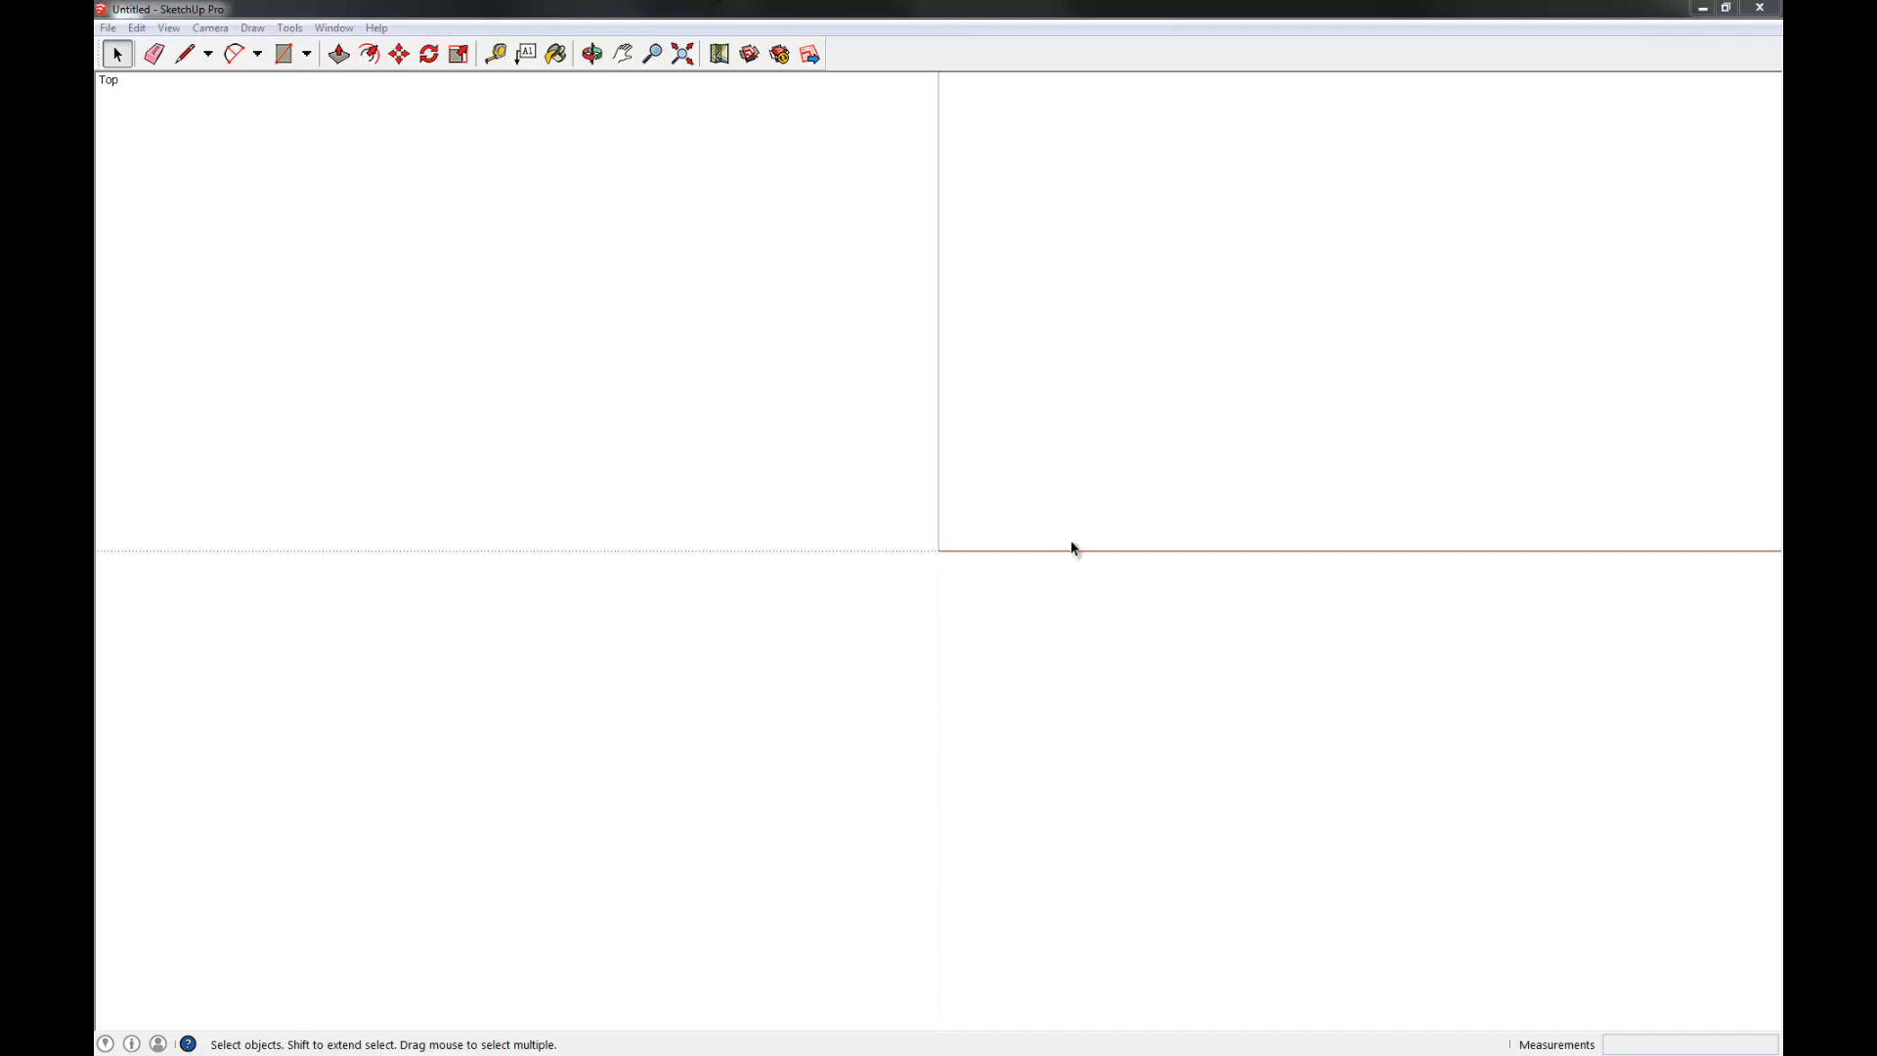
# Select the Line tool to begin drawing the six-edge outline around the origin.
pyautogui.click(591, 53)
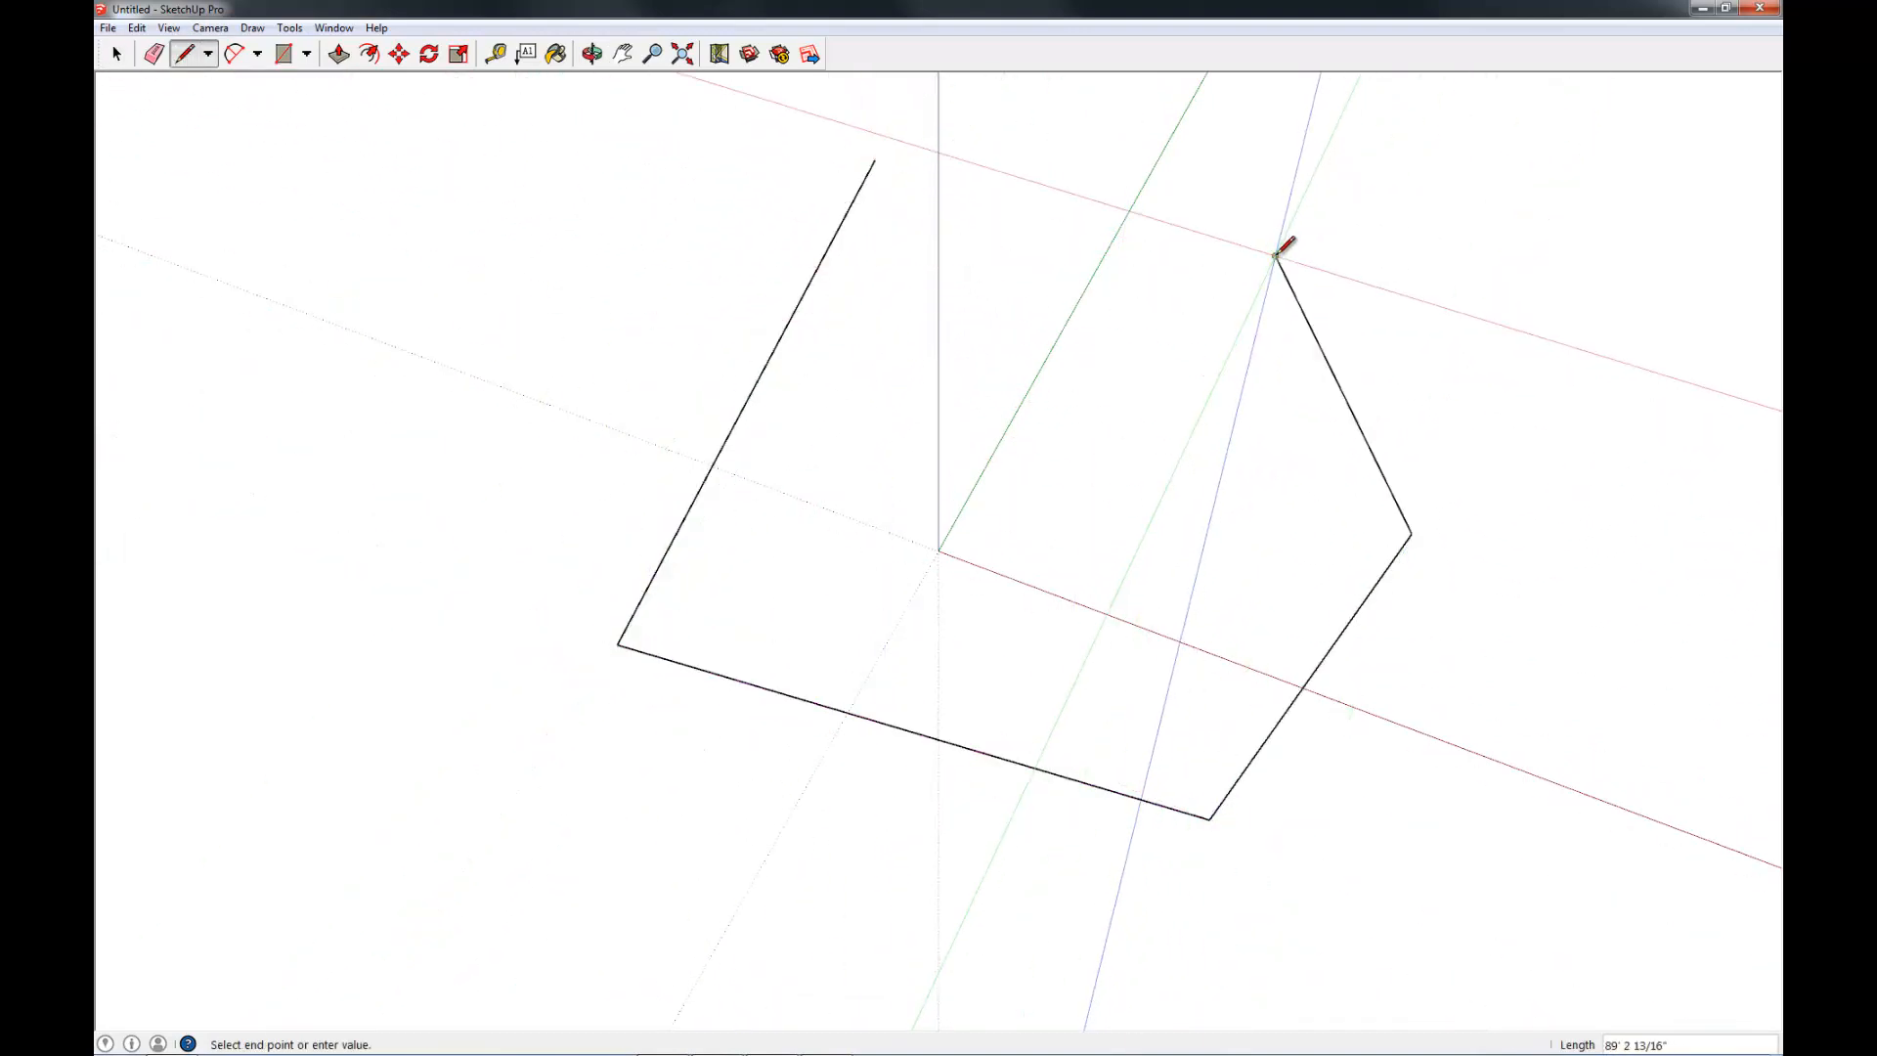
pyautogui.moveTo(1292, 94)
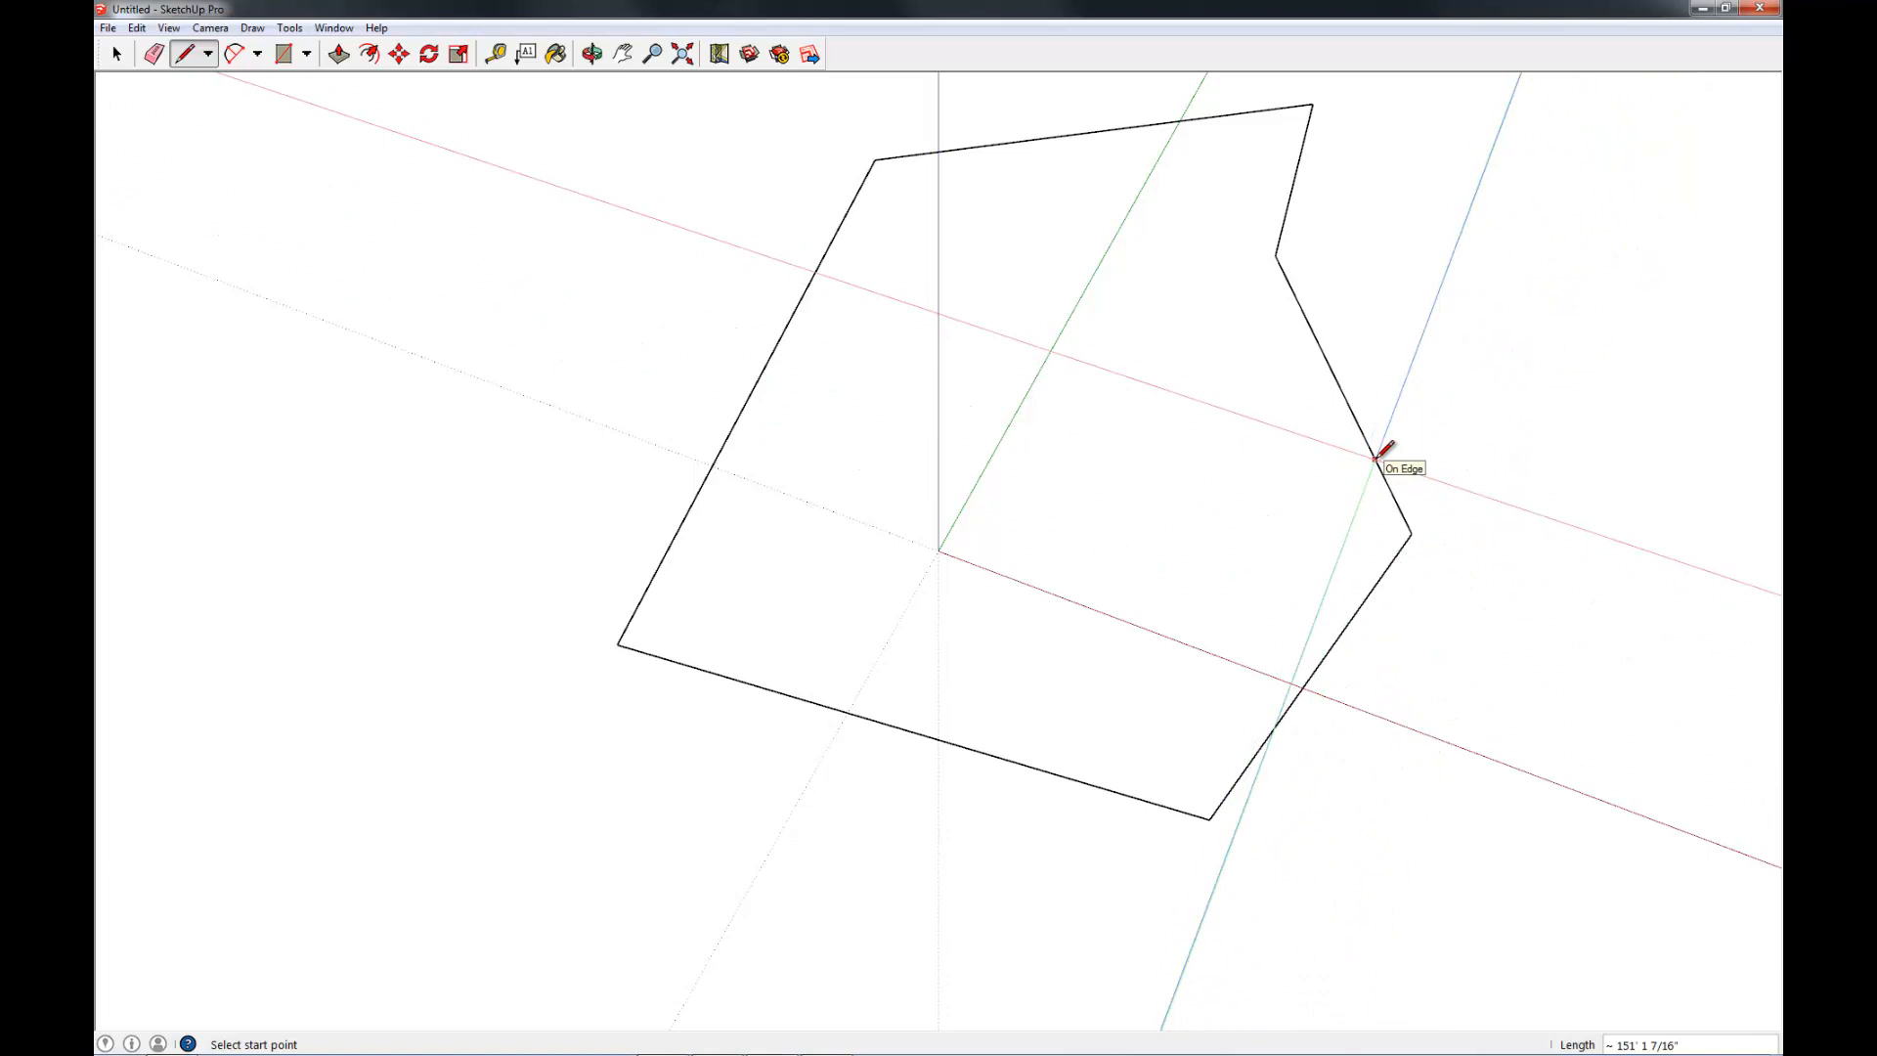
pyautogui.click(592, 54)
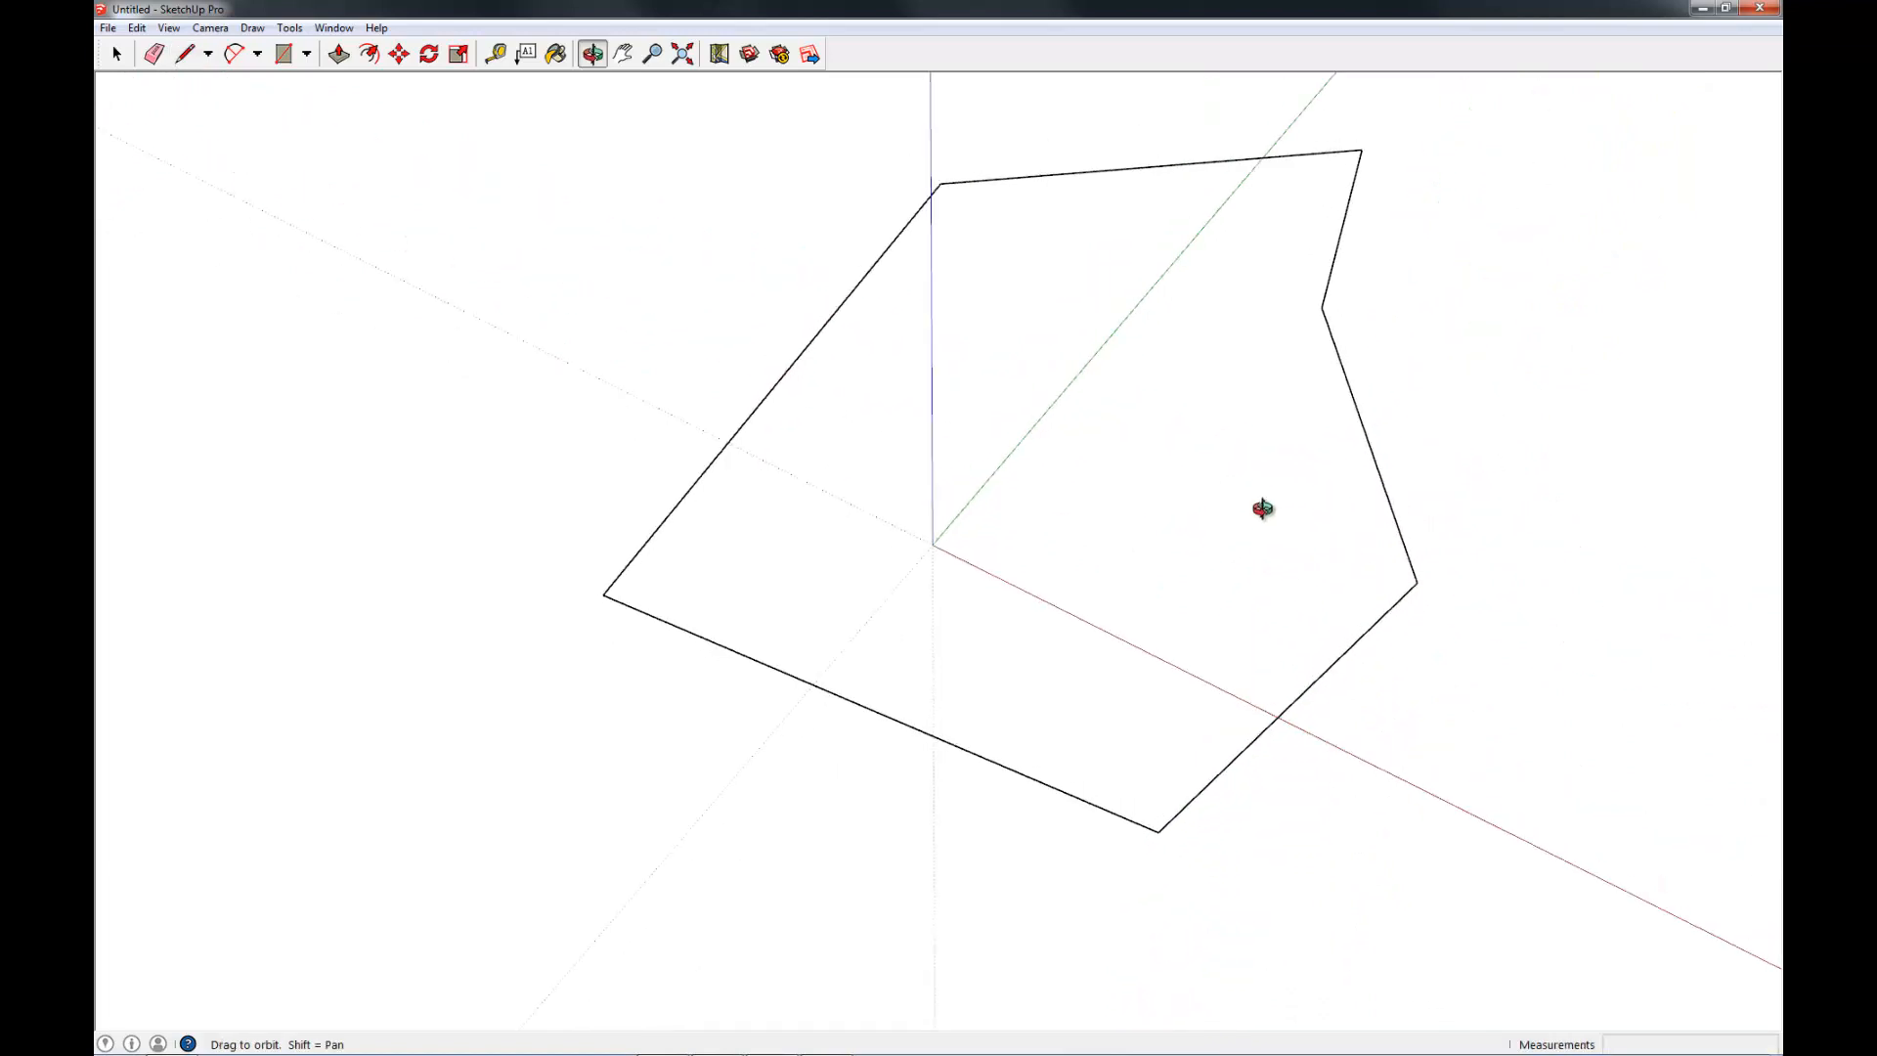
pyautogui.moveTo(1263, 508); pyautogui.dragTo(1242, 436)
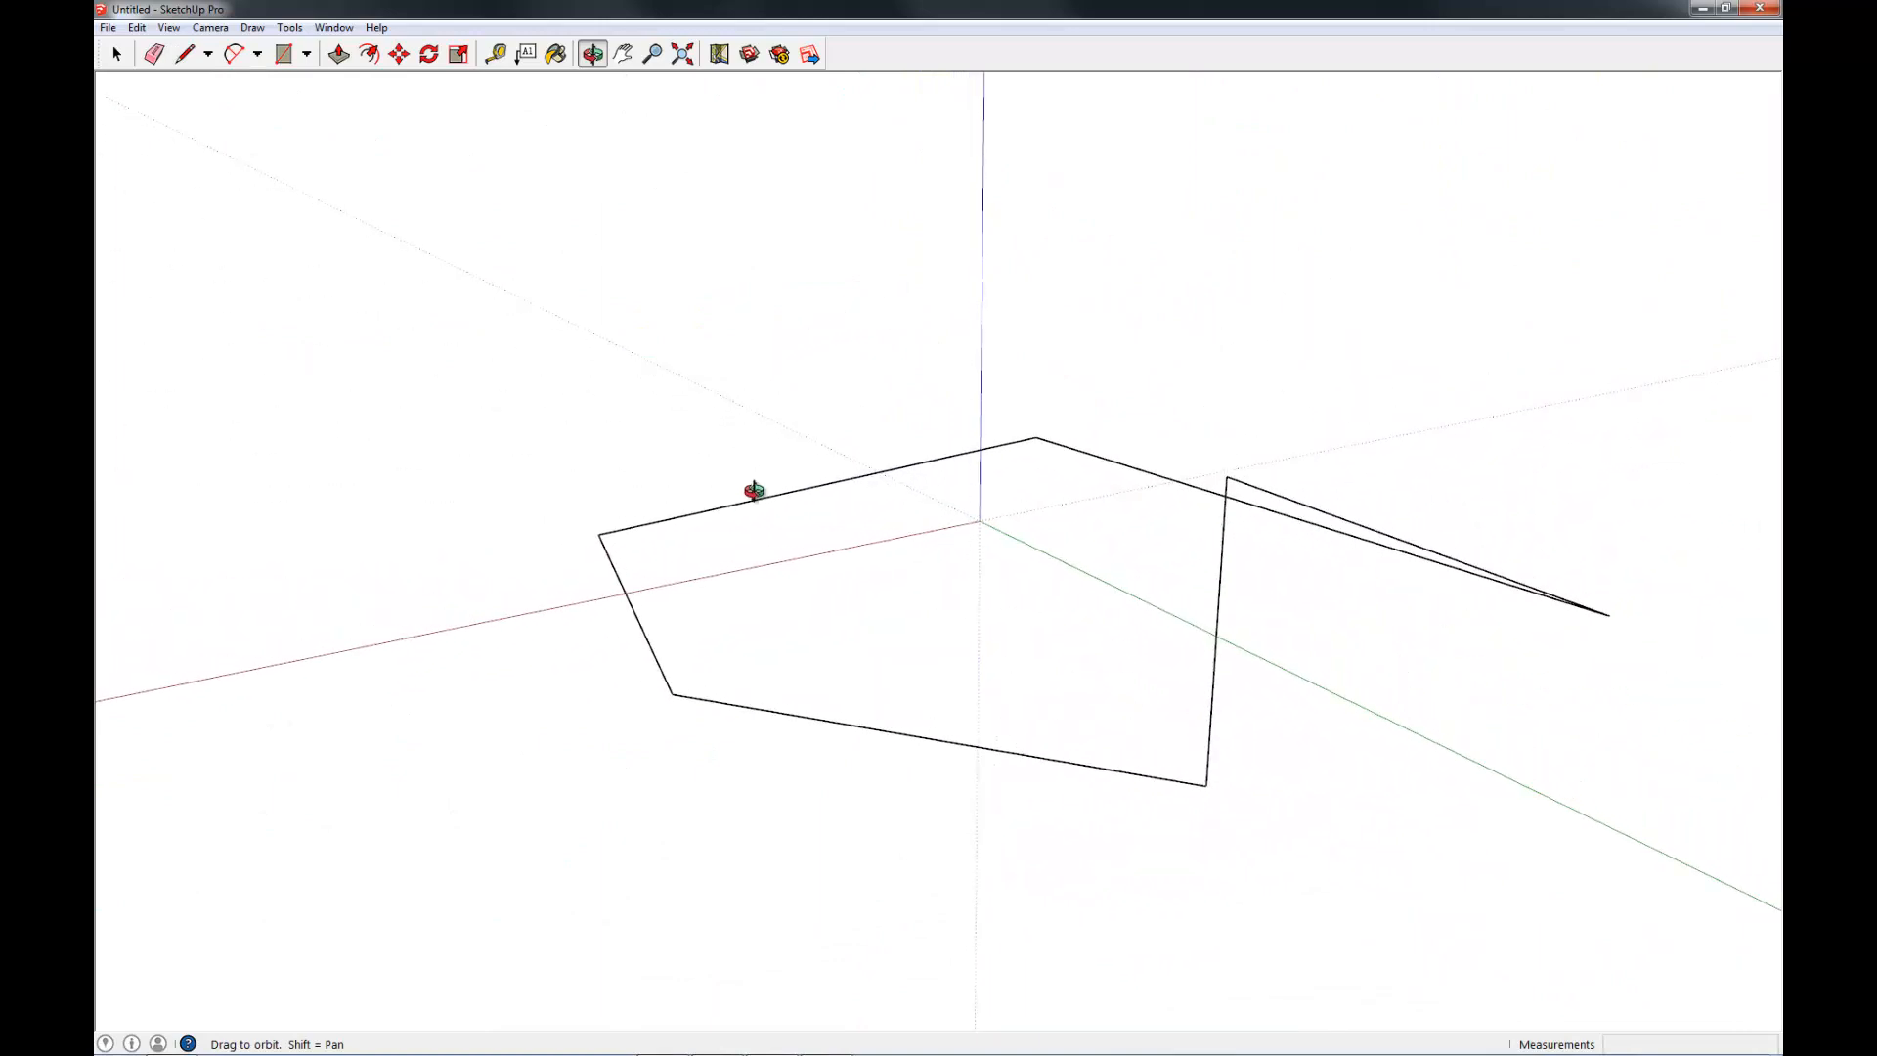
pyautogui.moveTo(752, 490); pyautogui.dragTo(571, 576)
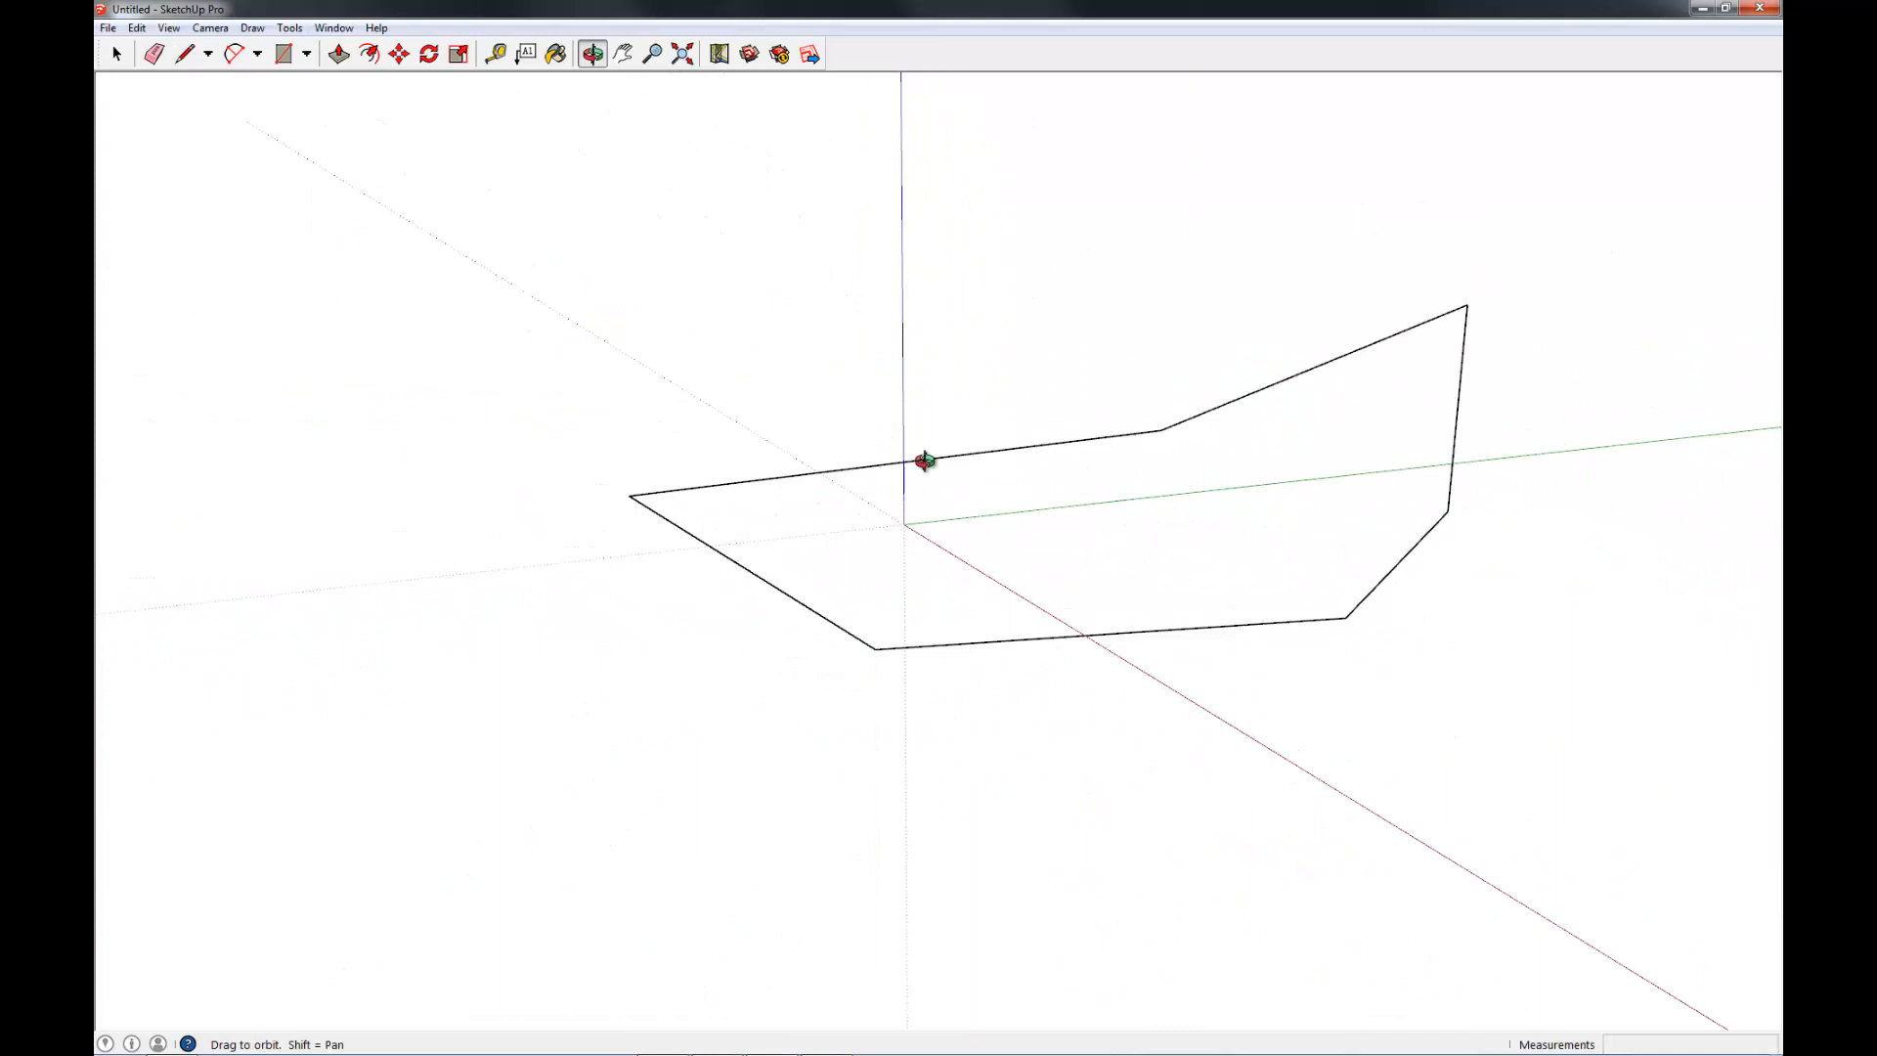
pyautogui.moveTo(928, 460); pyautogui.dragTo(1110, 515)
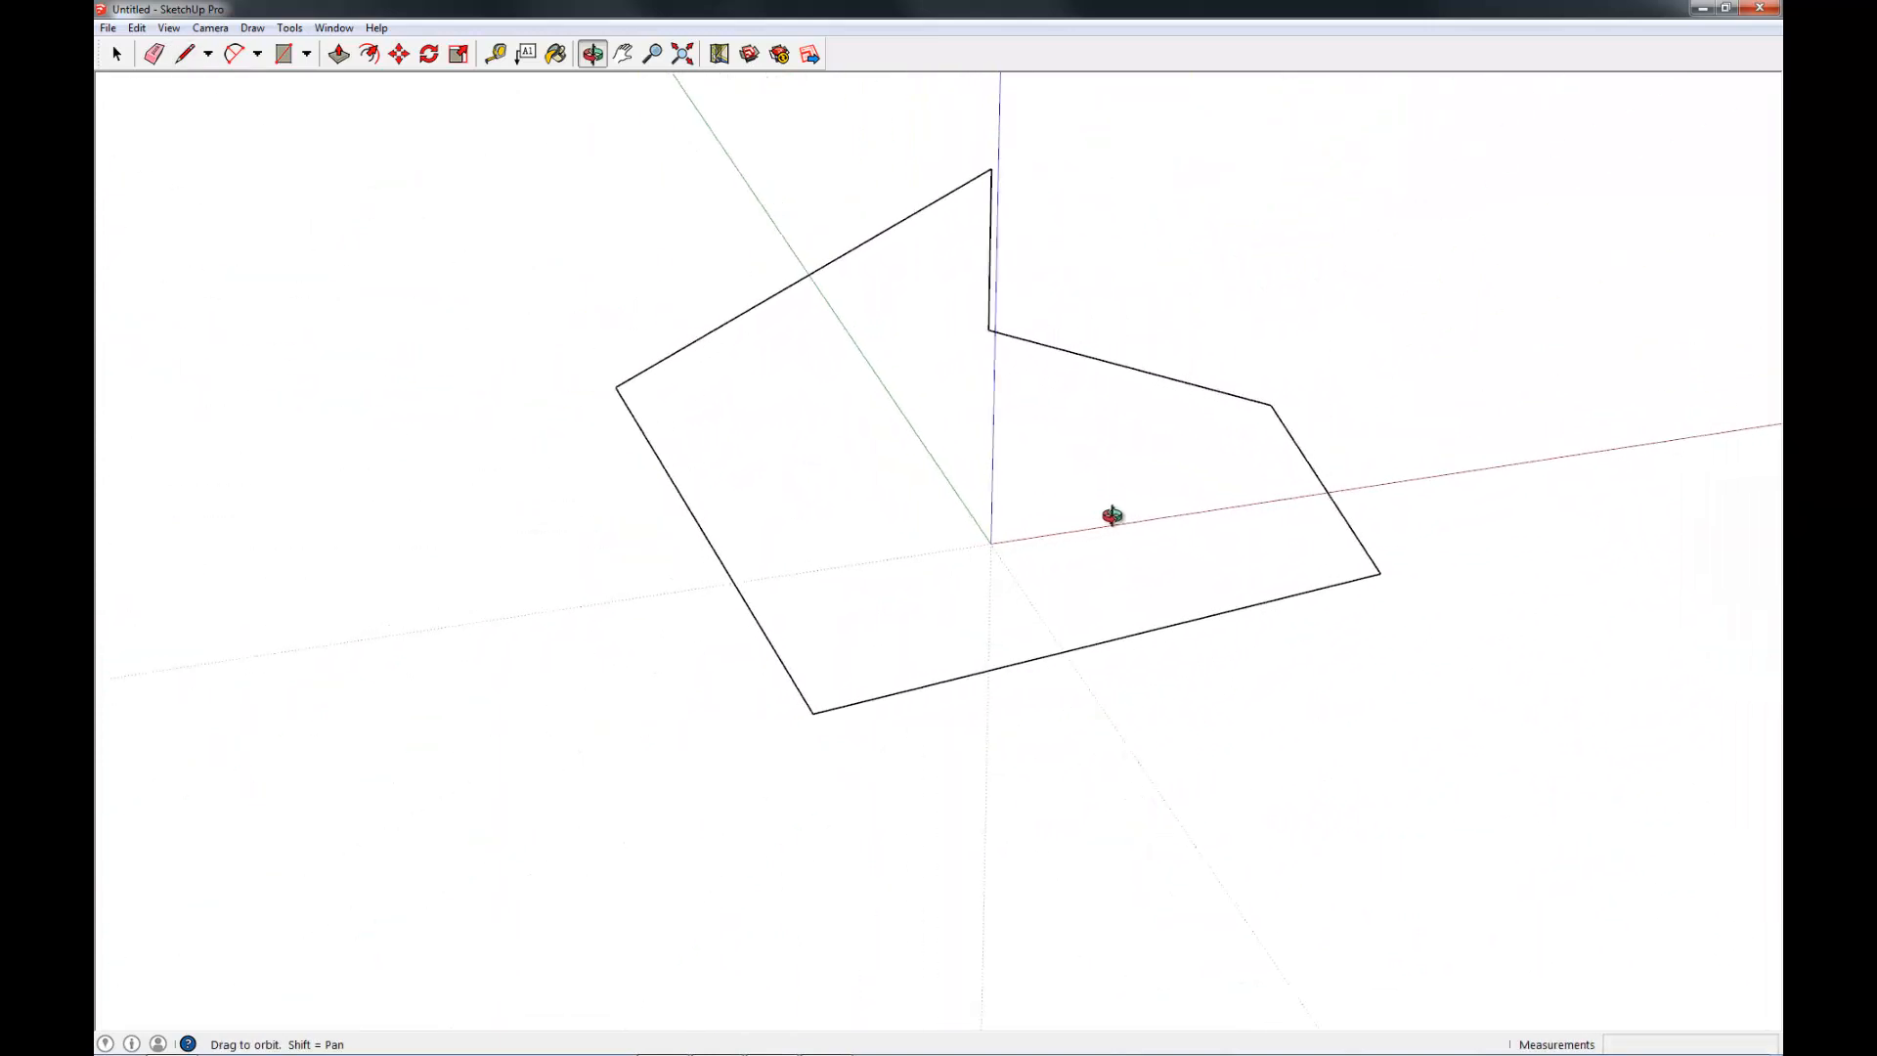
pyautogui.click(183, 52)
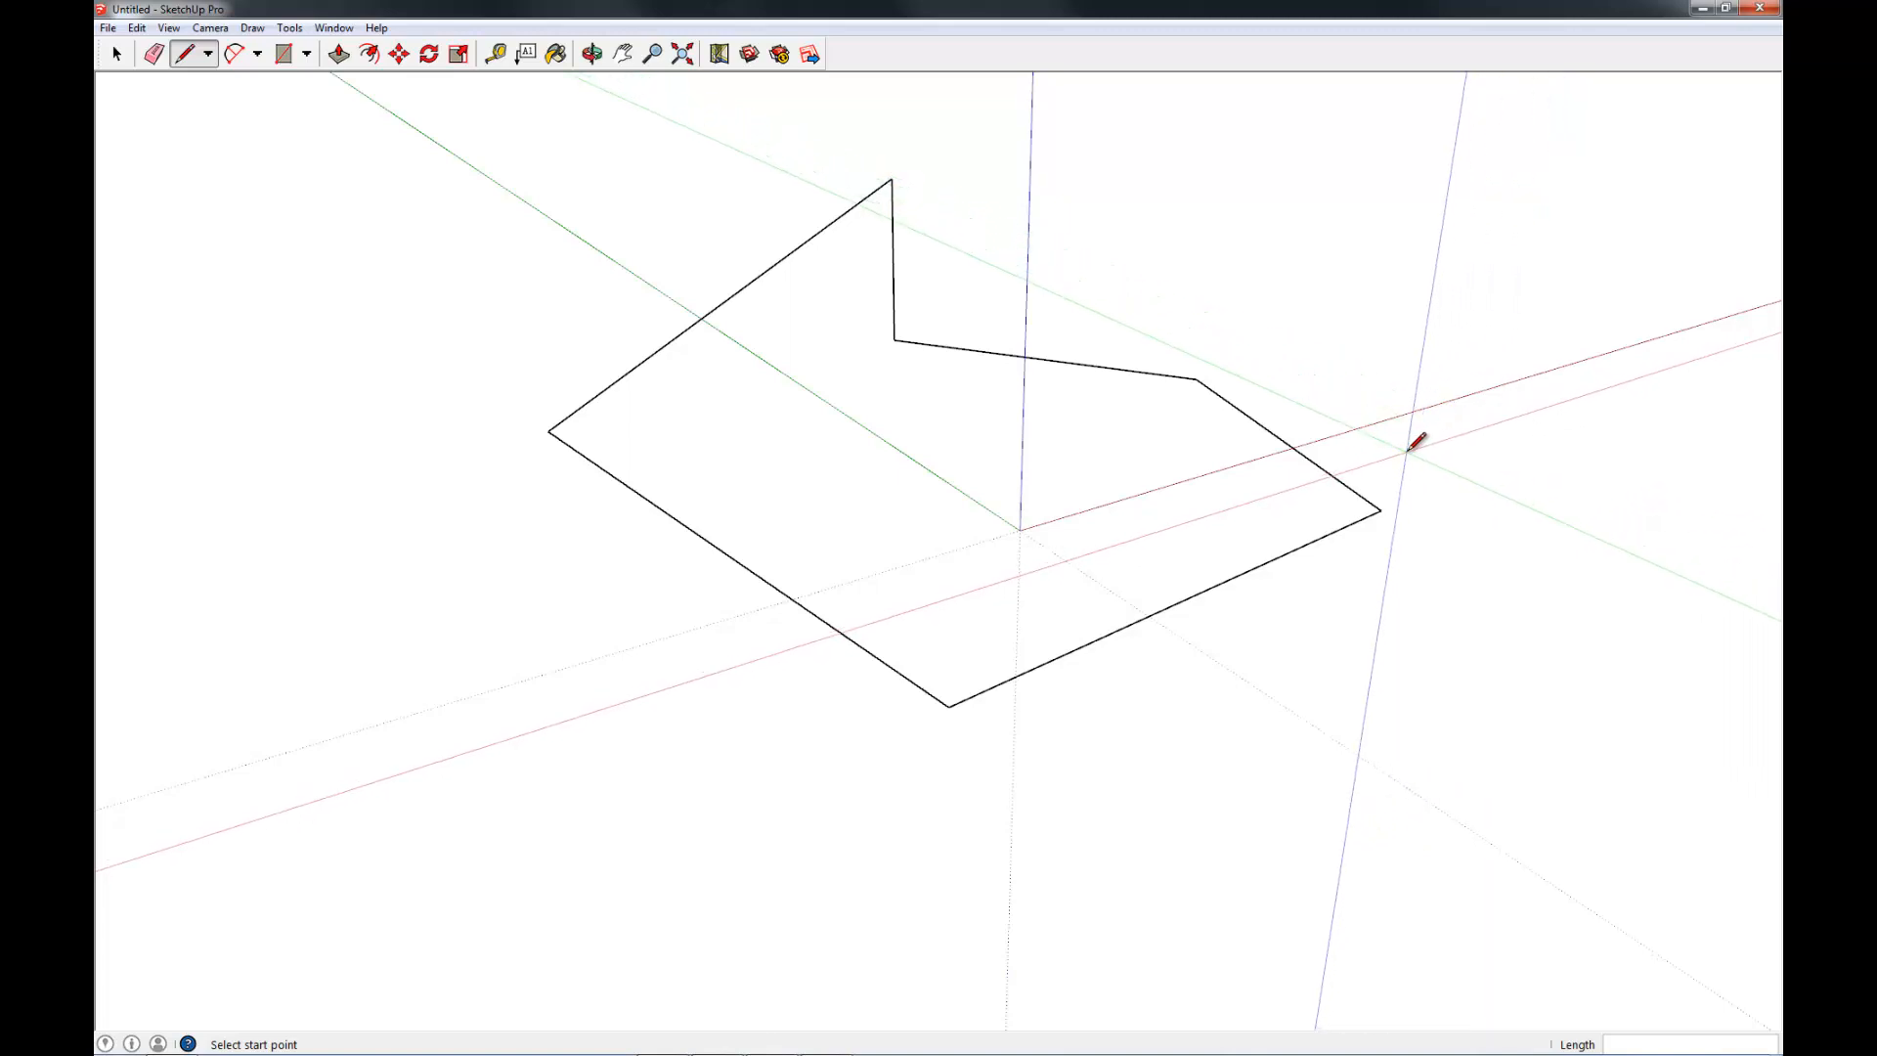
pyautogui.moveTo(1418, 523)
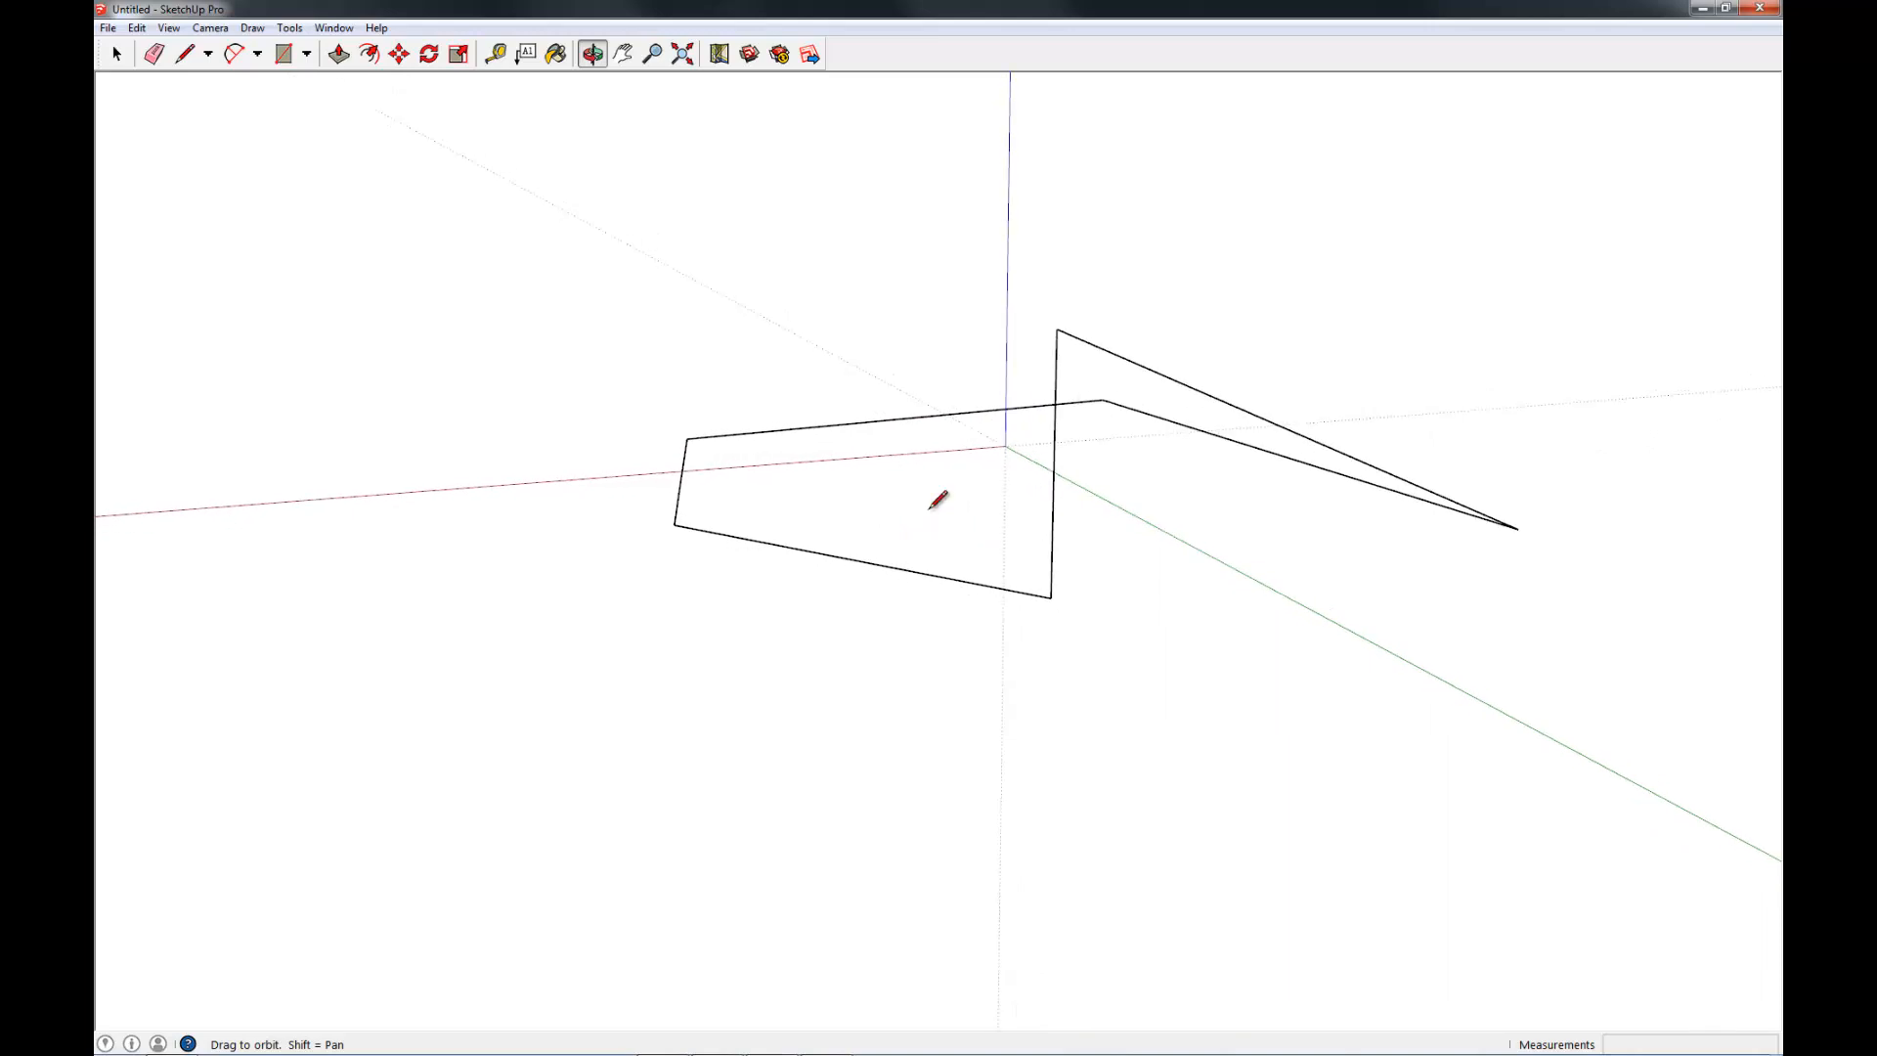
pyautogui.click(183, 53)
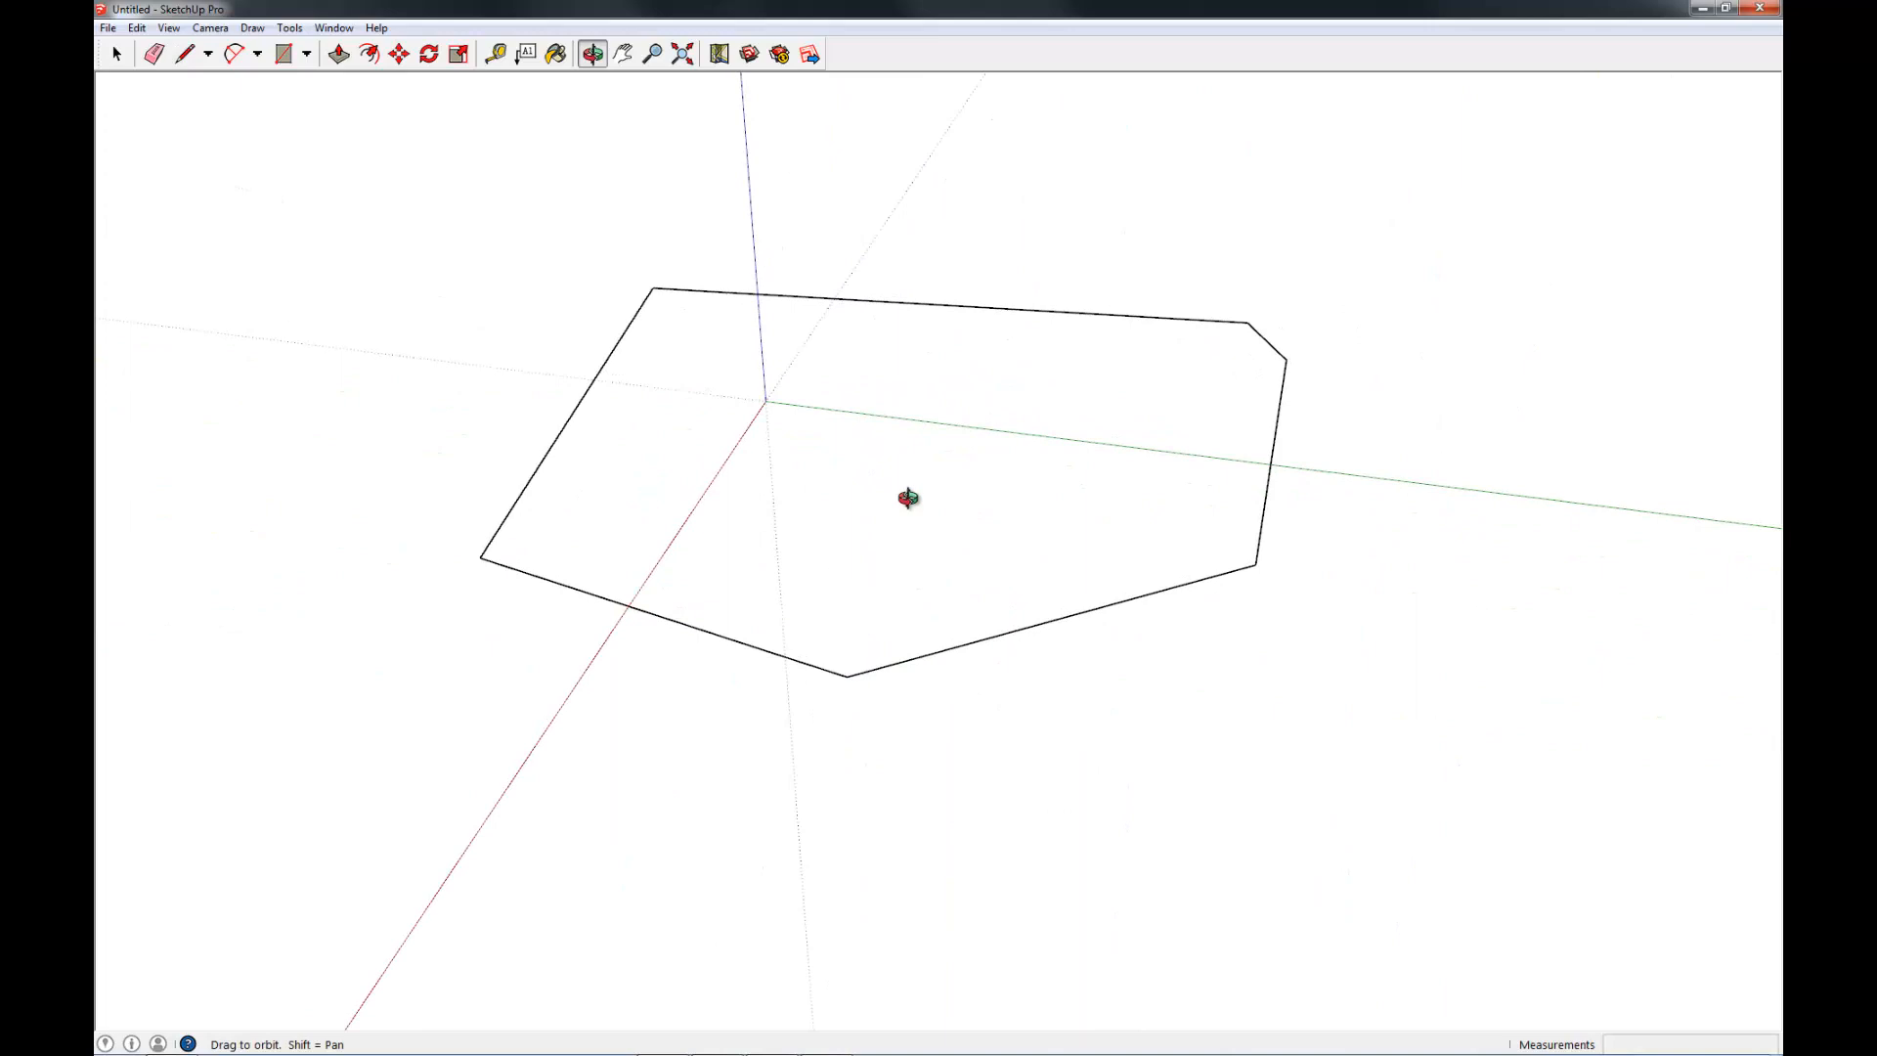
# Return to the Line tool with the overhead outline still in place.
pyautogui.click(183, 53)
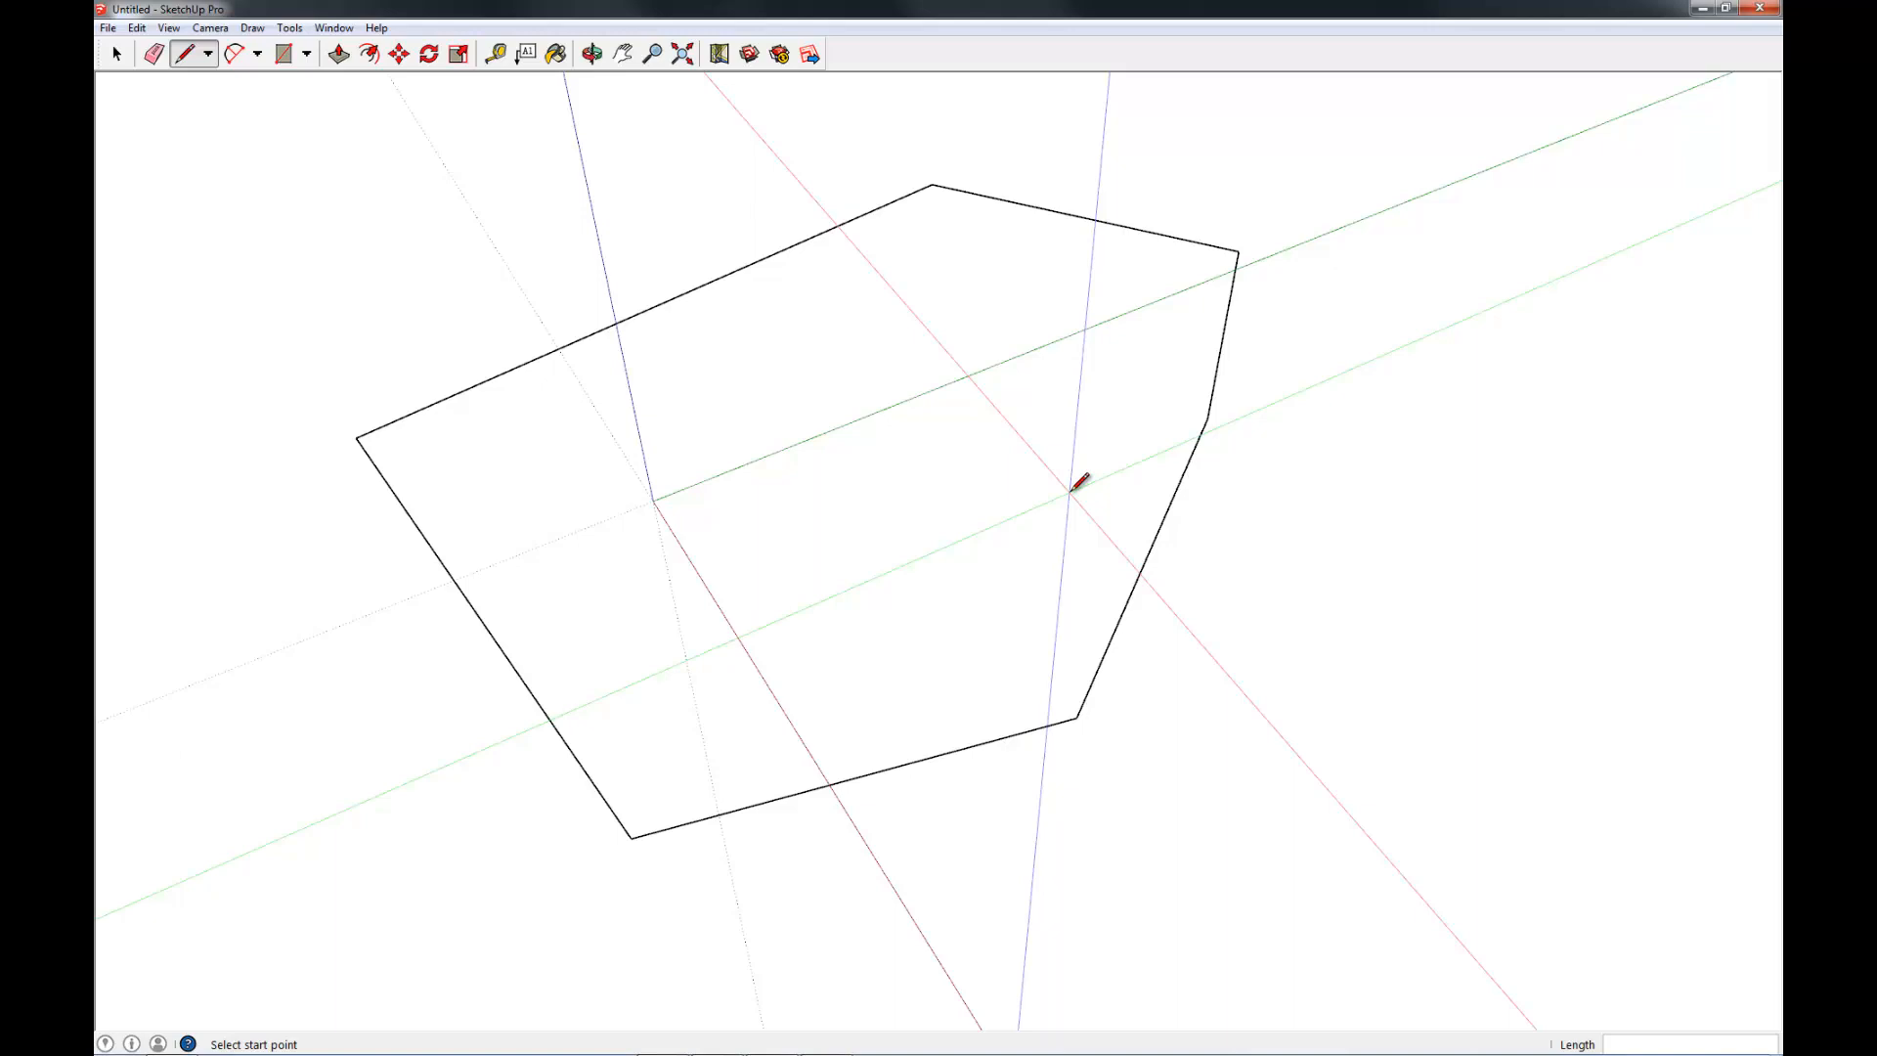
pyautogui.moveTo(1209, 527)
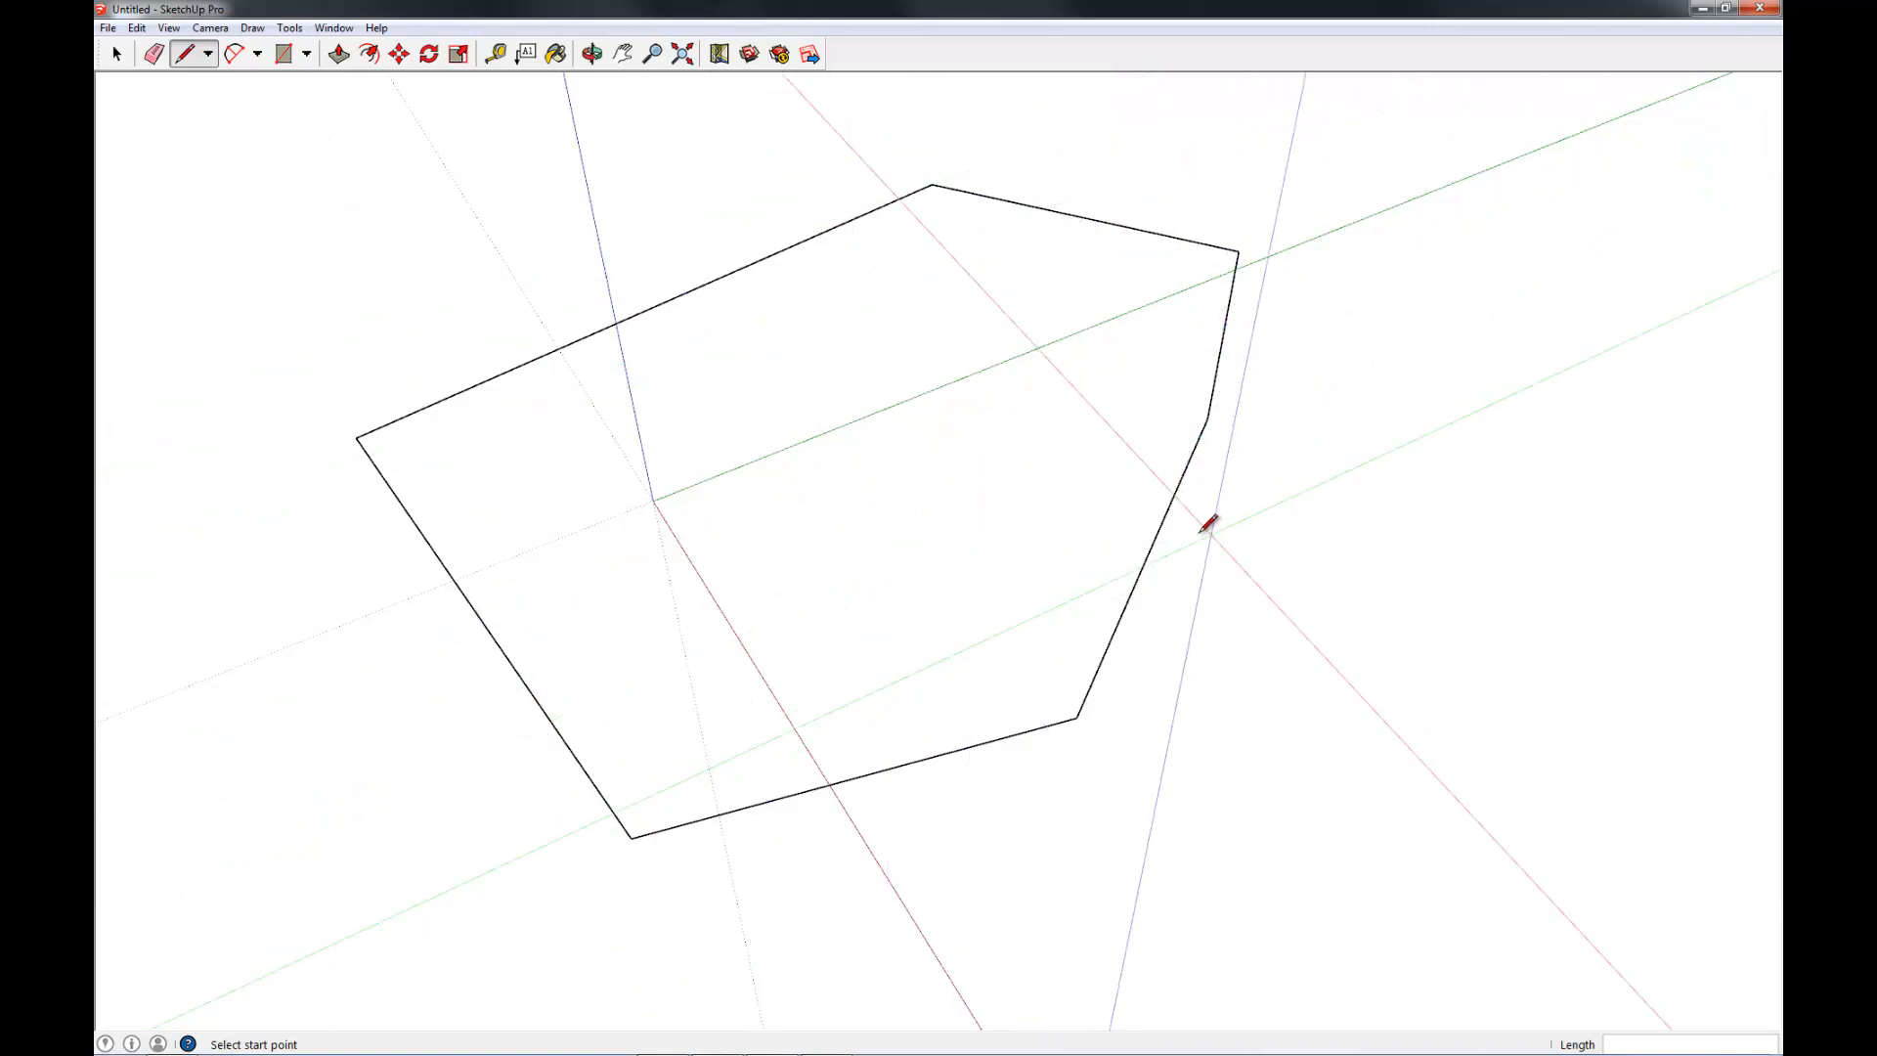
pyautogui.moveTo(1101, 509)
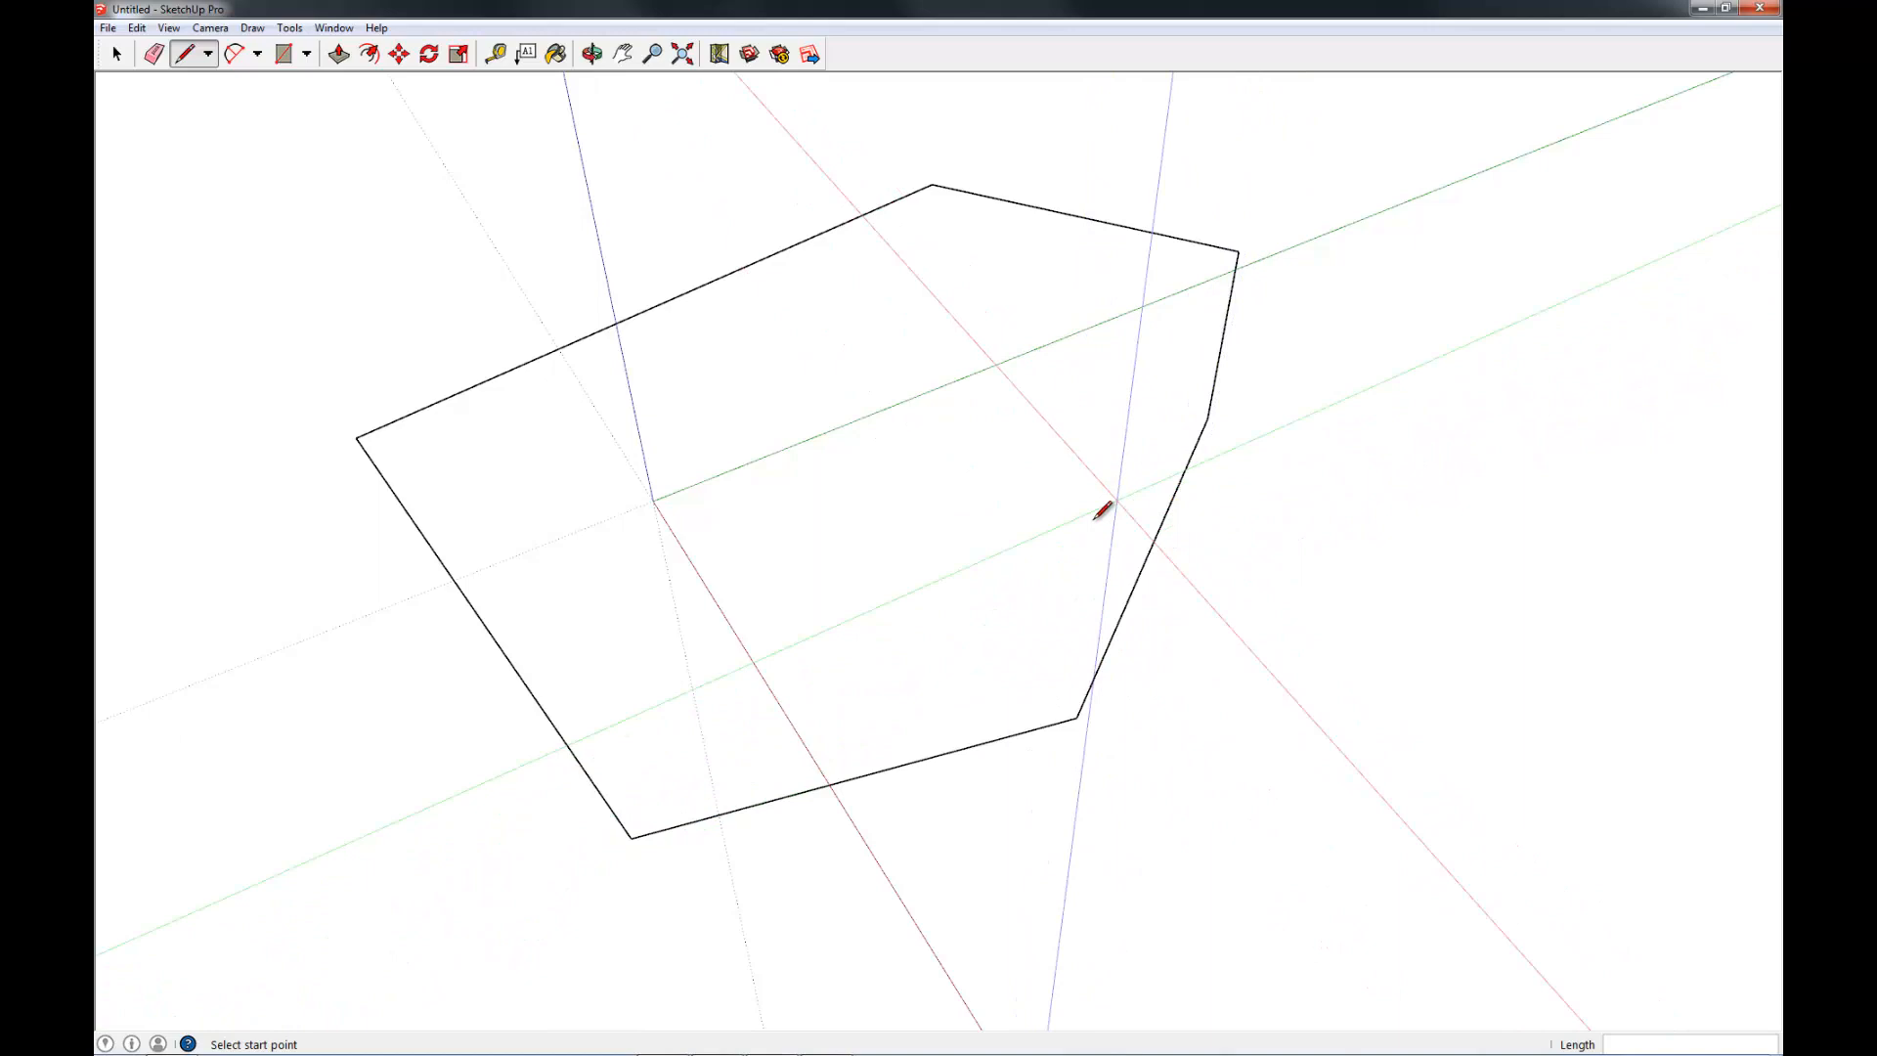
pyautogui.moveTo(1039, 641)
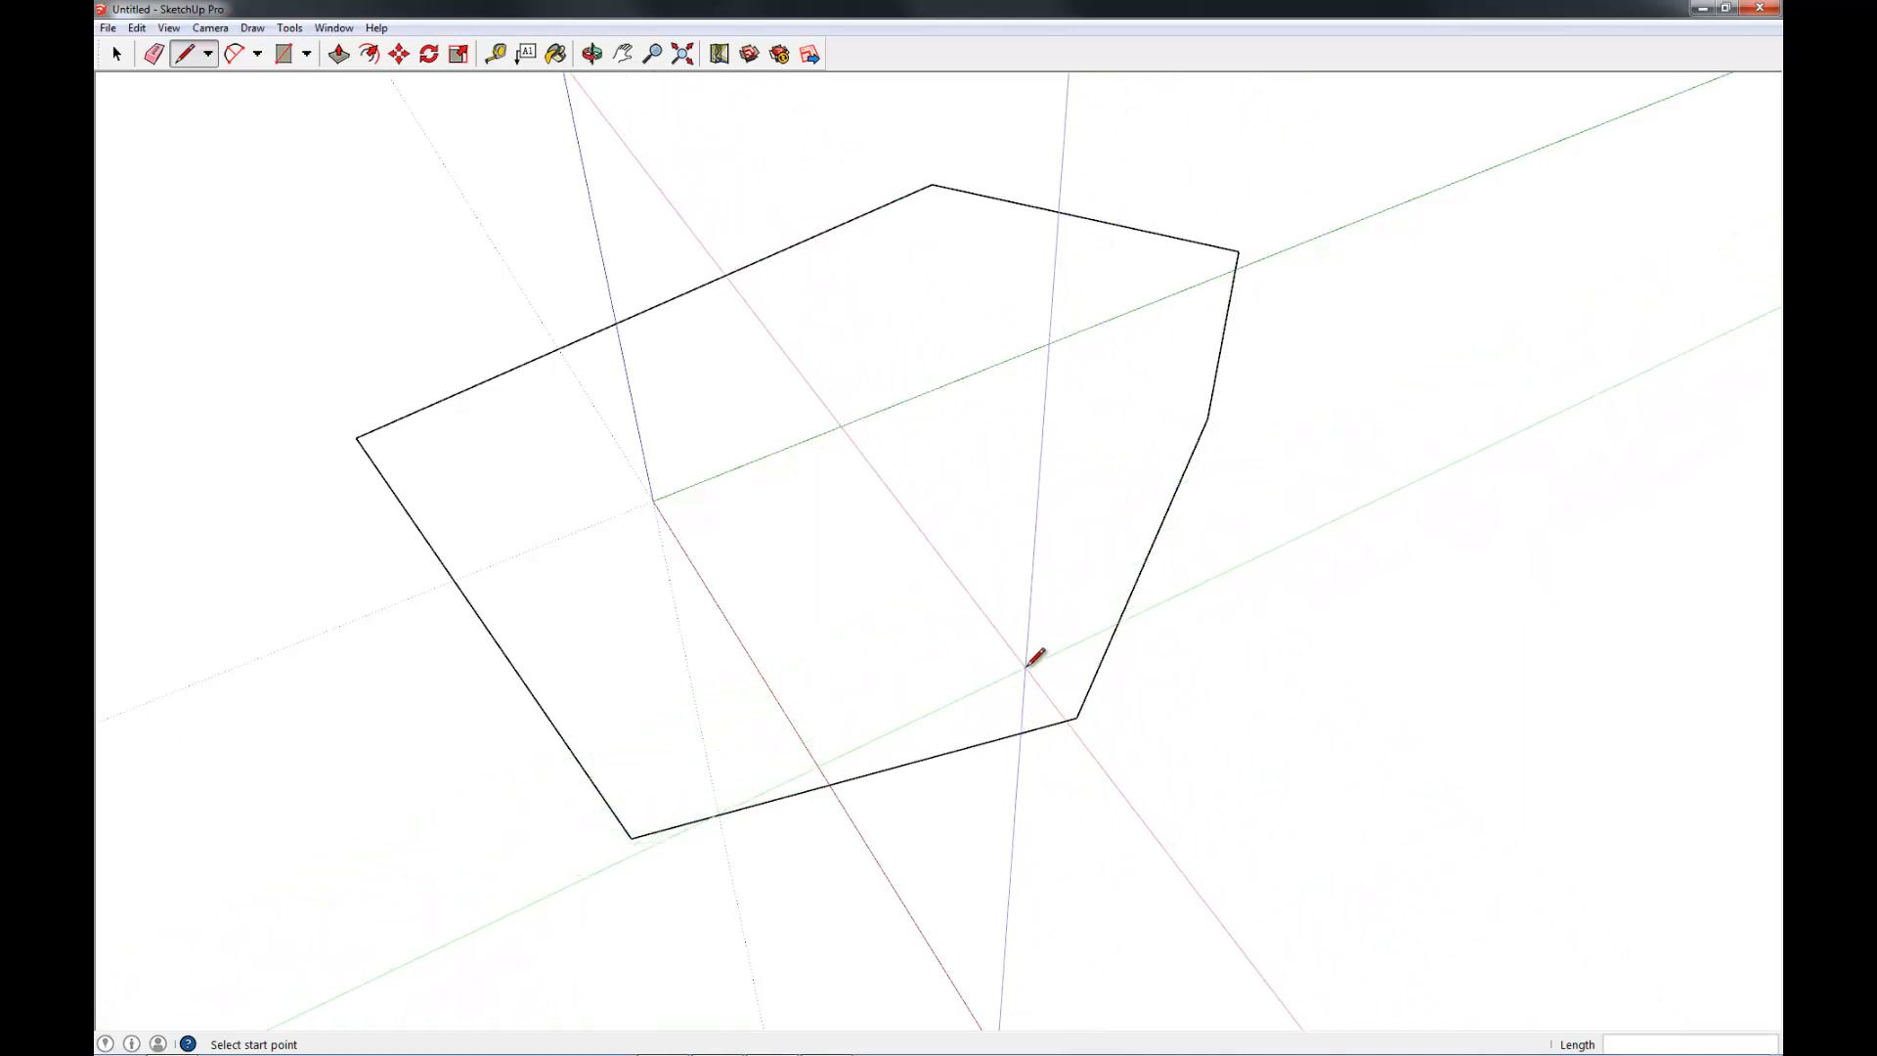
pyautogui.moveTo(1039, 681)
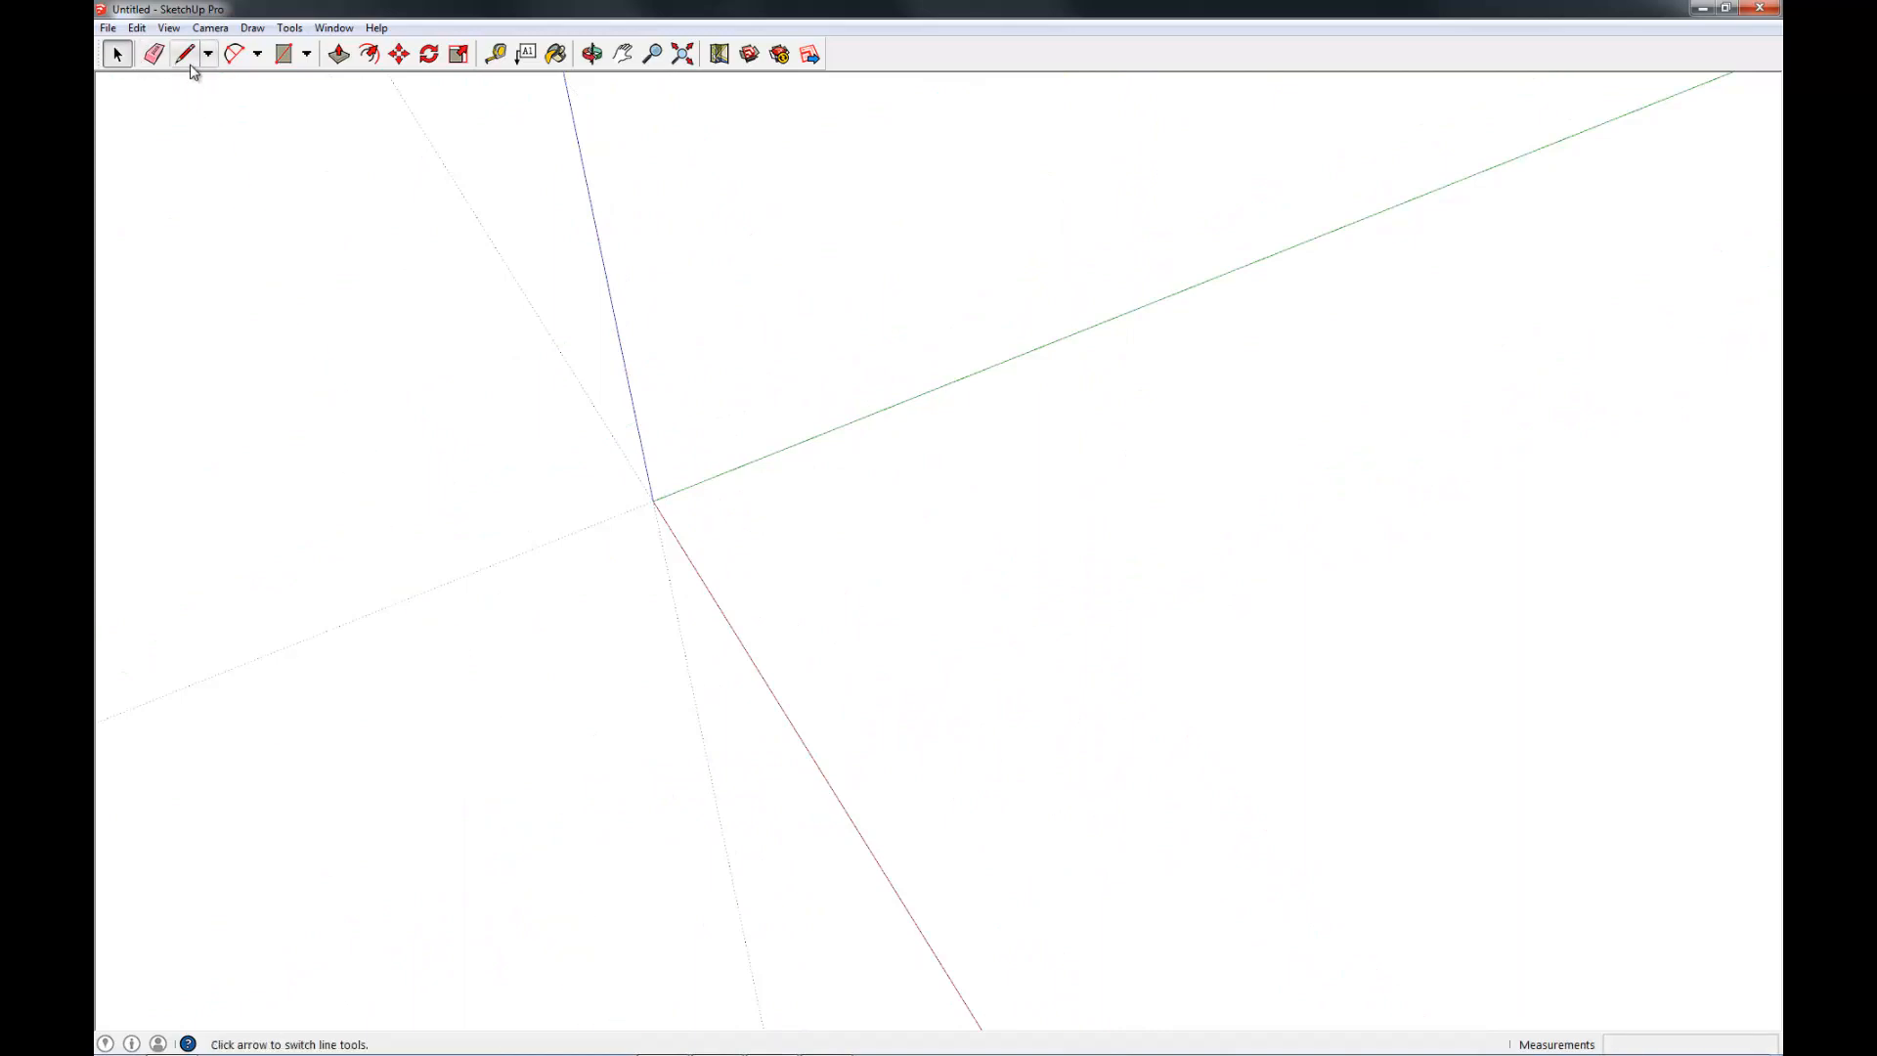
pyautogui.moveTo(186, 52)
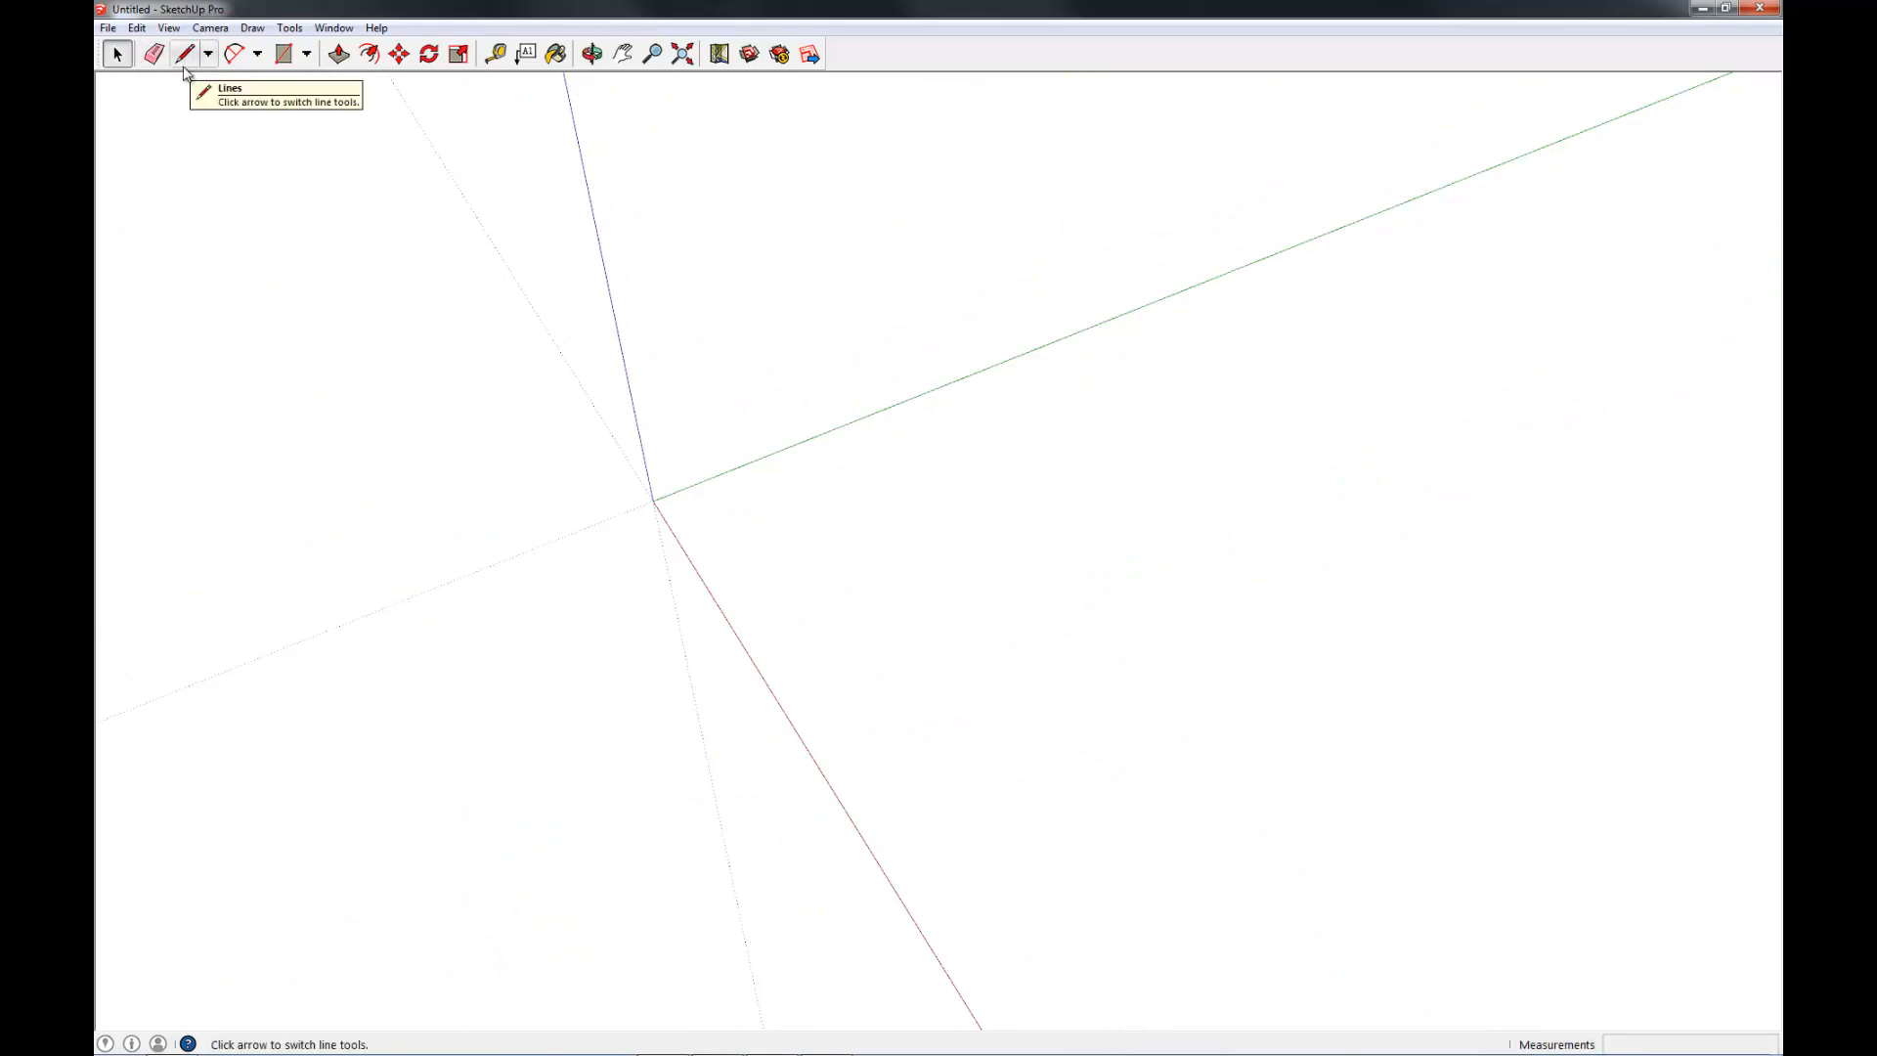
# Pick the Line tool to draw a free-standing edge right of the origin.
pyautogui.click(184, 52)
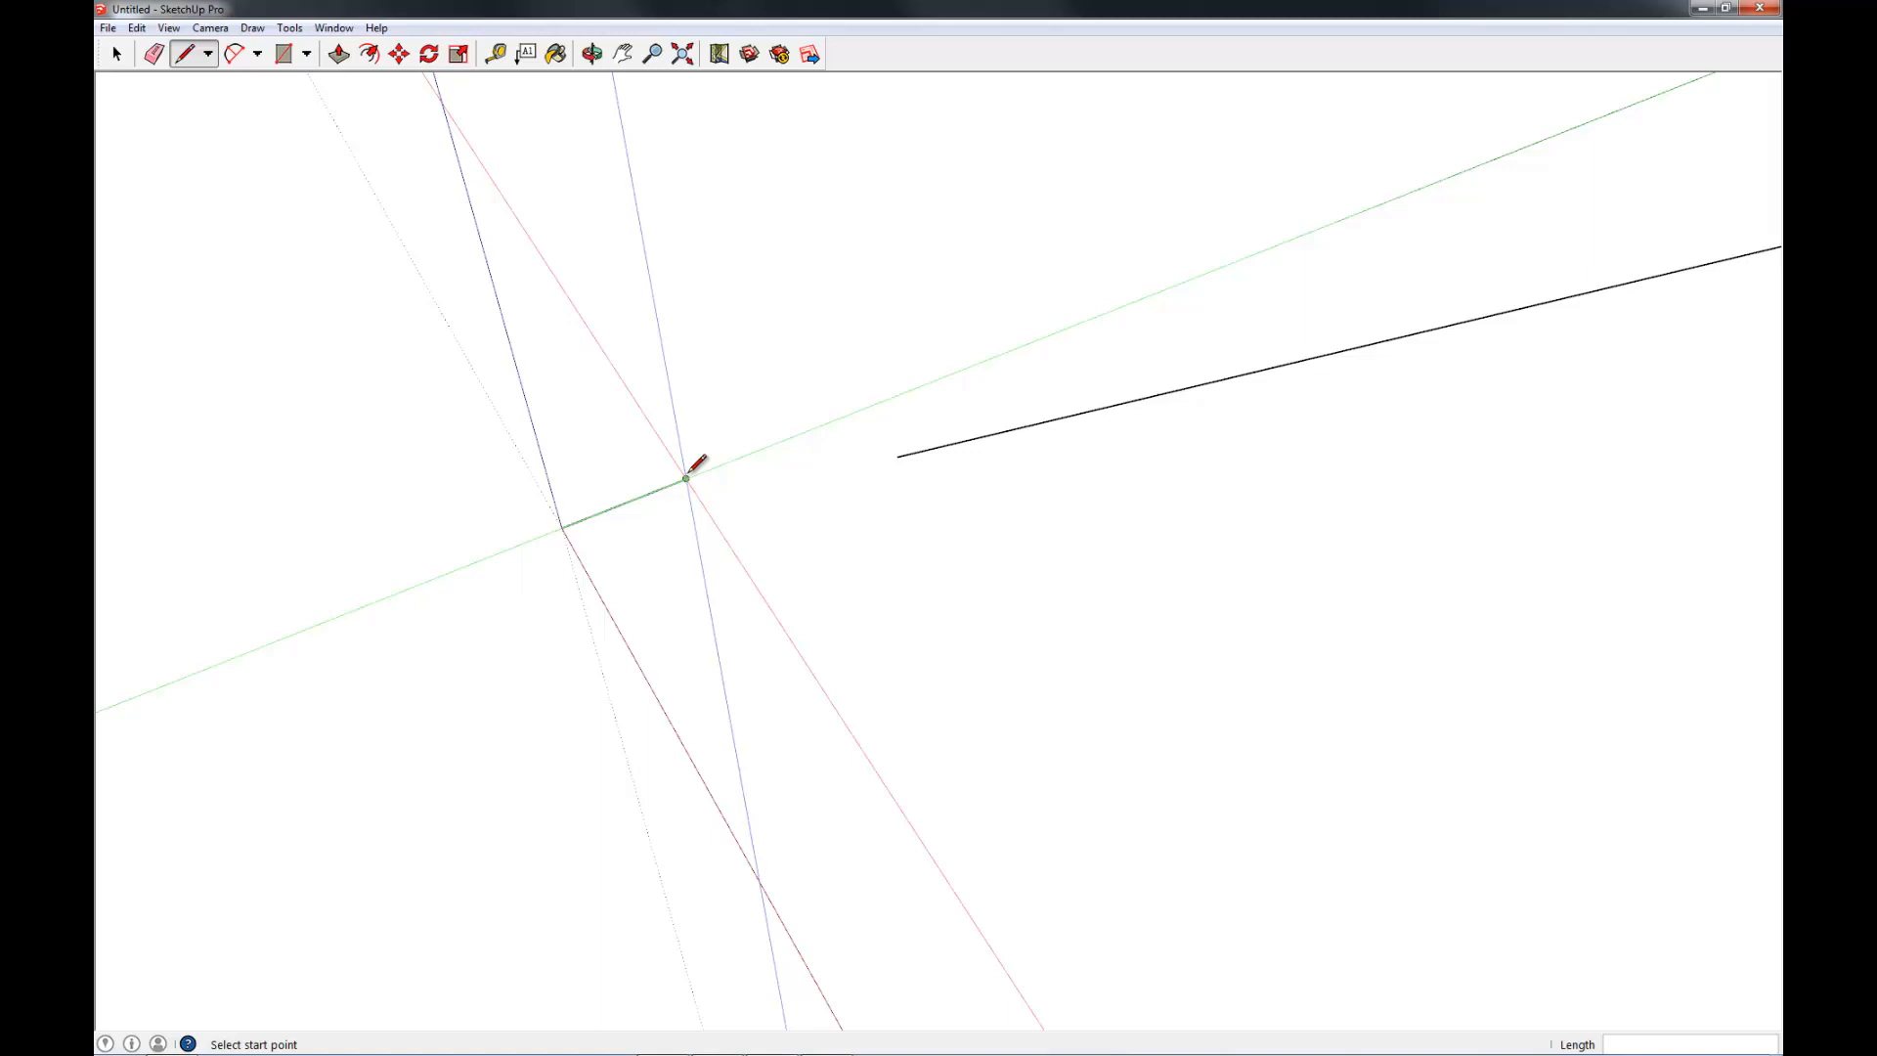
pyautogui.moveTo(688, 476)
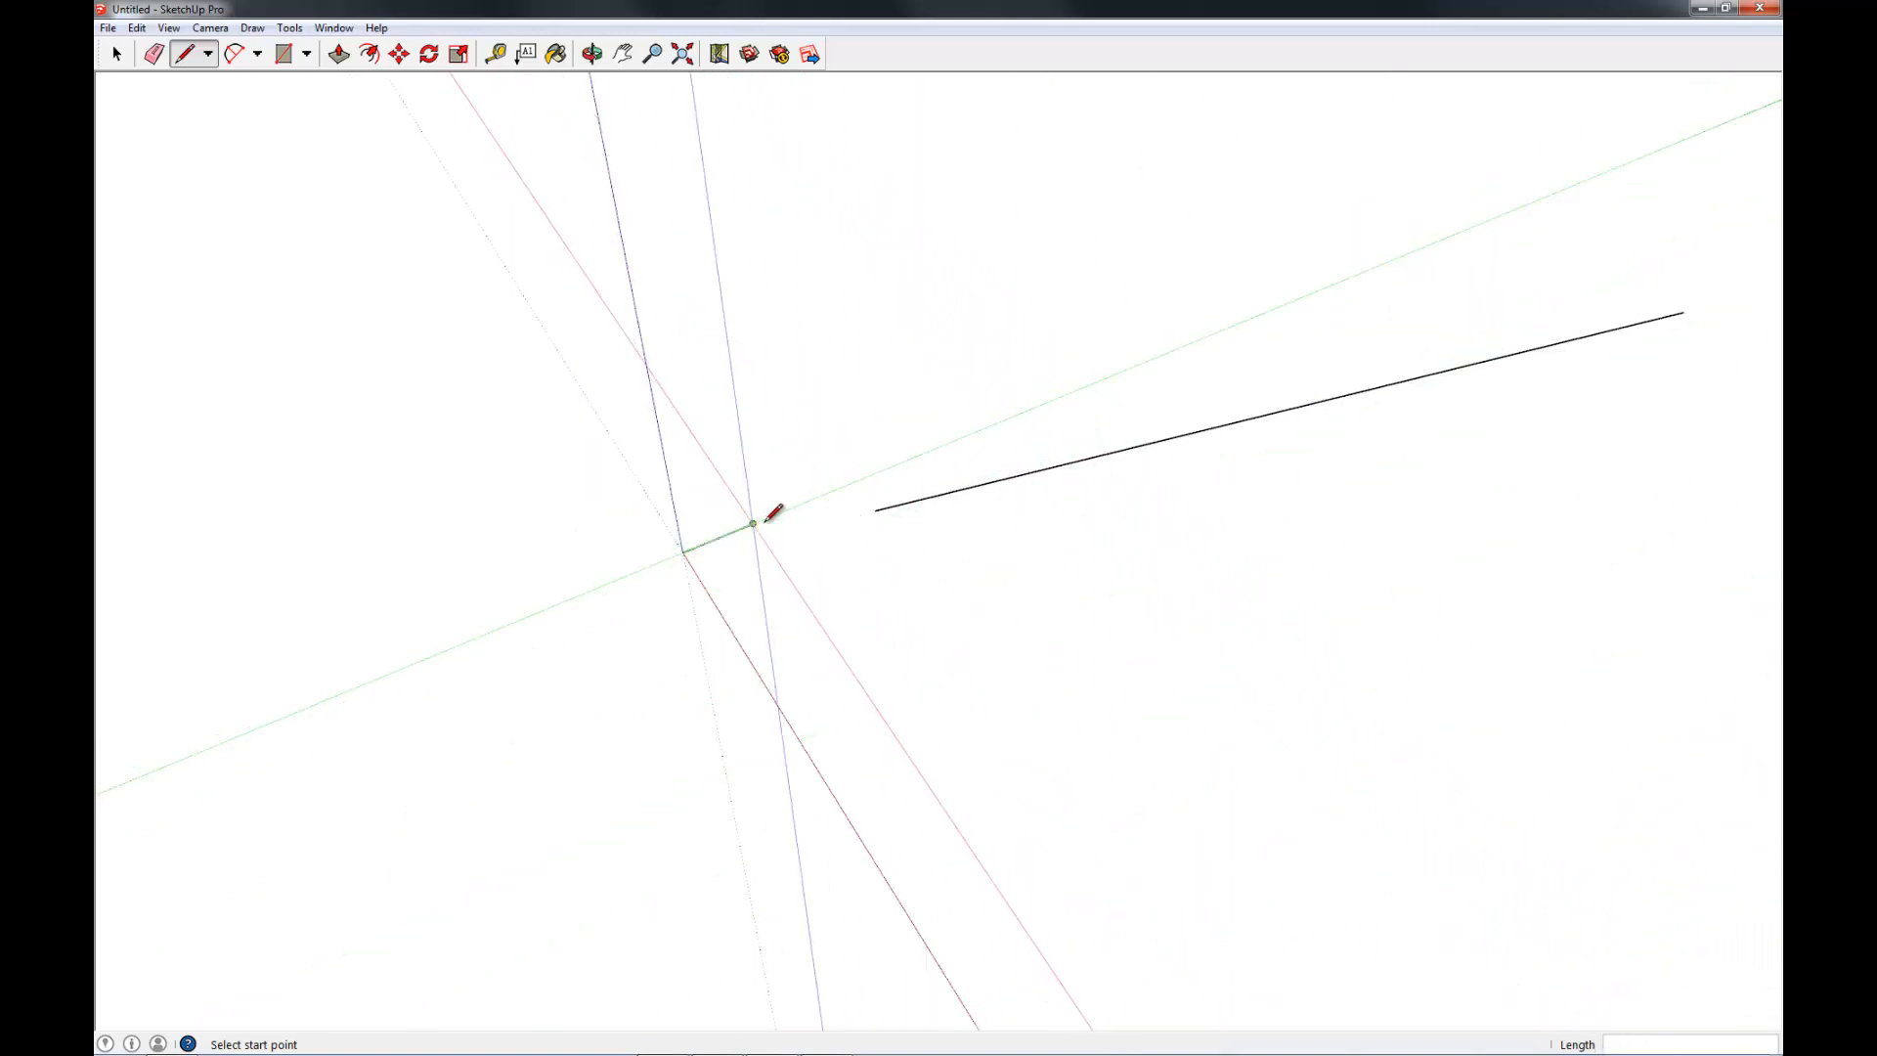
# Start a connected edge chain at the origin.
pyautogui.click(751, 527)
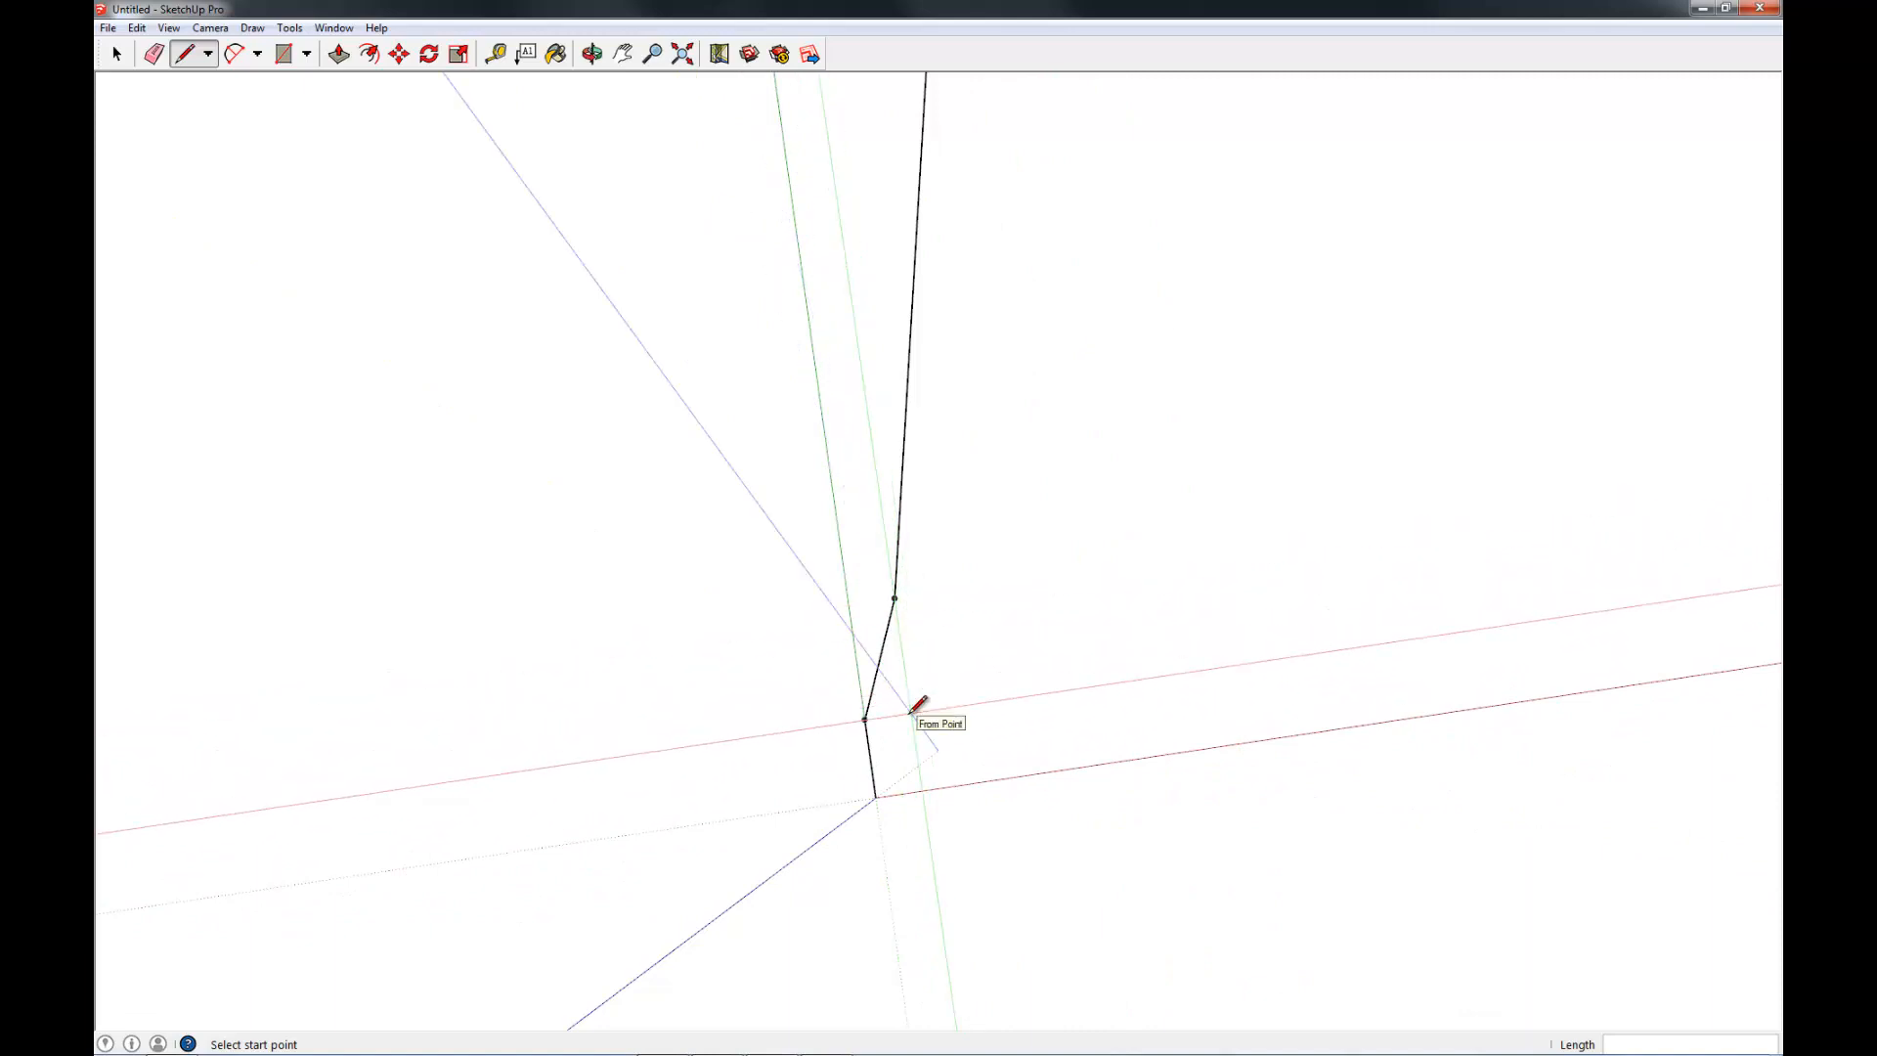
# Draw a new edge from the chain, closing a triangular face along the path.
pyautogui.click(864, 719)
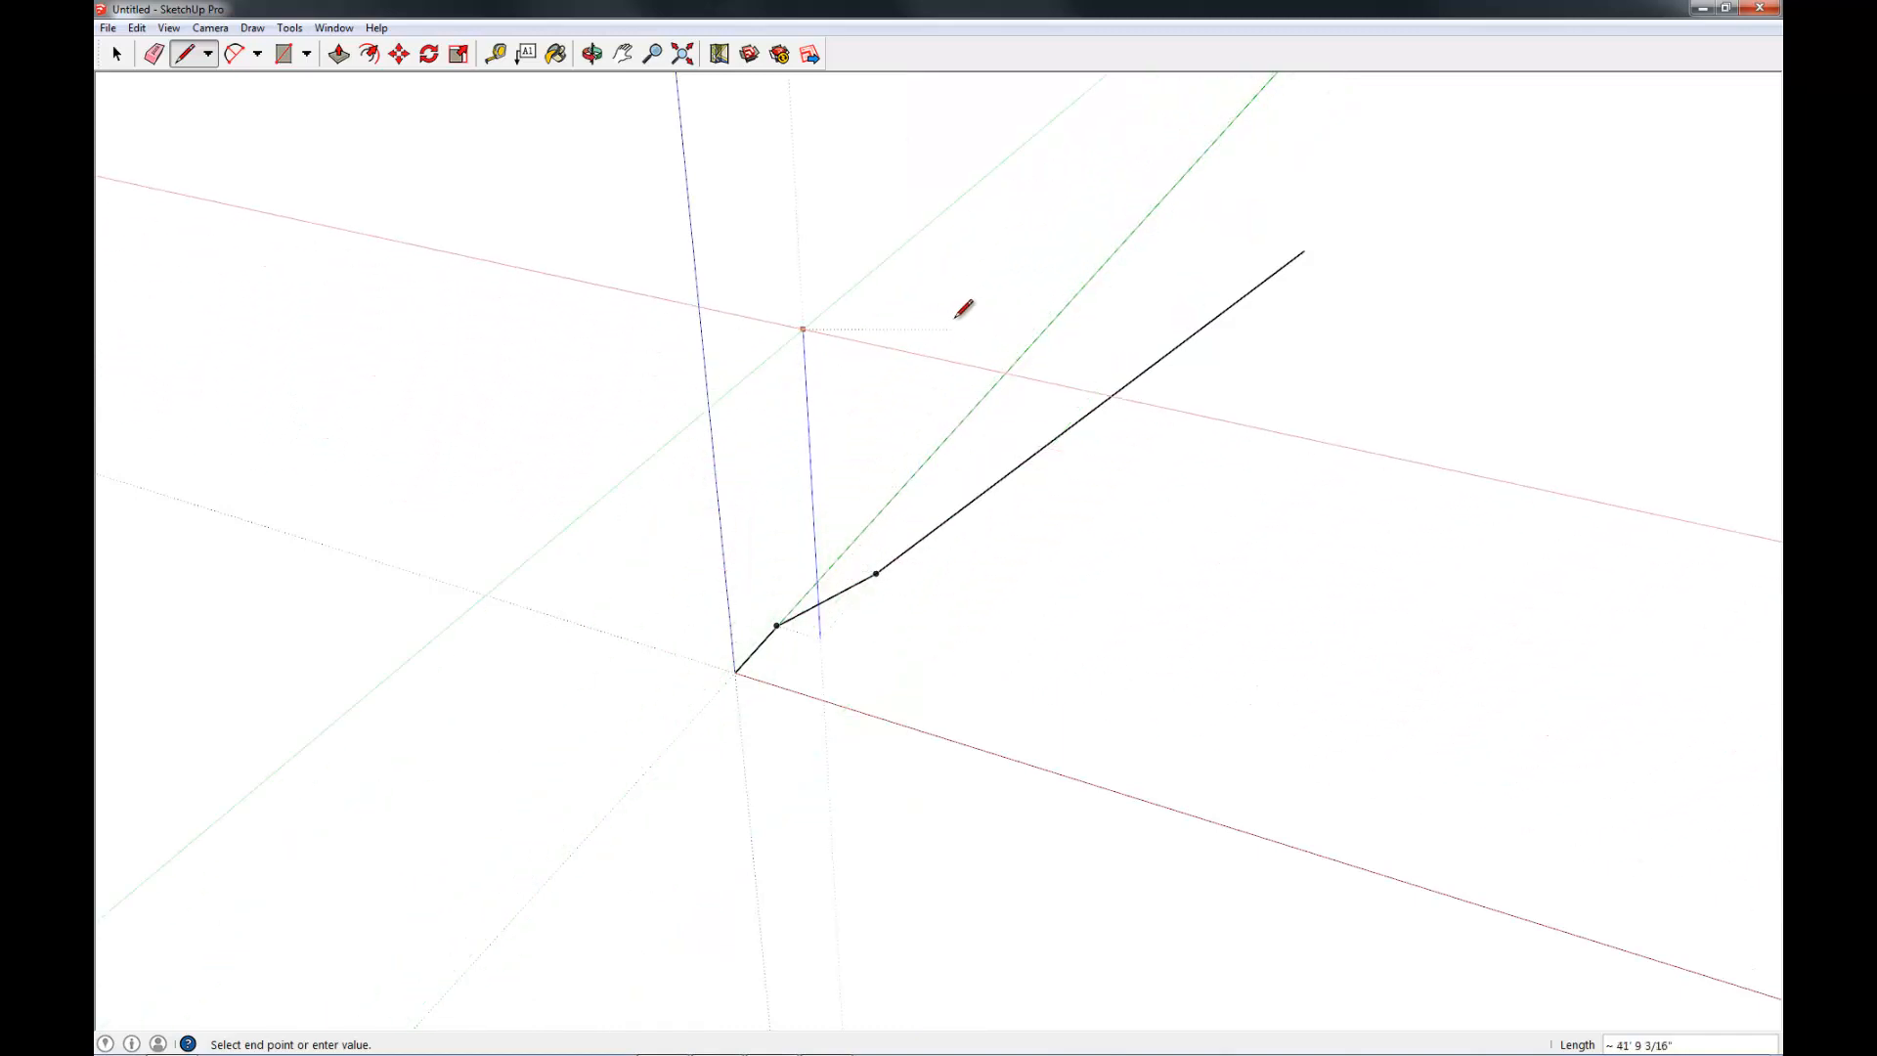
pyautogui.moveTo(724, 575)
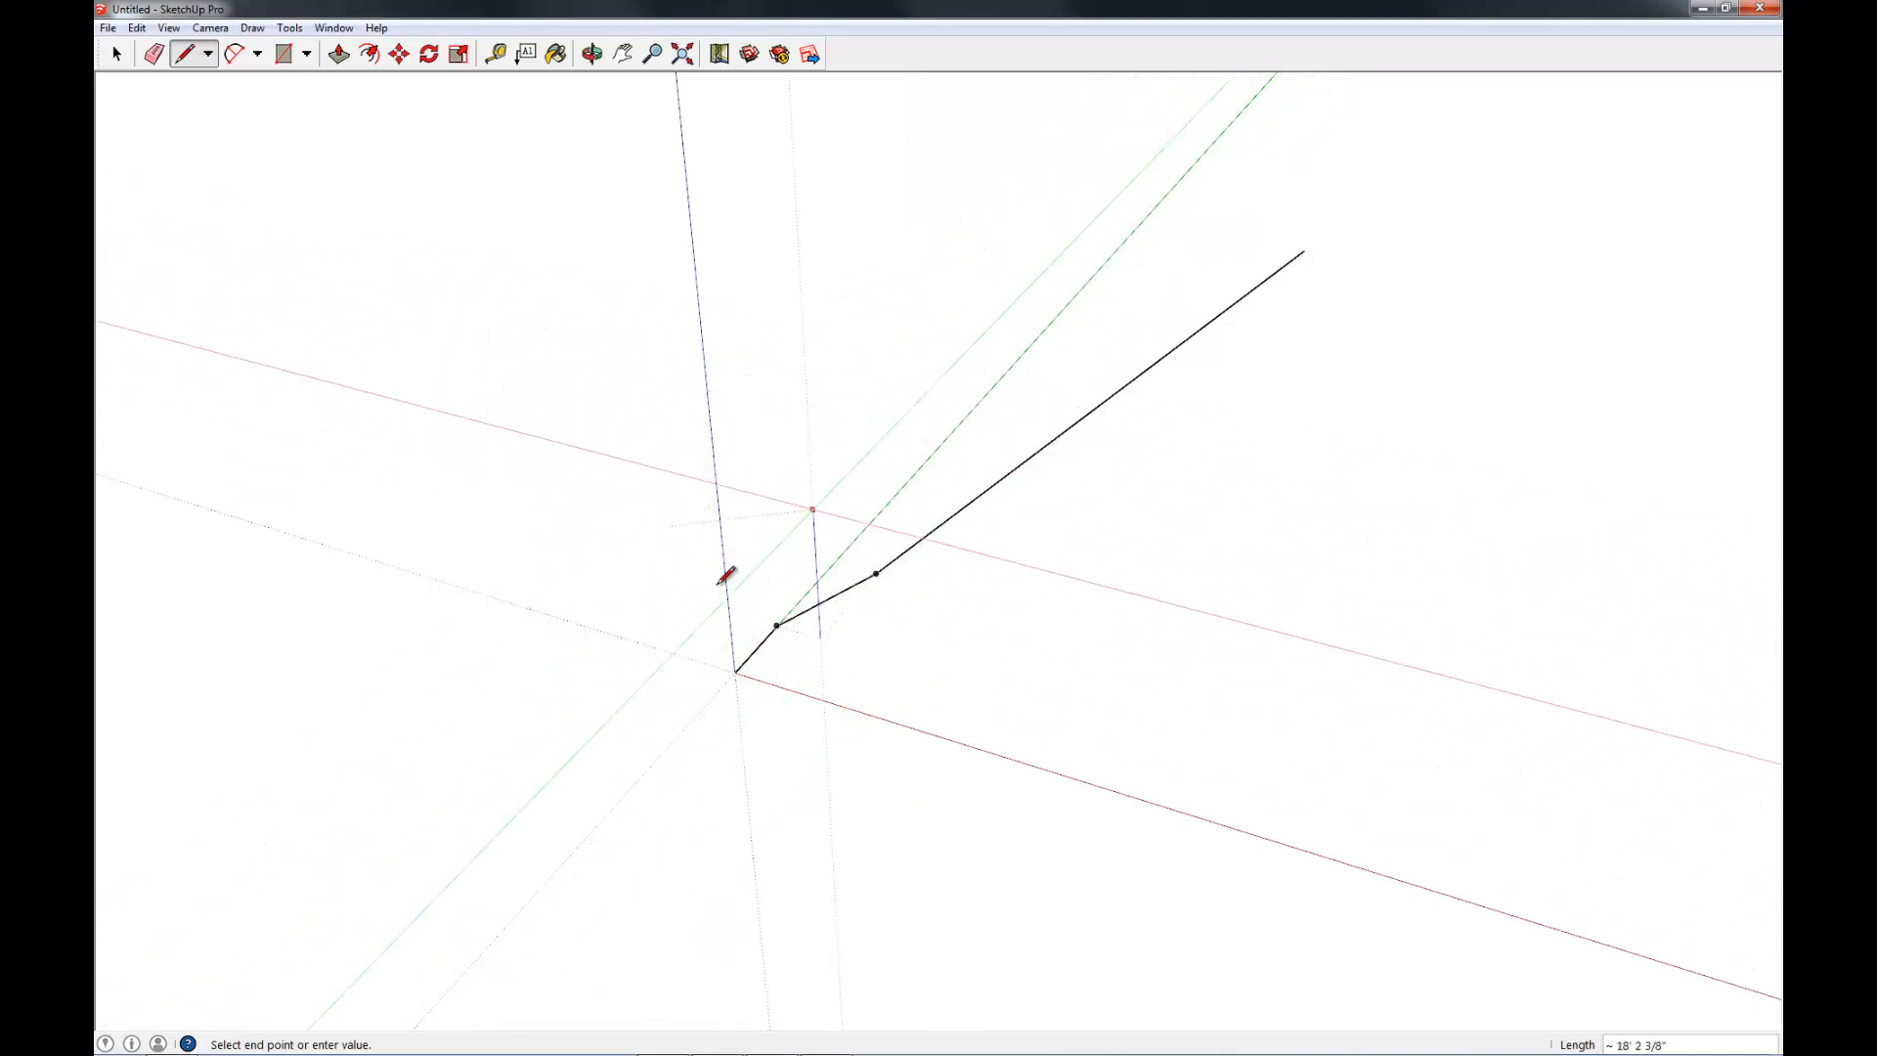
pyautogui.moveTo(754, 485)
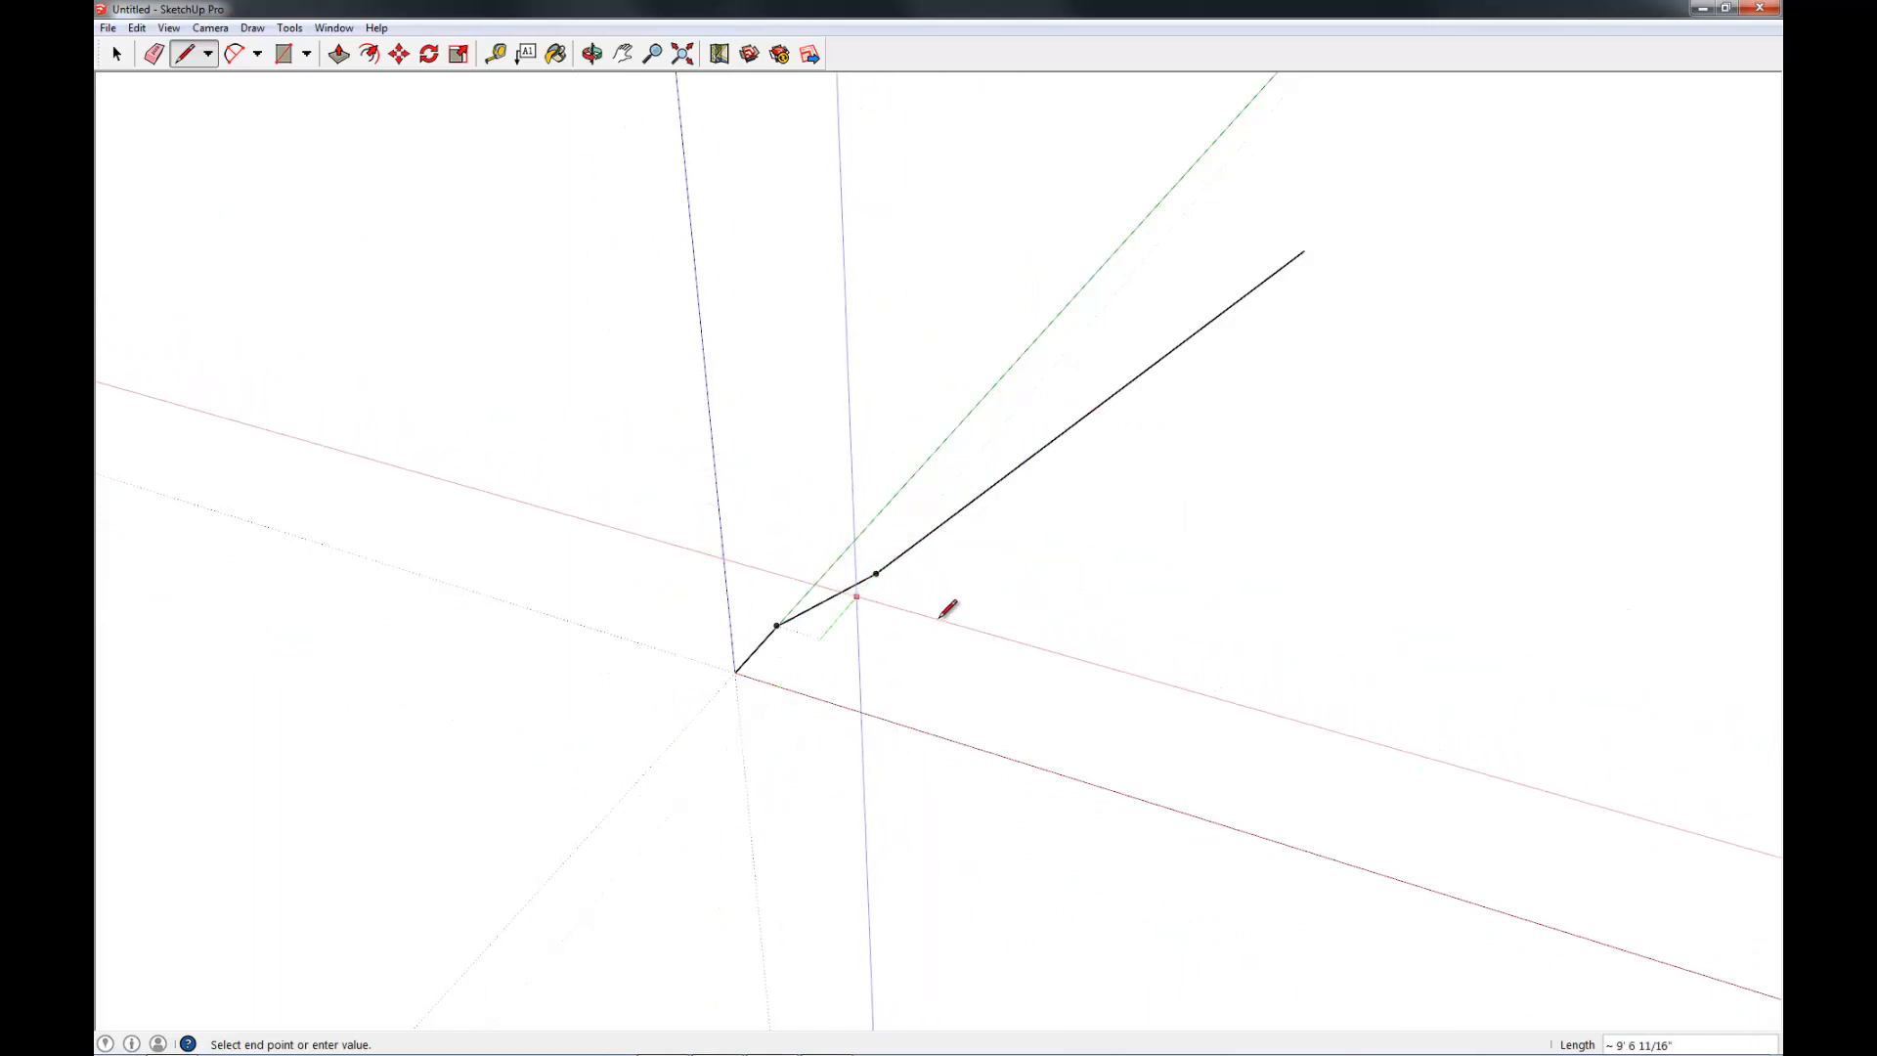
pyautogui.moveTo(575, 538)
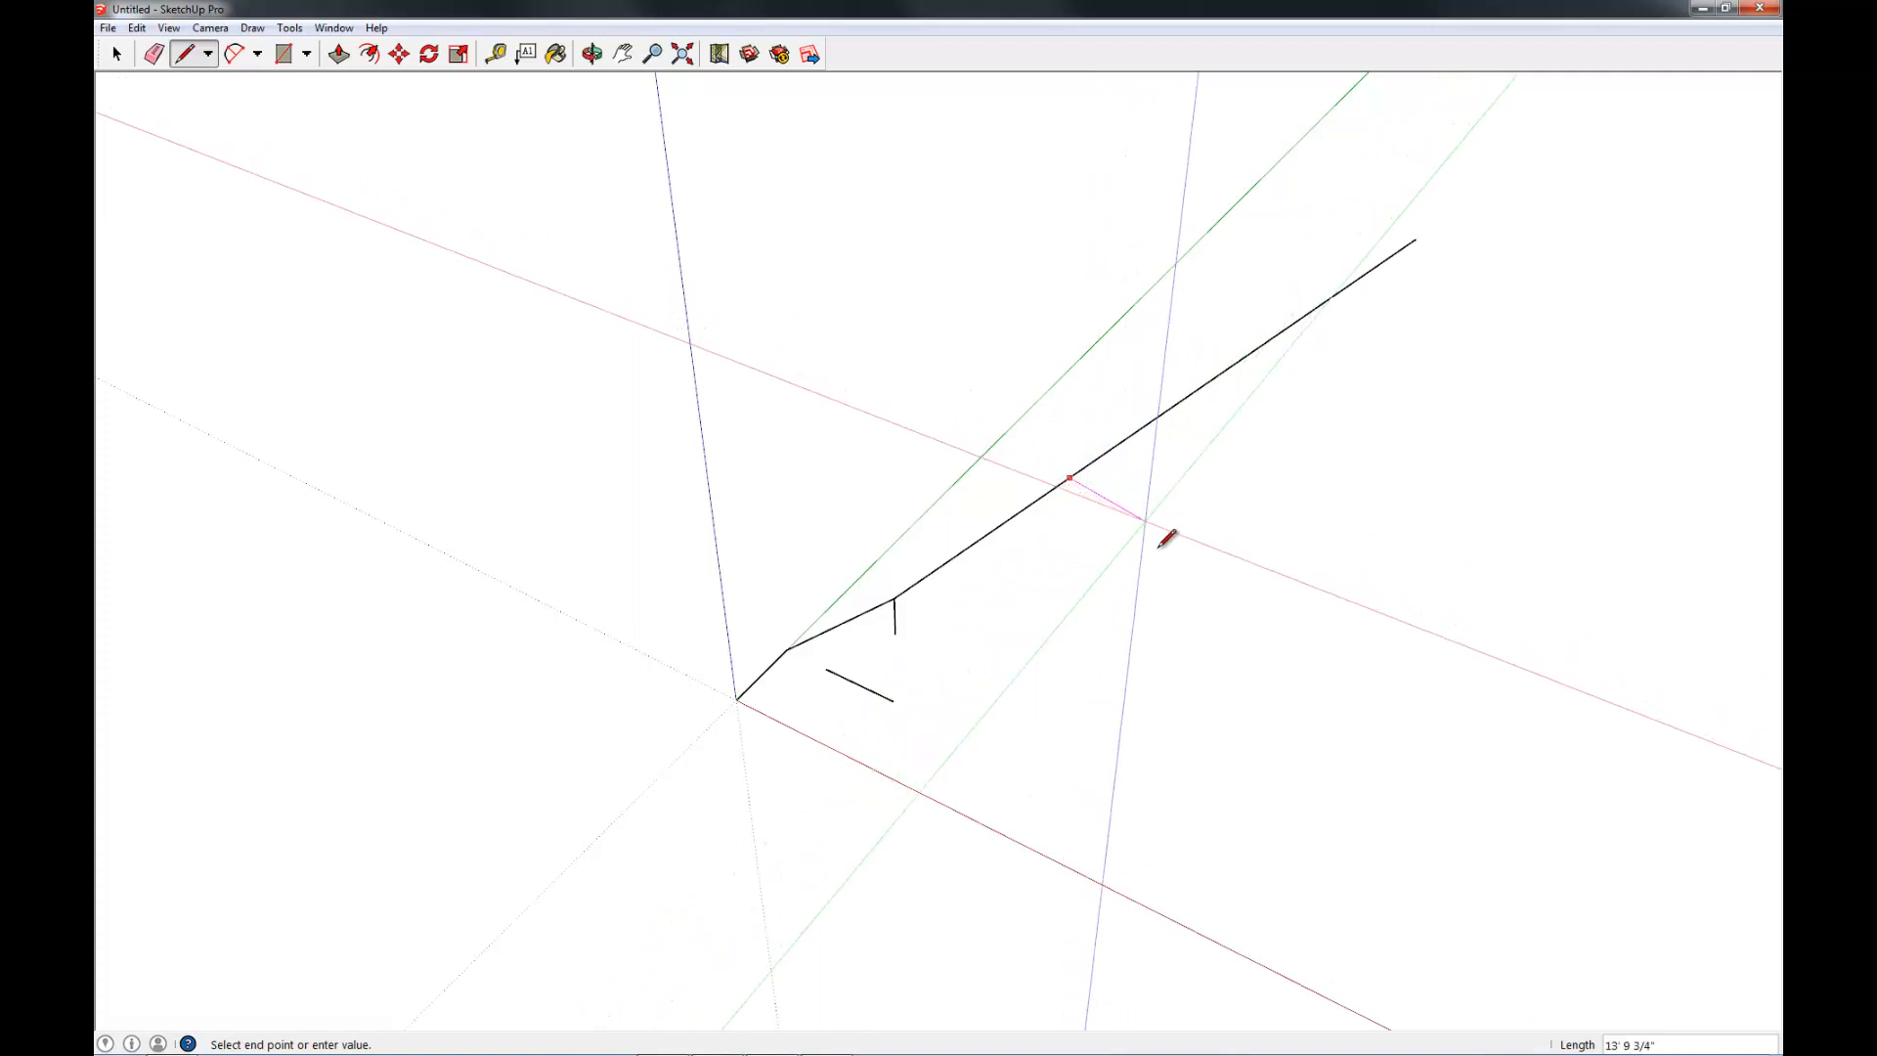
pyautogui.moveTo(1244, 566)
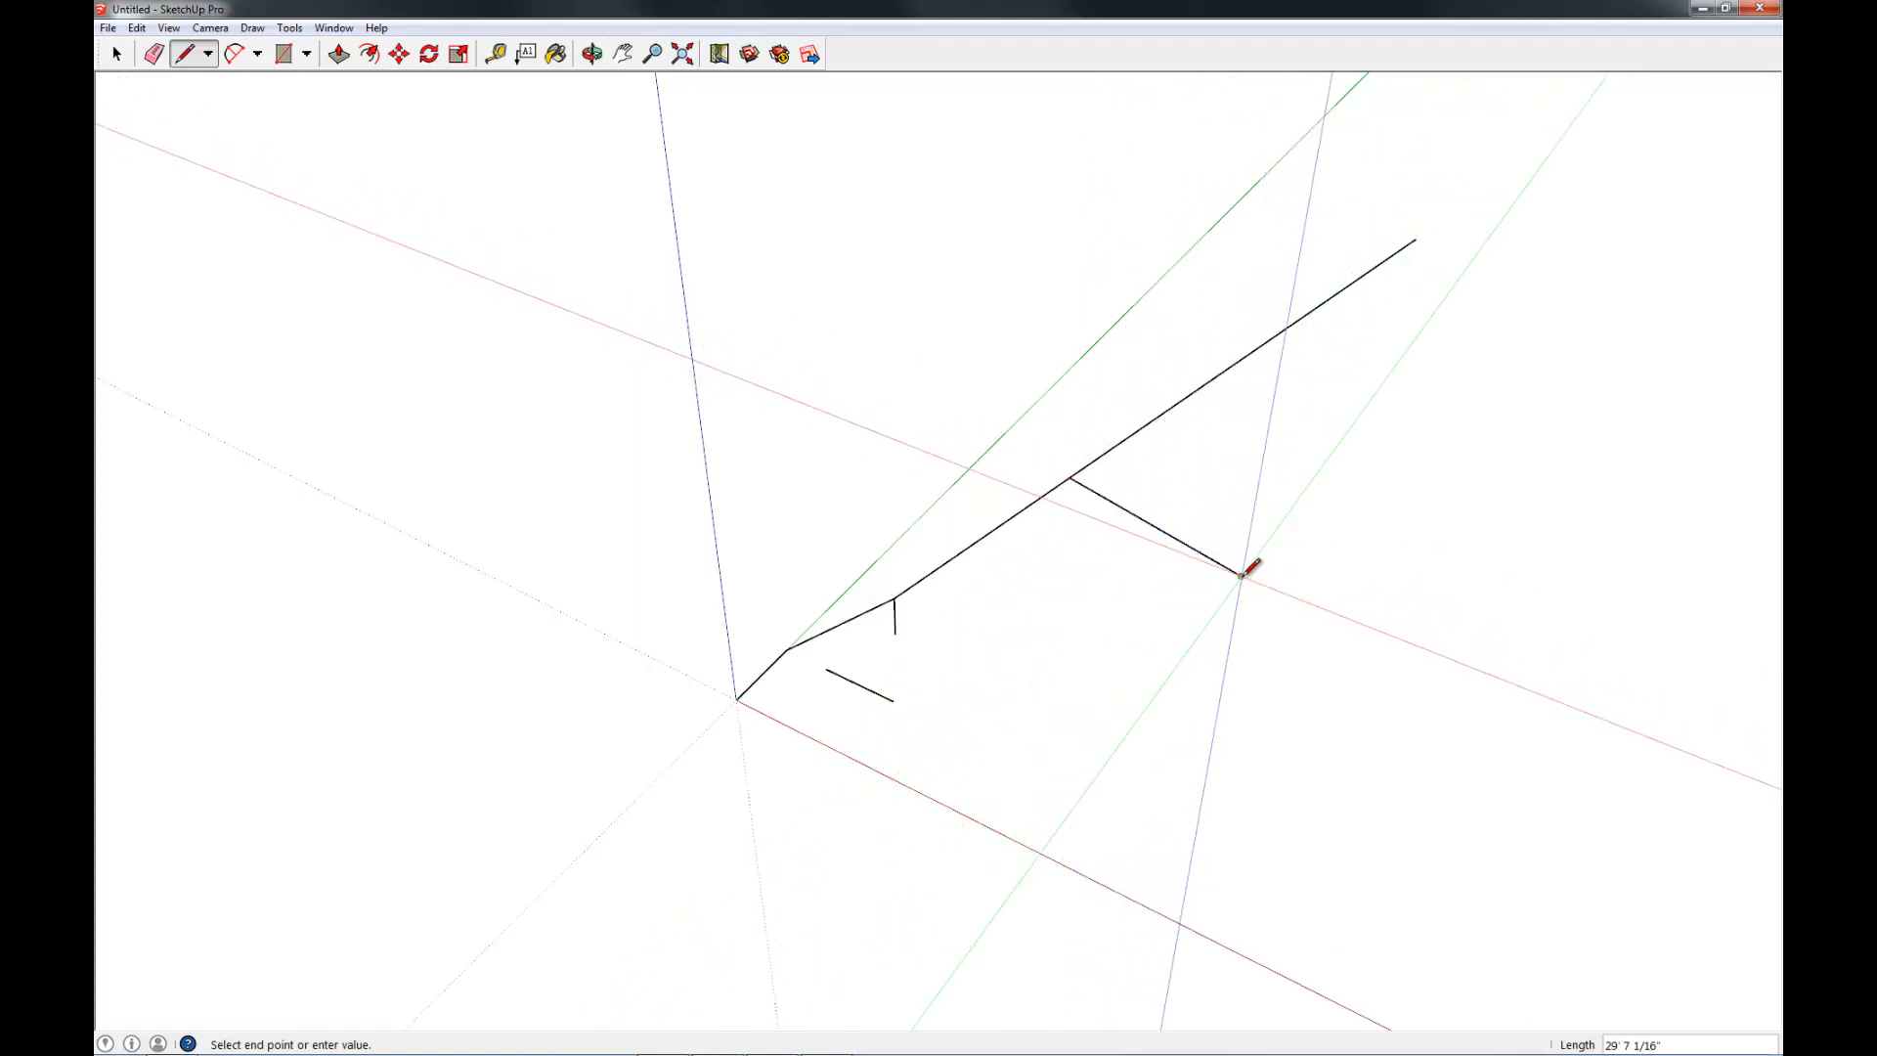
pyautogui.moveTo(1101, 700)
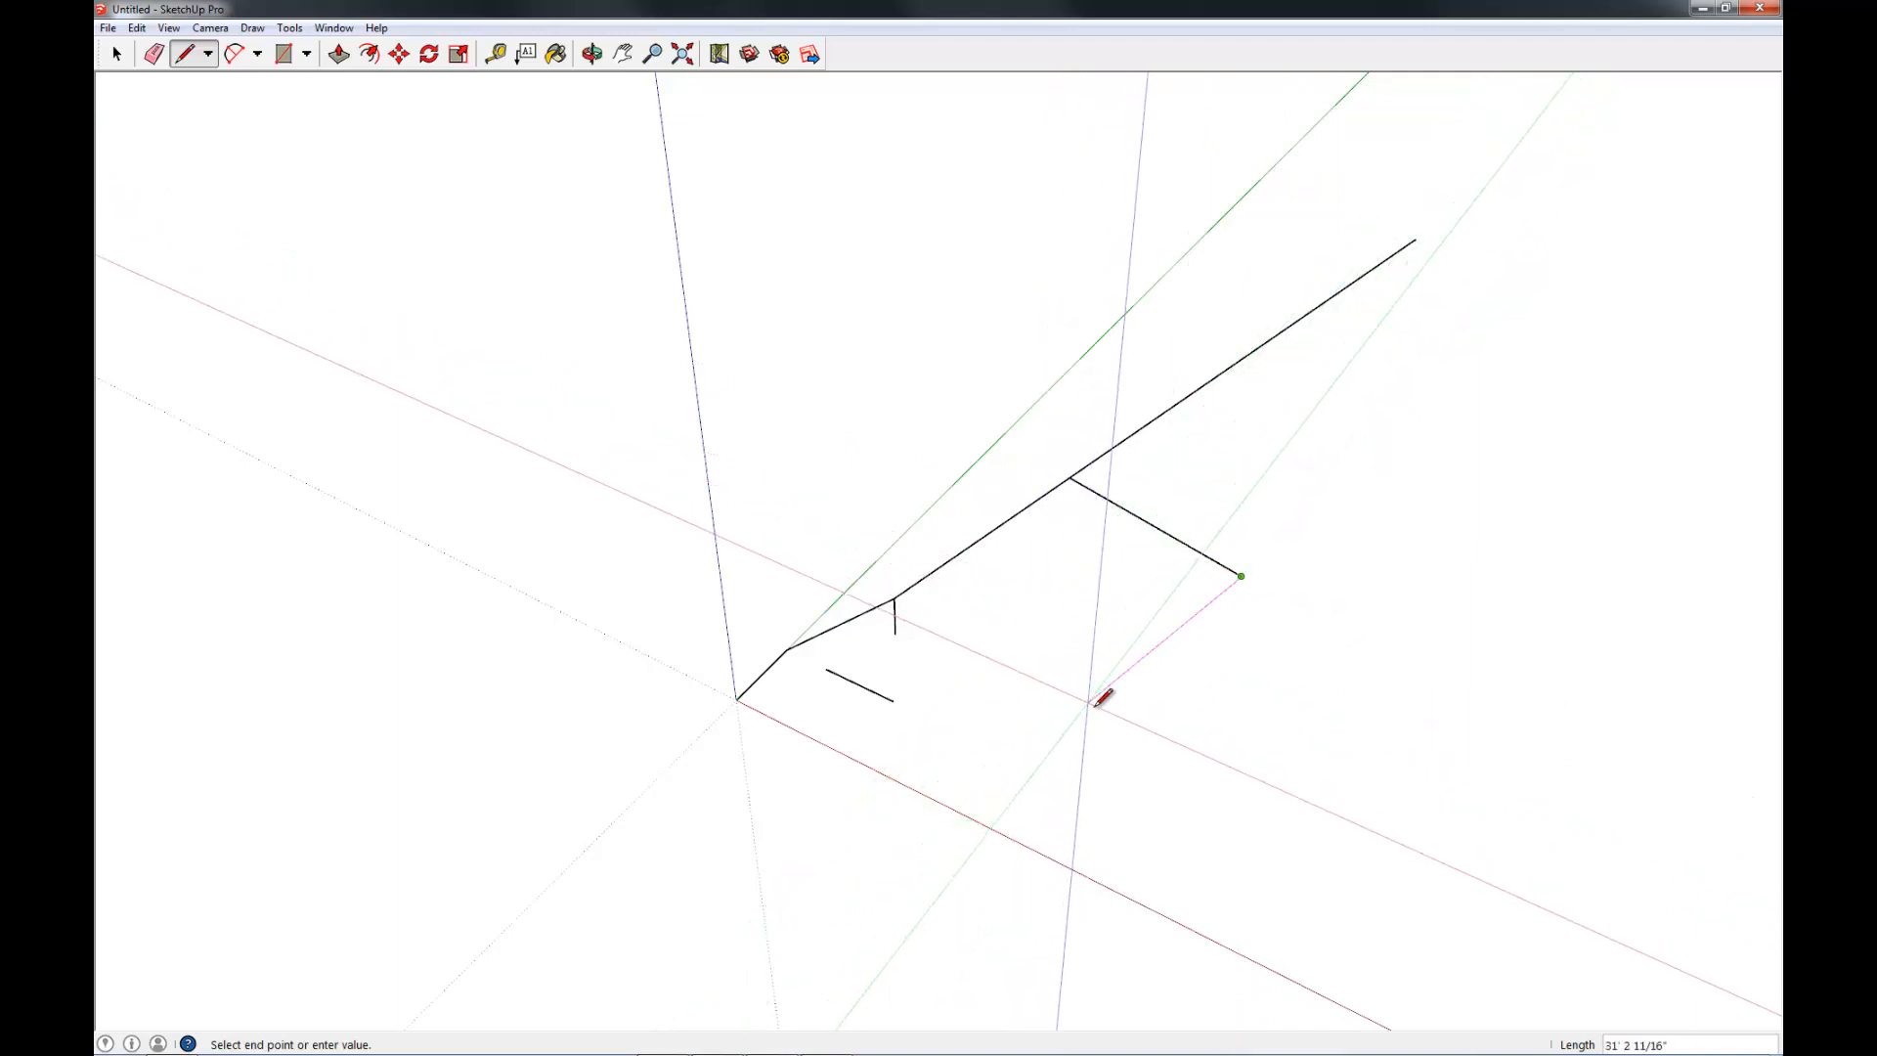
pyautogui.click(1075, 474)
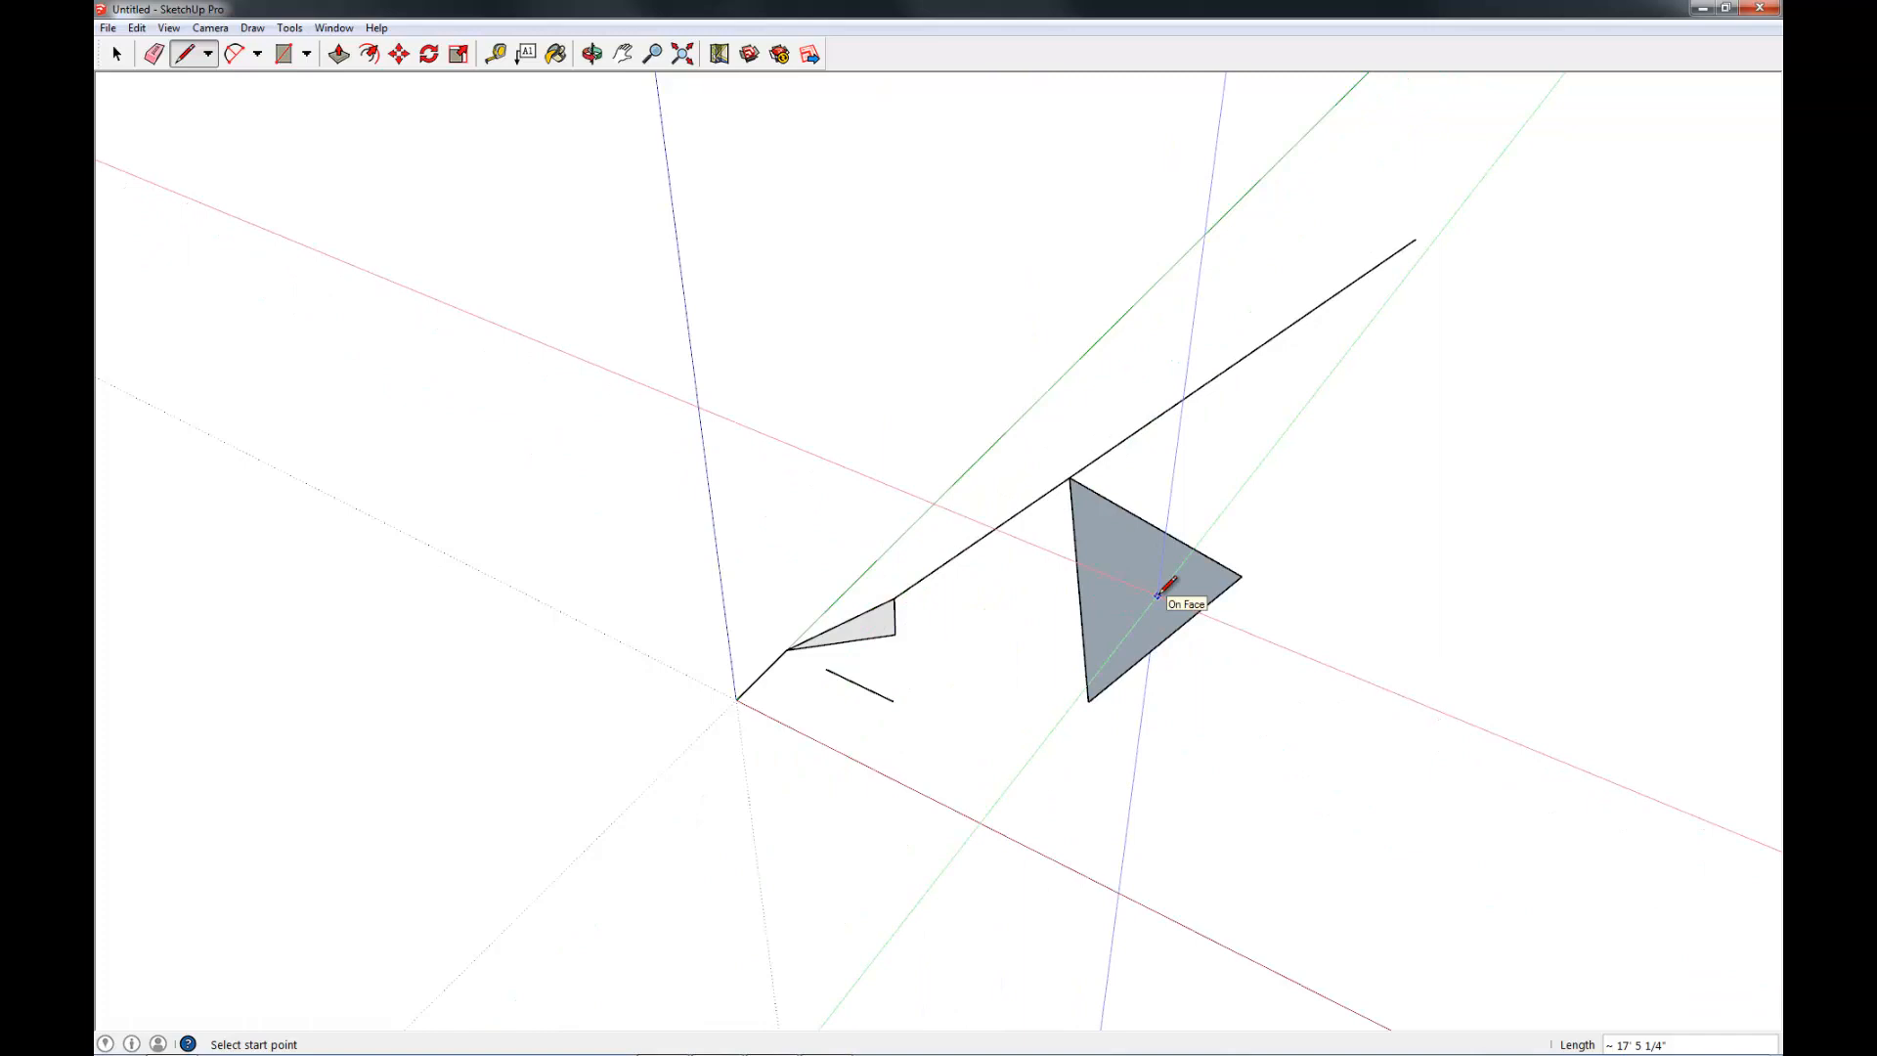
pyautogui.click(117, 54)
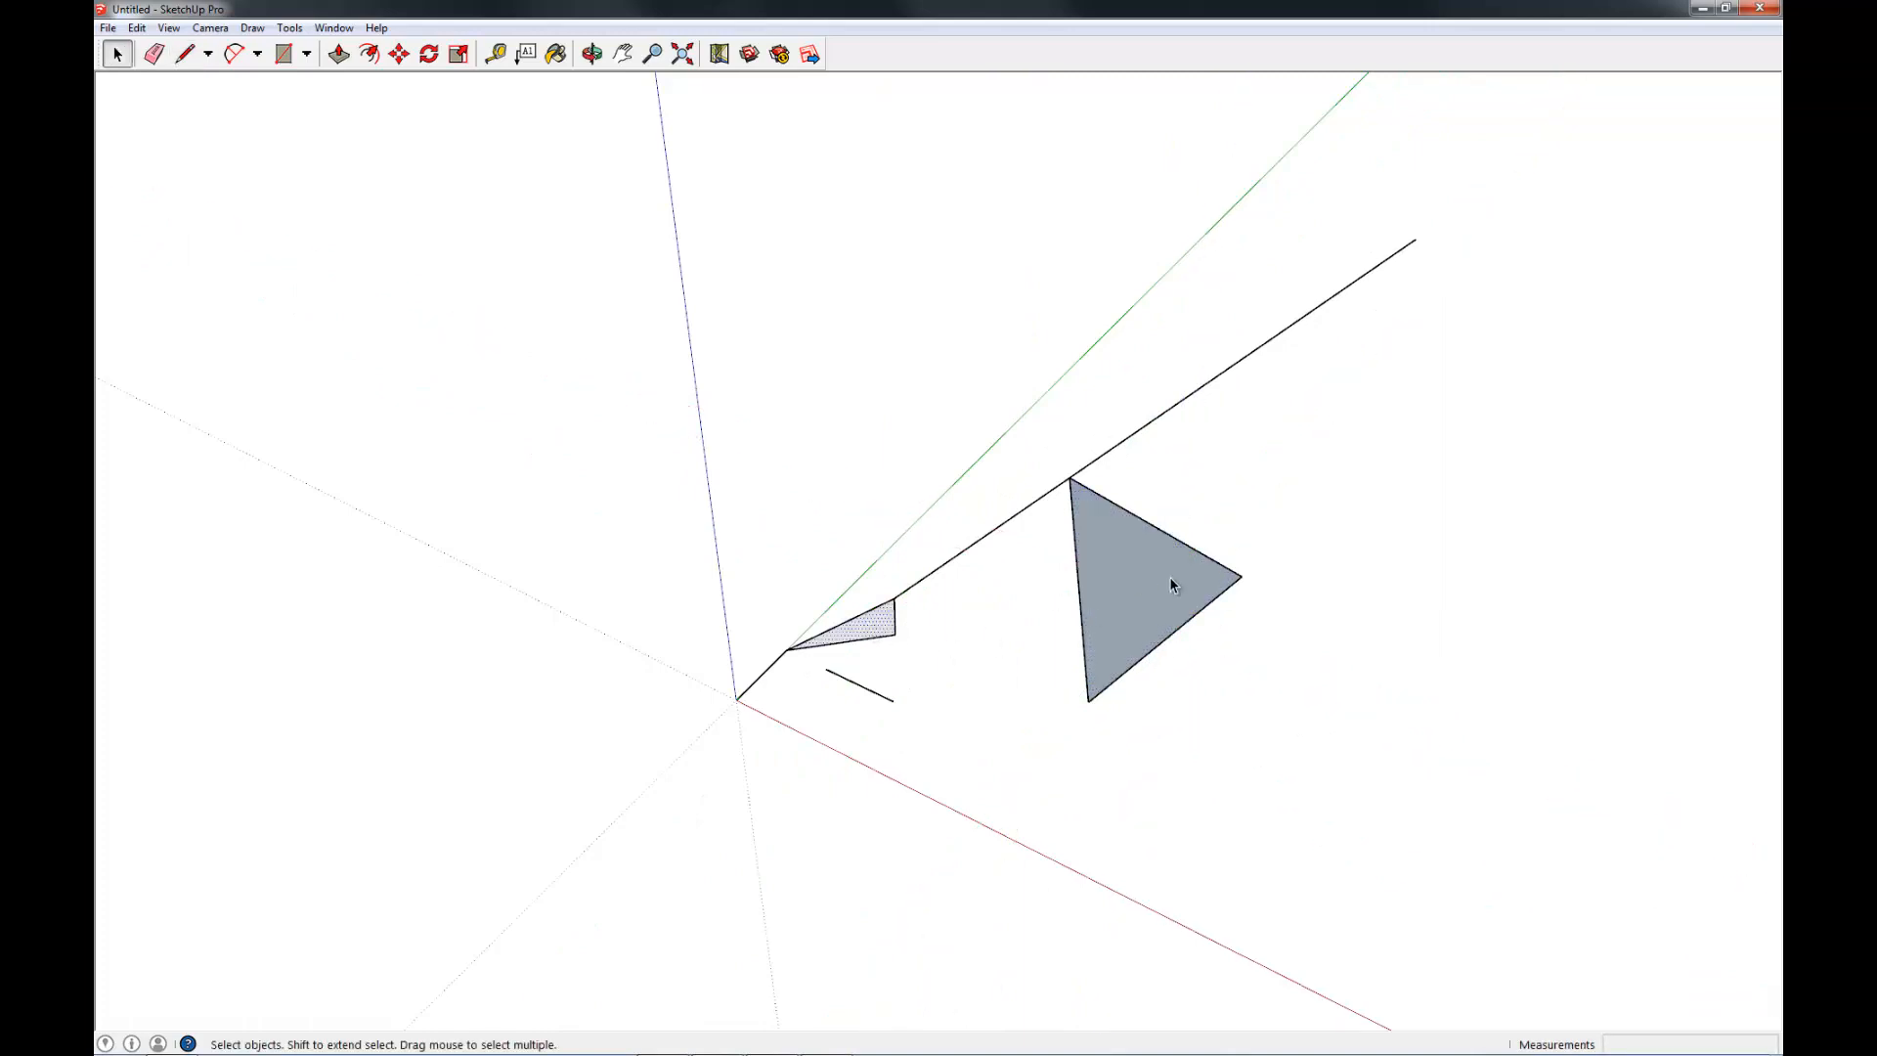
pyautogui.moveTo(1173, 587); pyautogui.dragTo(1113, 599)
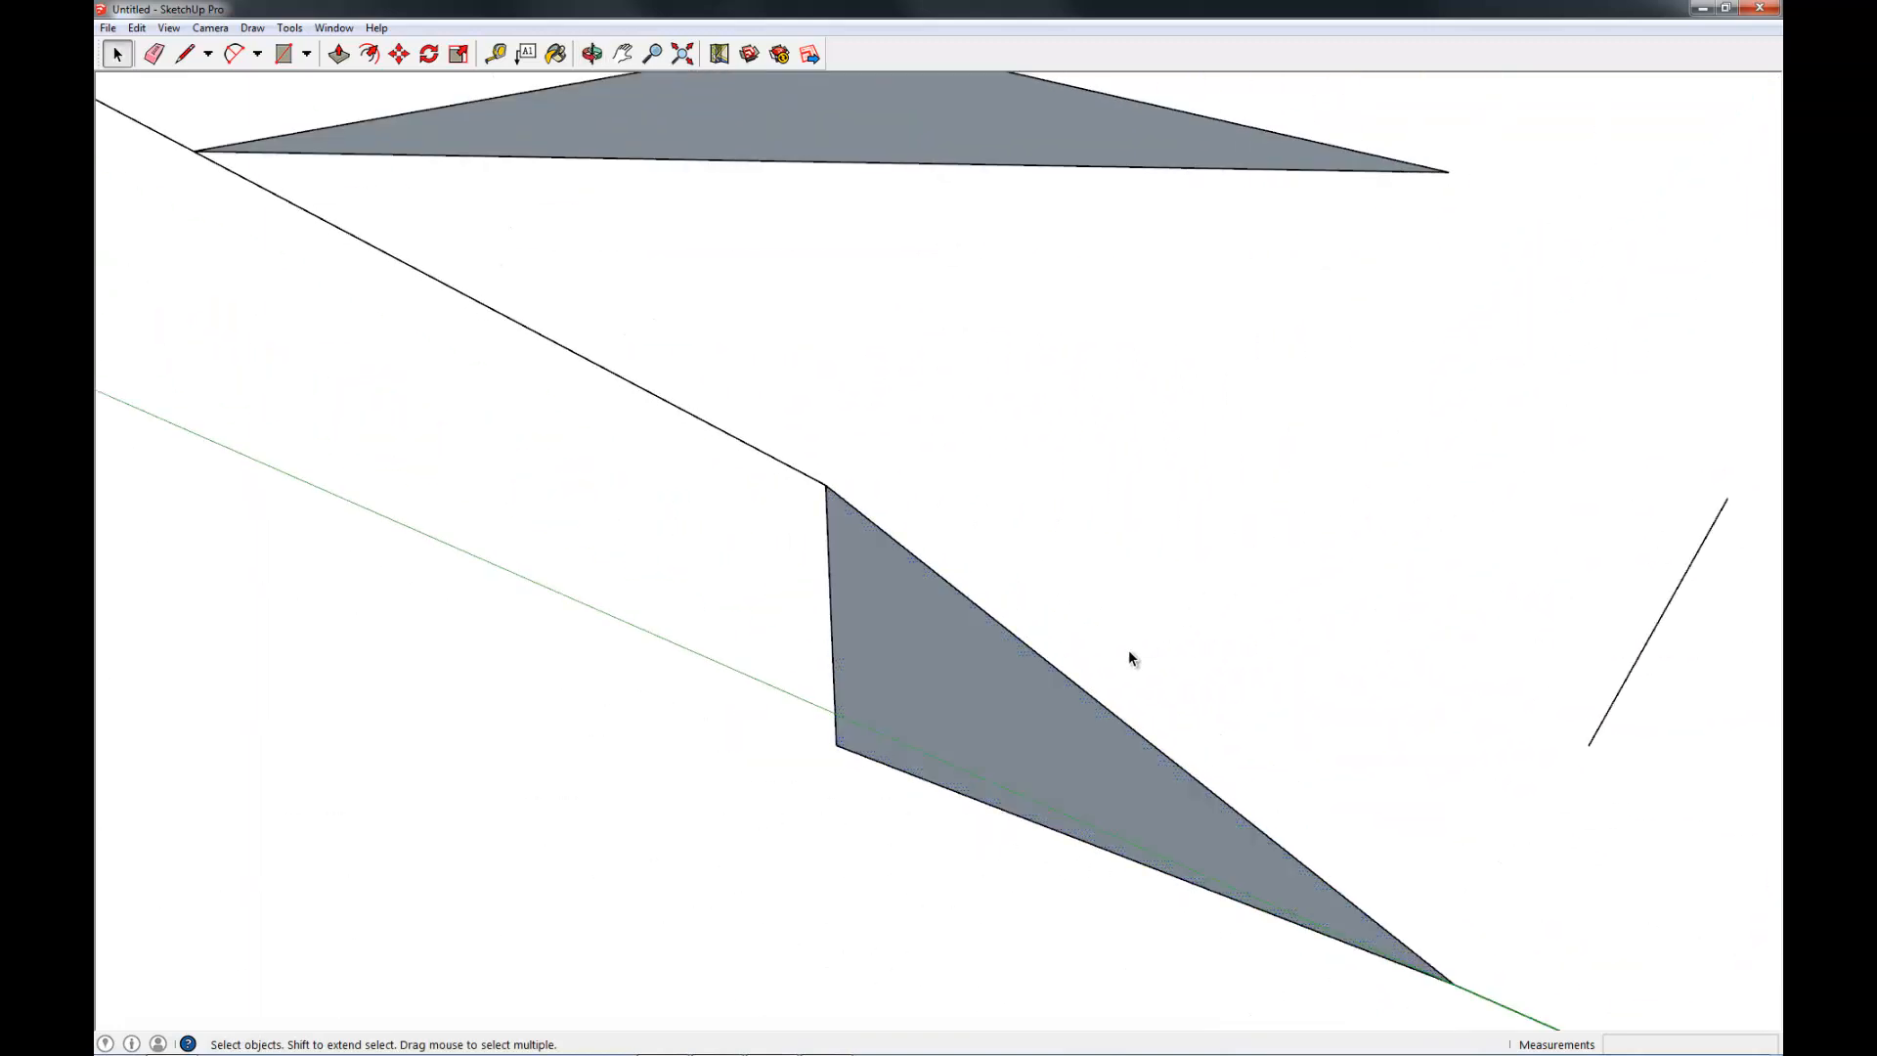
pyautogui.click(591, 53)
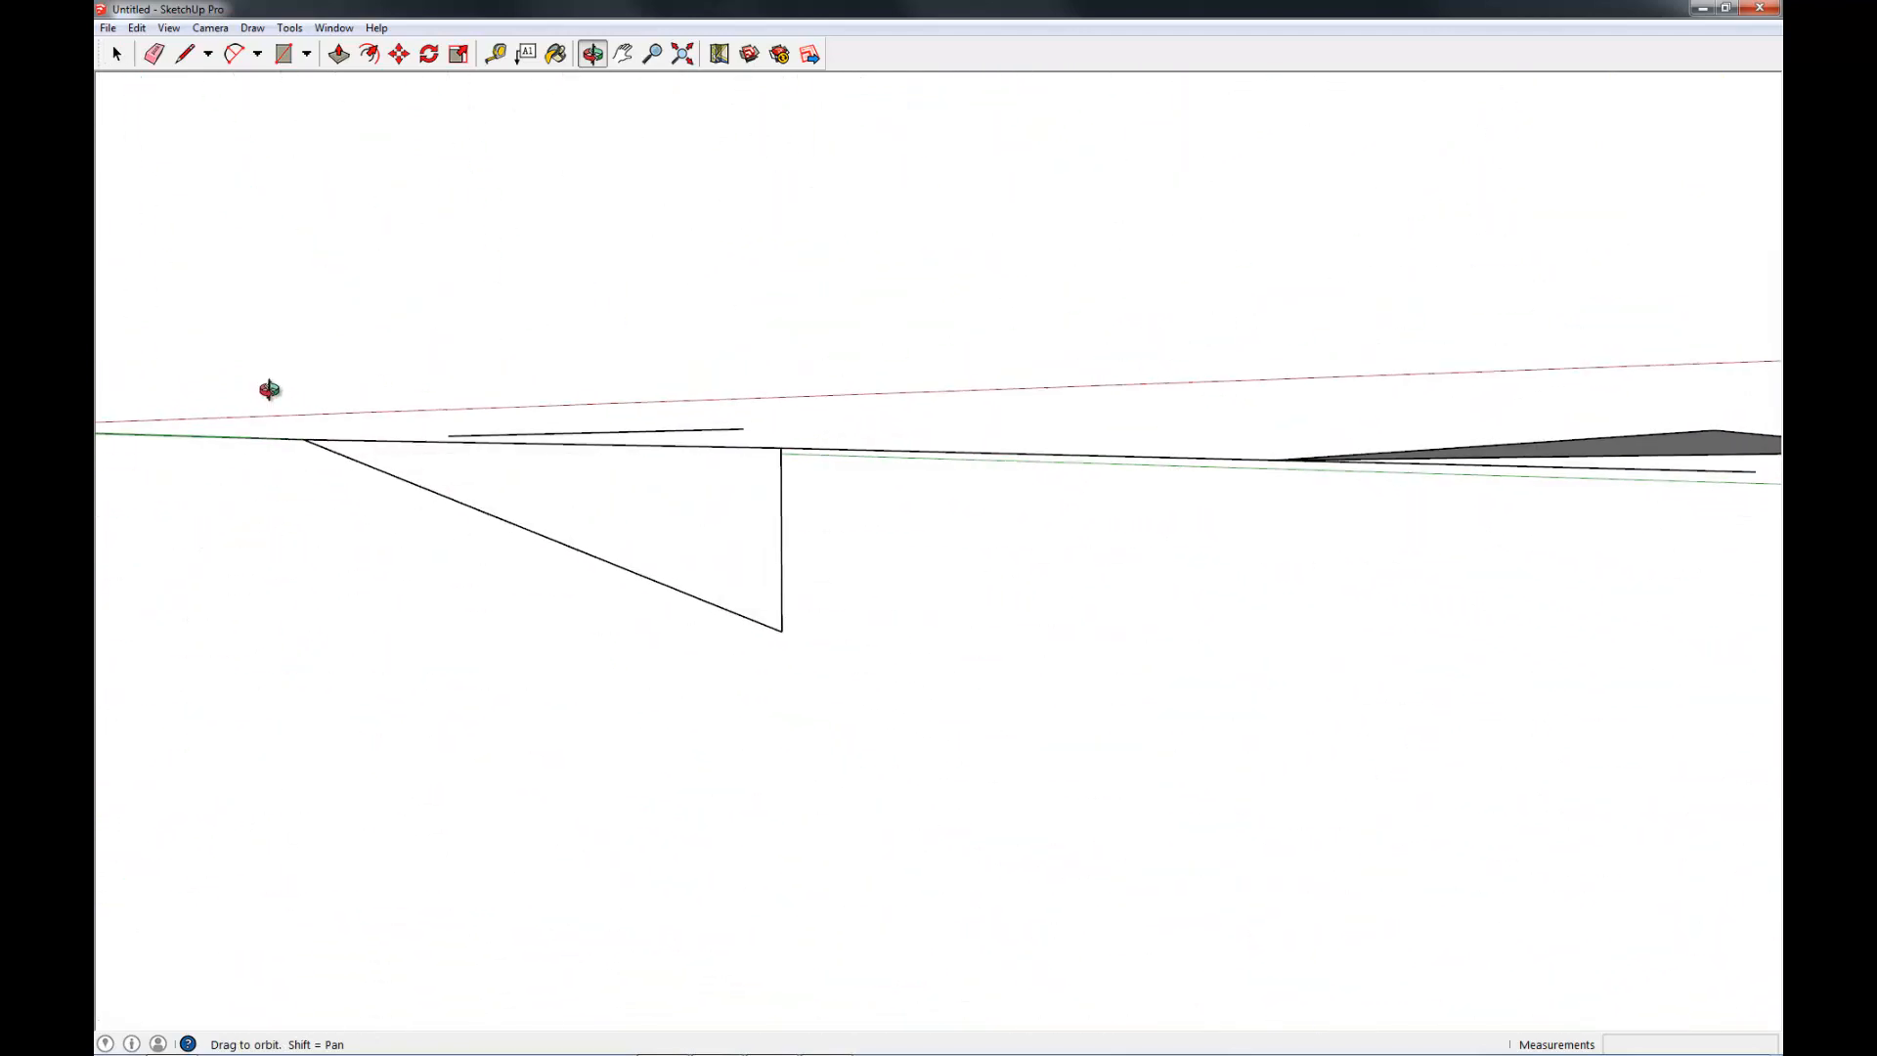
pyautogui.moveTo(269, 389); pyautogui.dragTo(1179, 575)
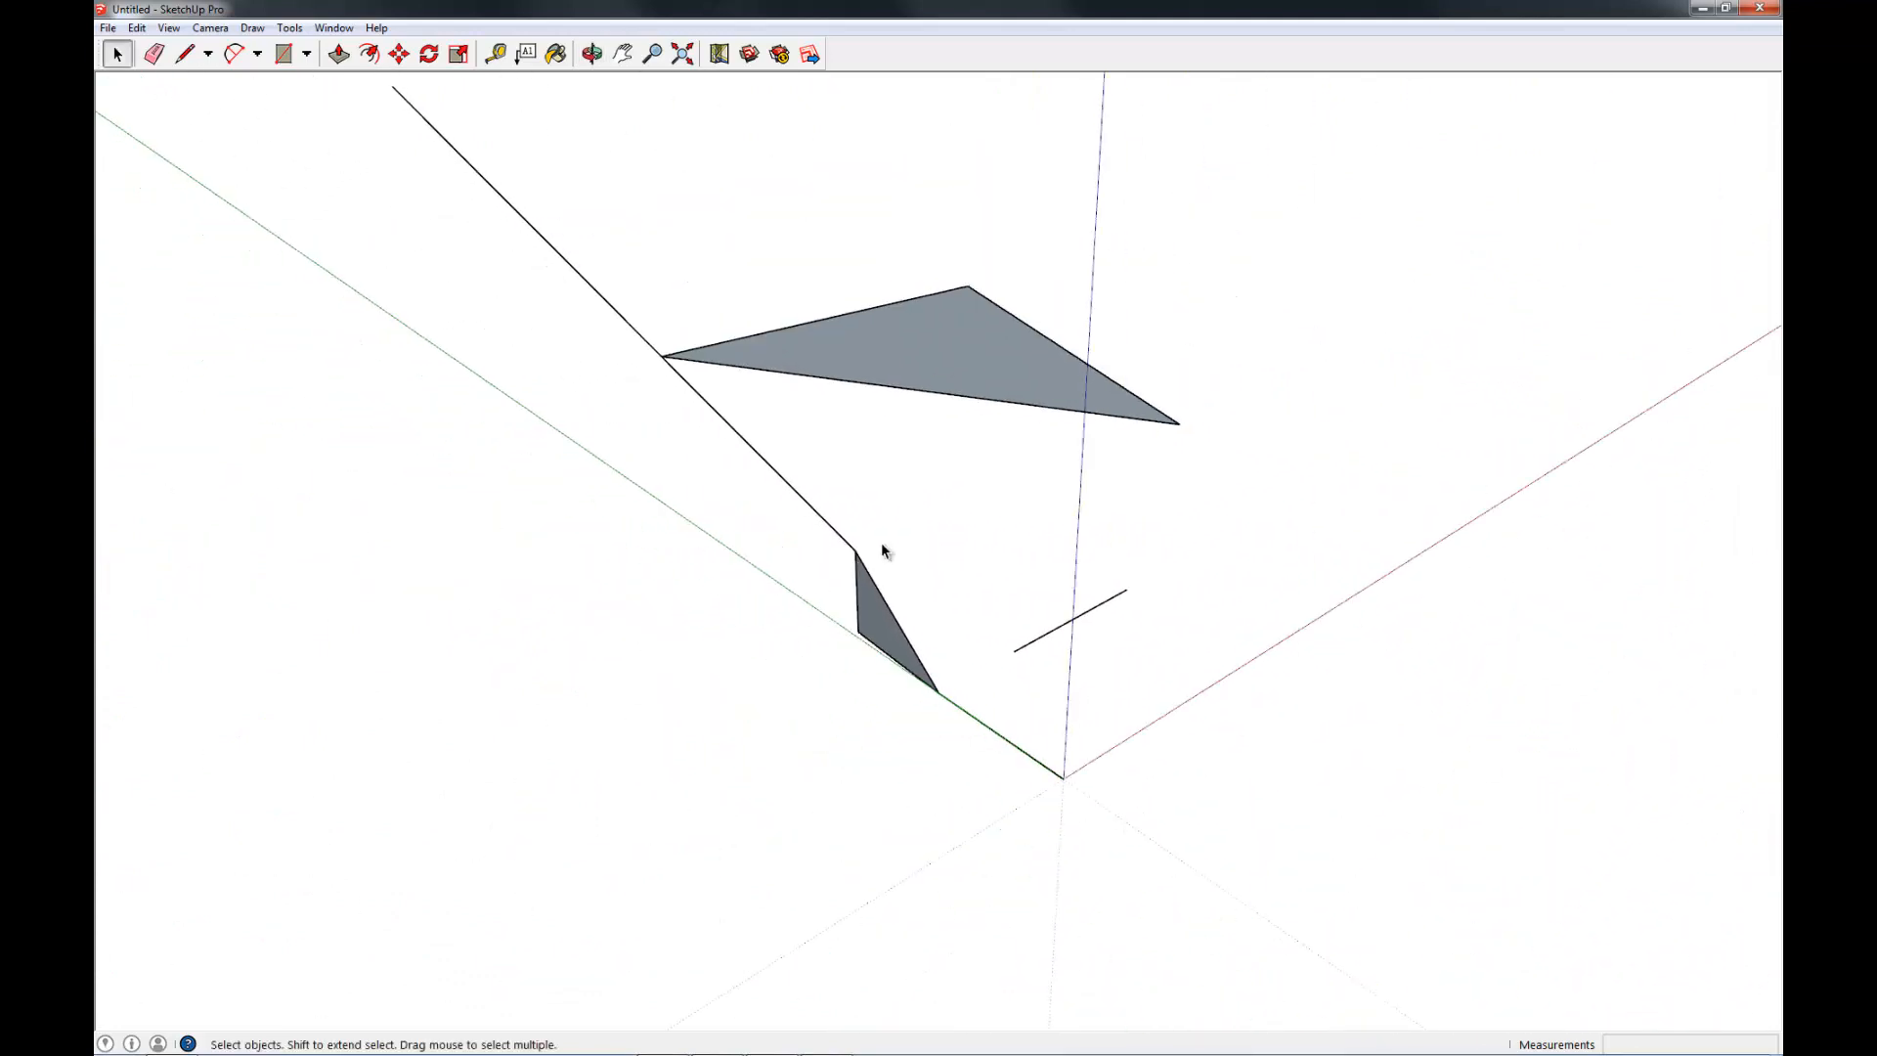
pyautogui.click(591, 53)
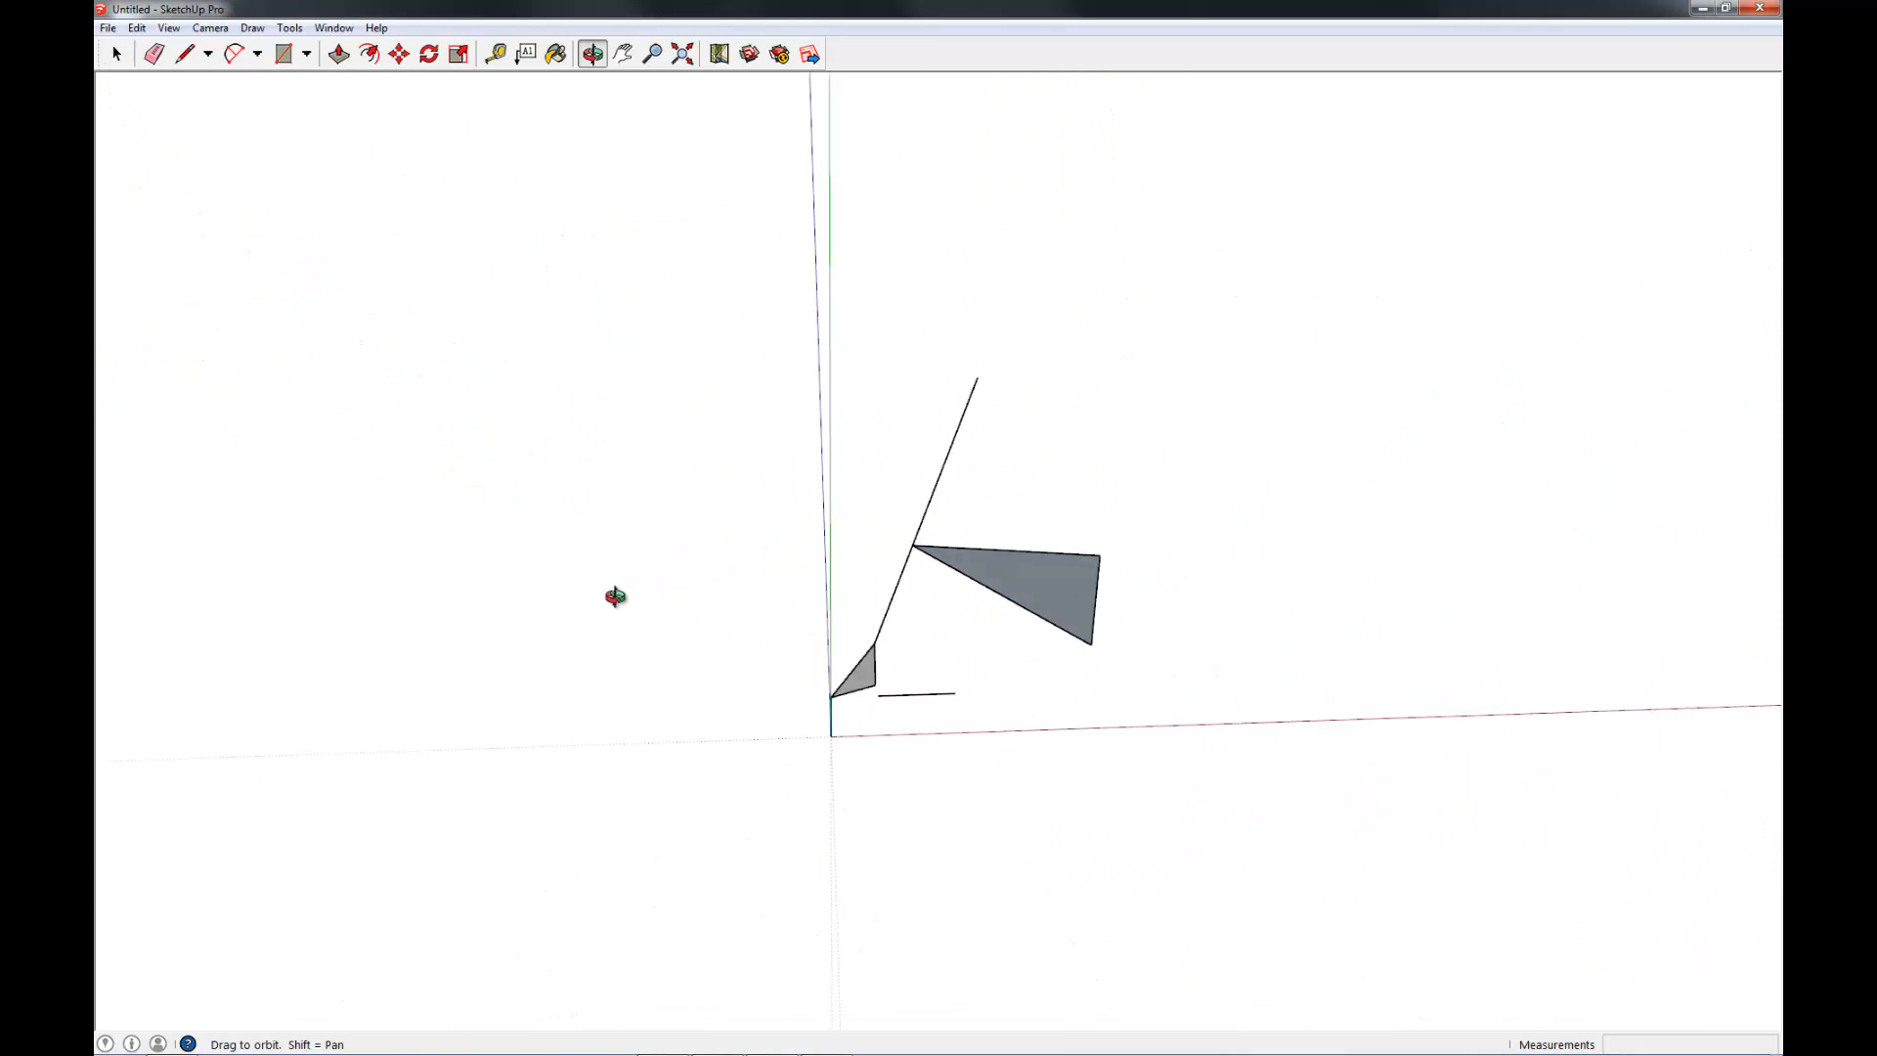
pyautogui.moveTo(614, 596); pyautogui.dragTo(518, 586)
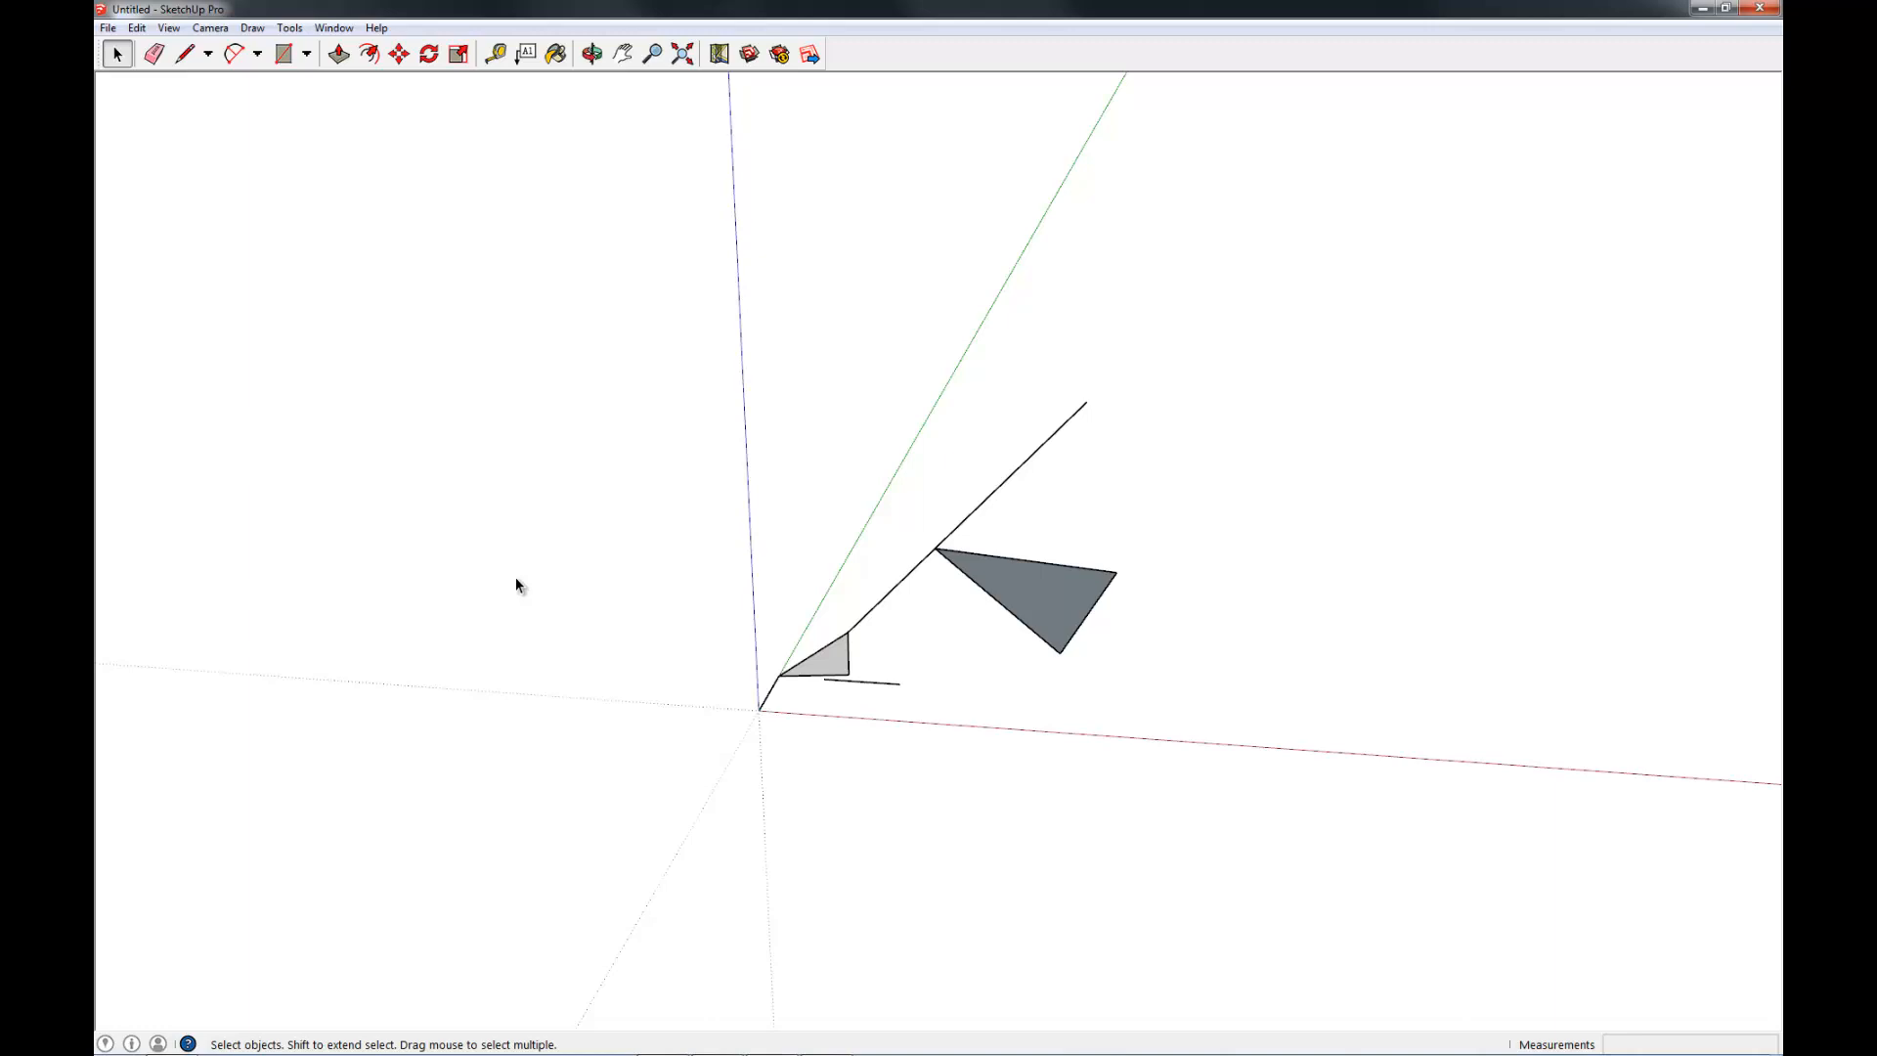
pyautogui.moveTo(922, 220)
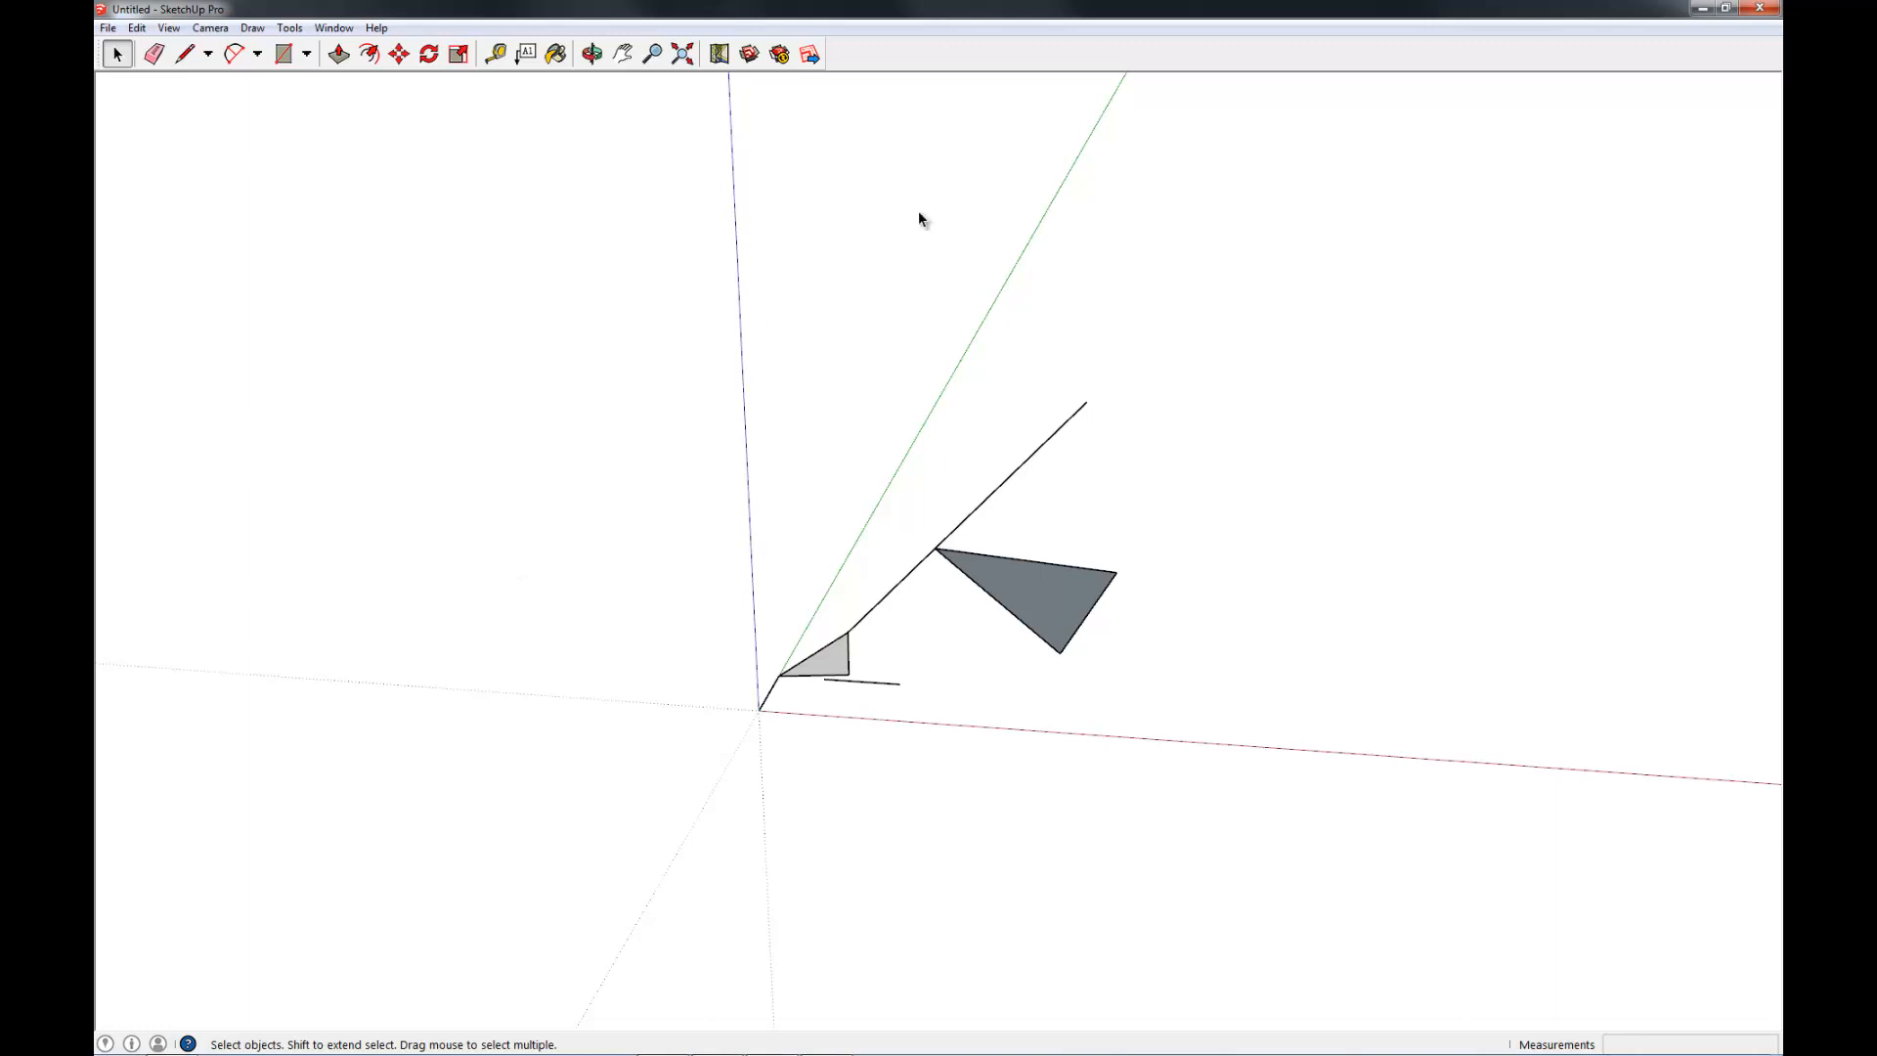
pyautogui.moveTo(1055, 598)
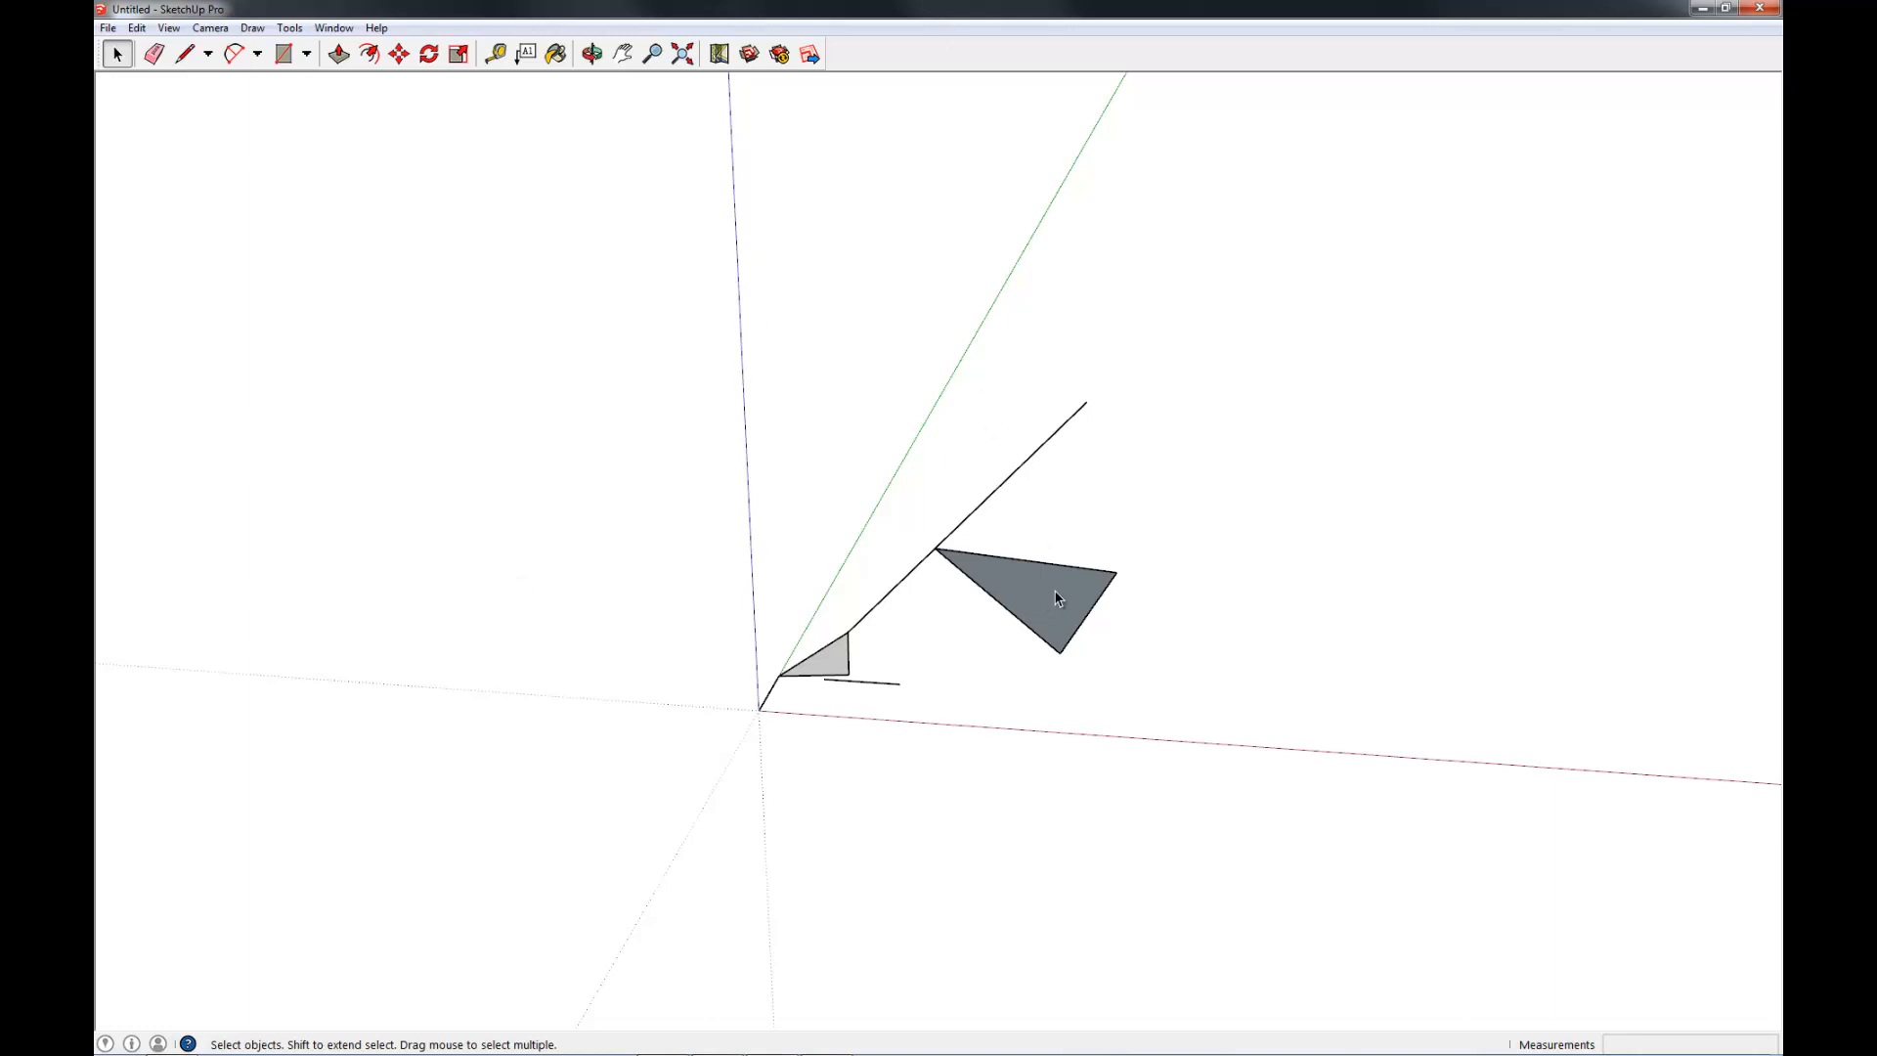
# Apply Reverse Faces to the large triangle, then return to the Select tool.
pyautogui.rightClick(1053, 598)
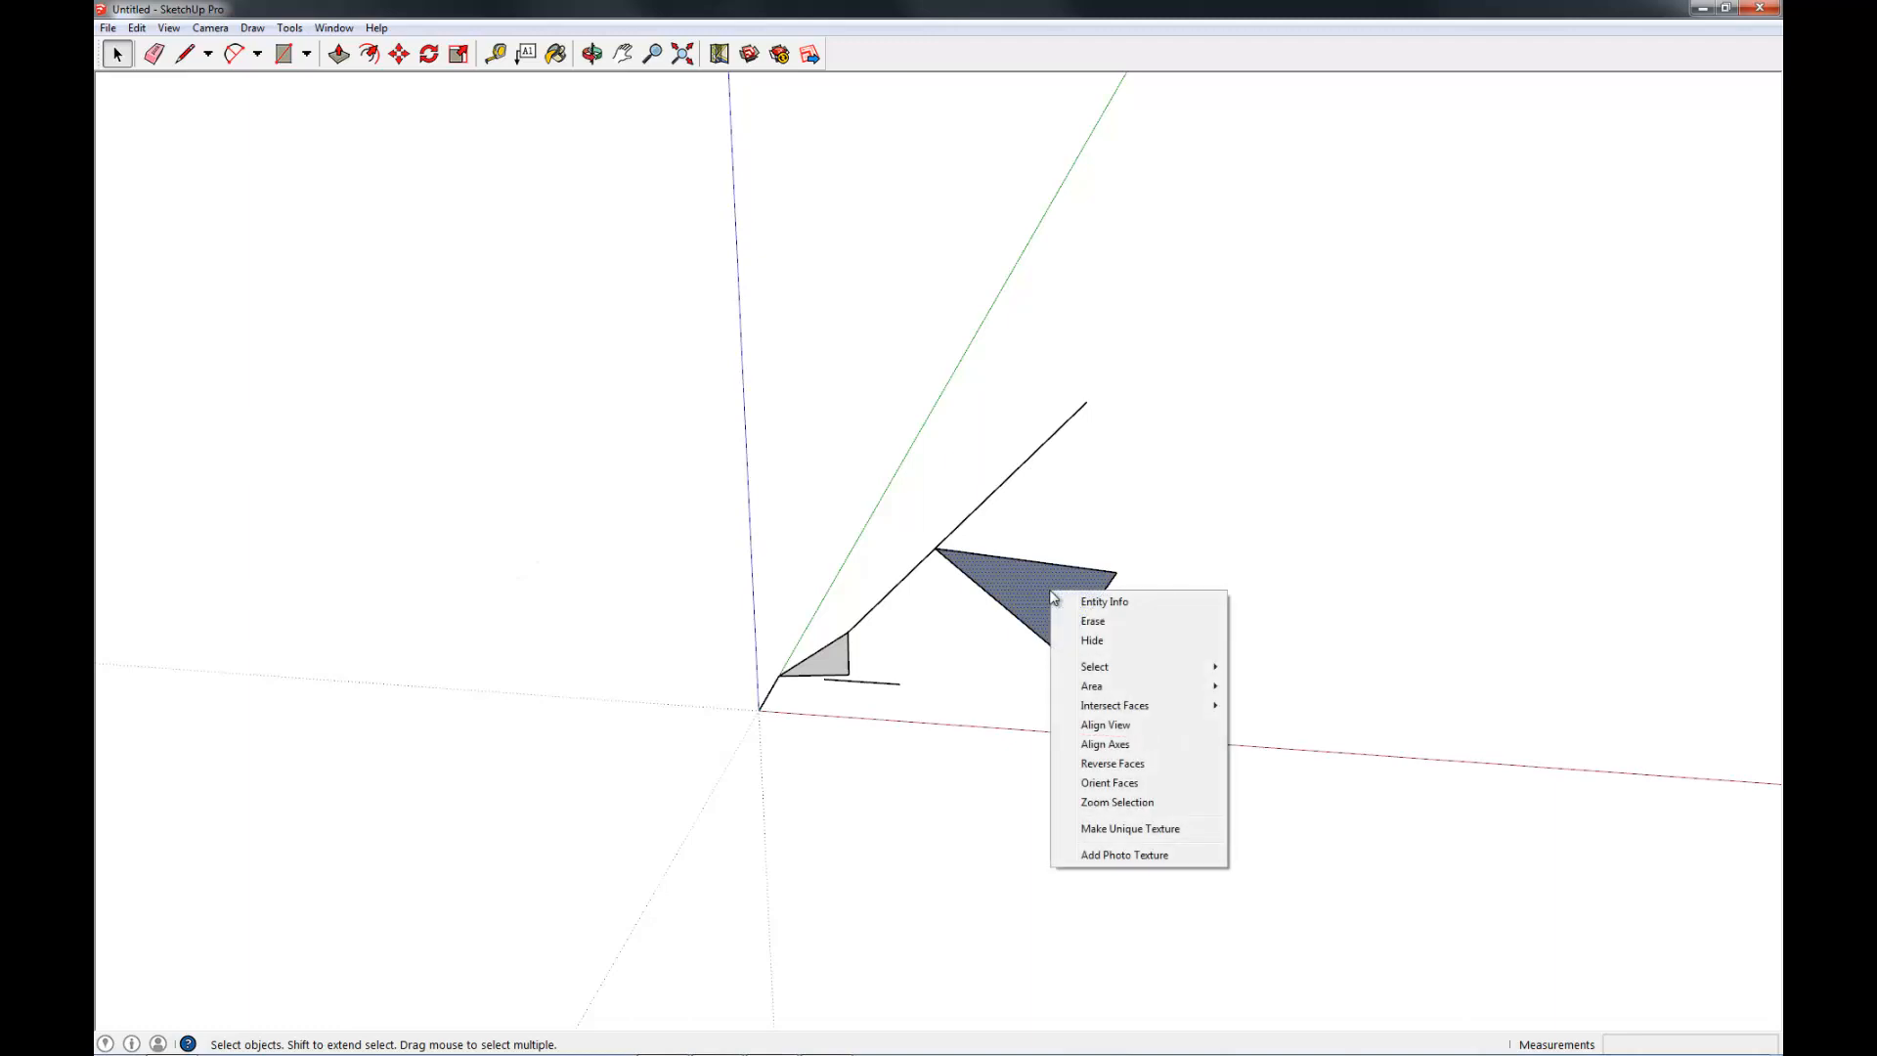
pyautogui.moveTo(1112, 764)
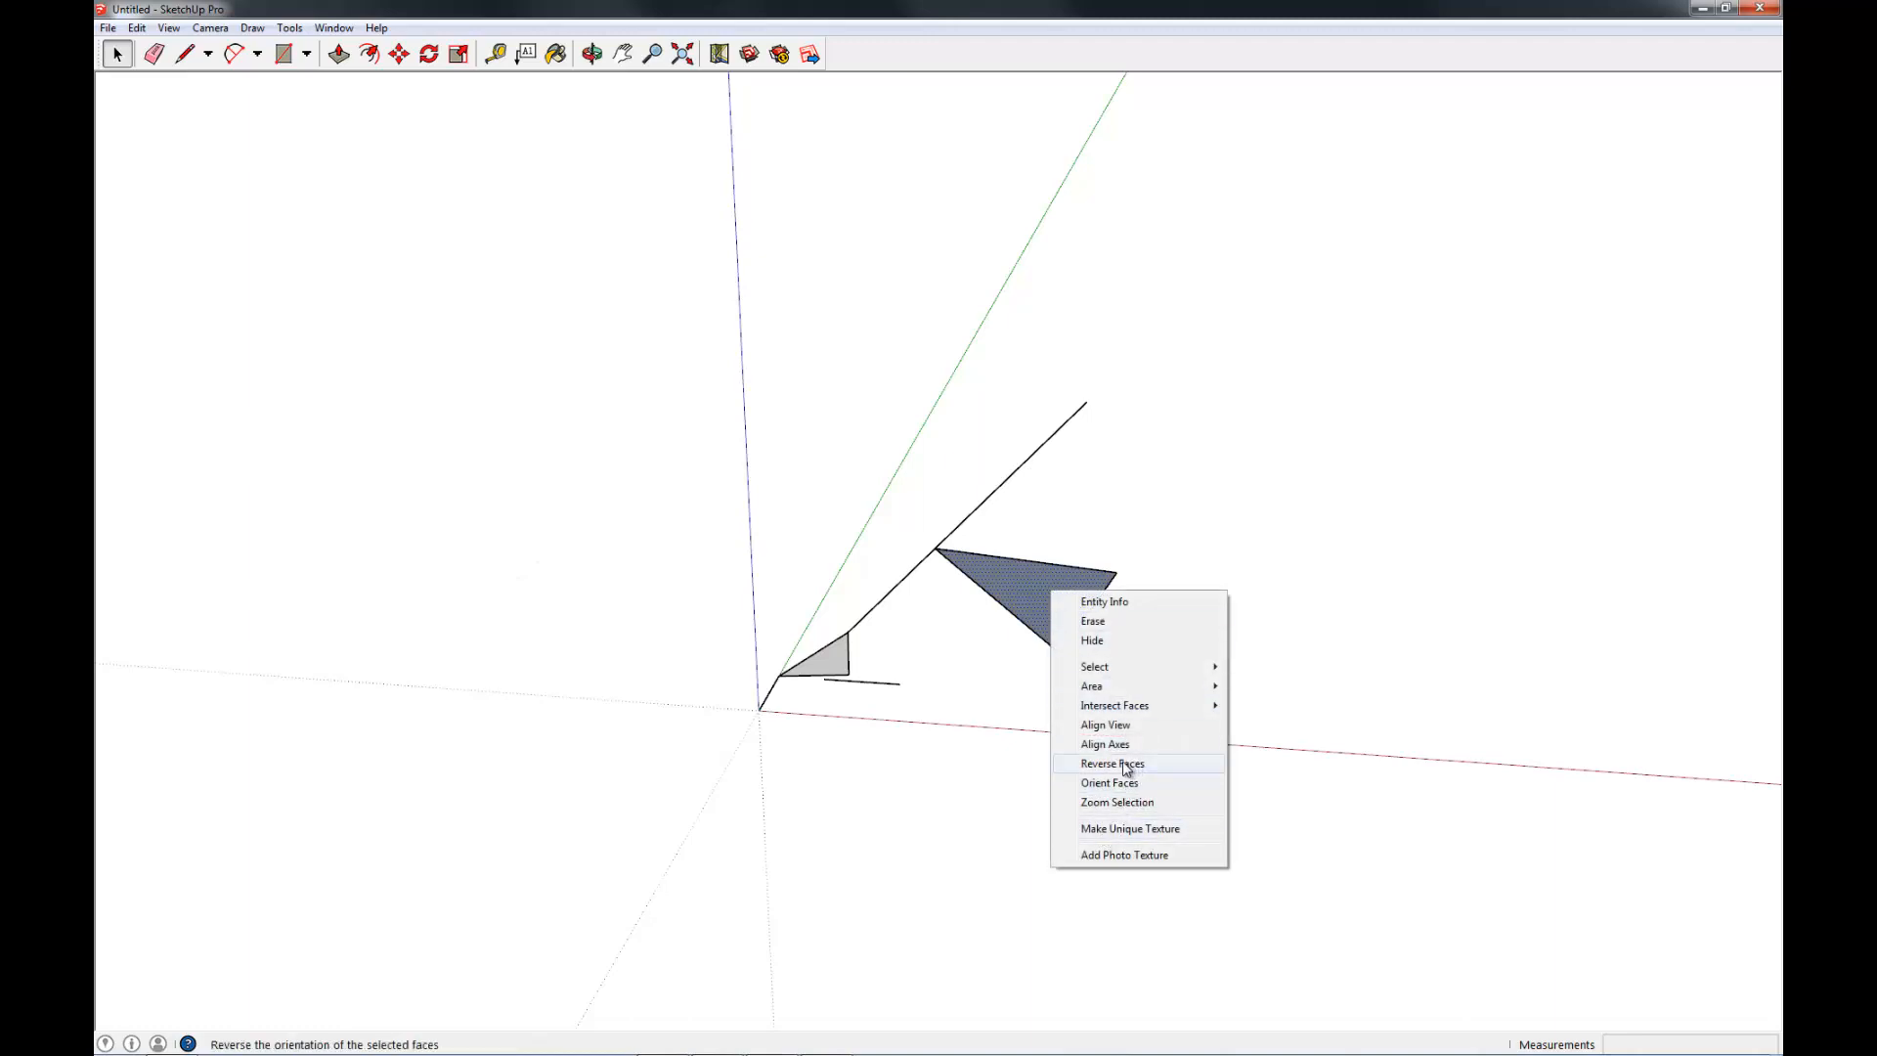
pyautogui.click(1112, 762)
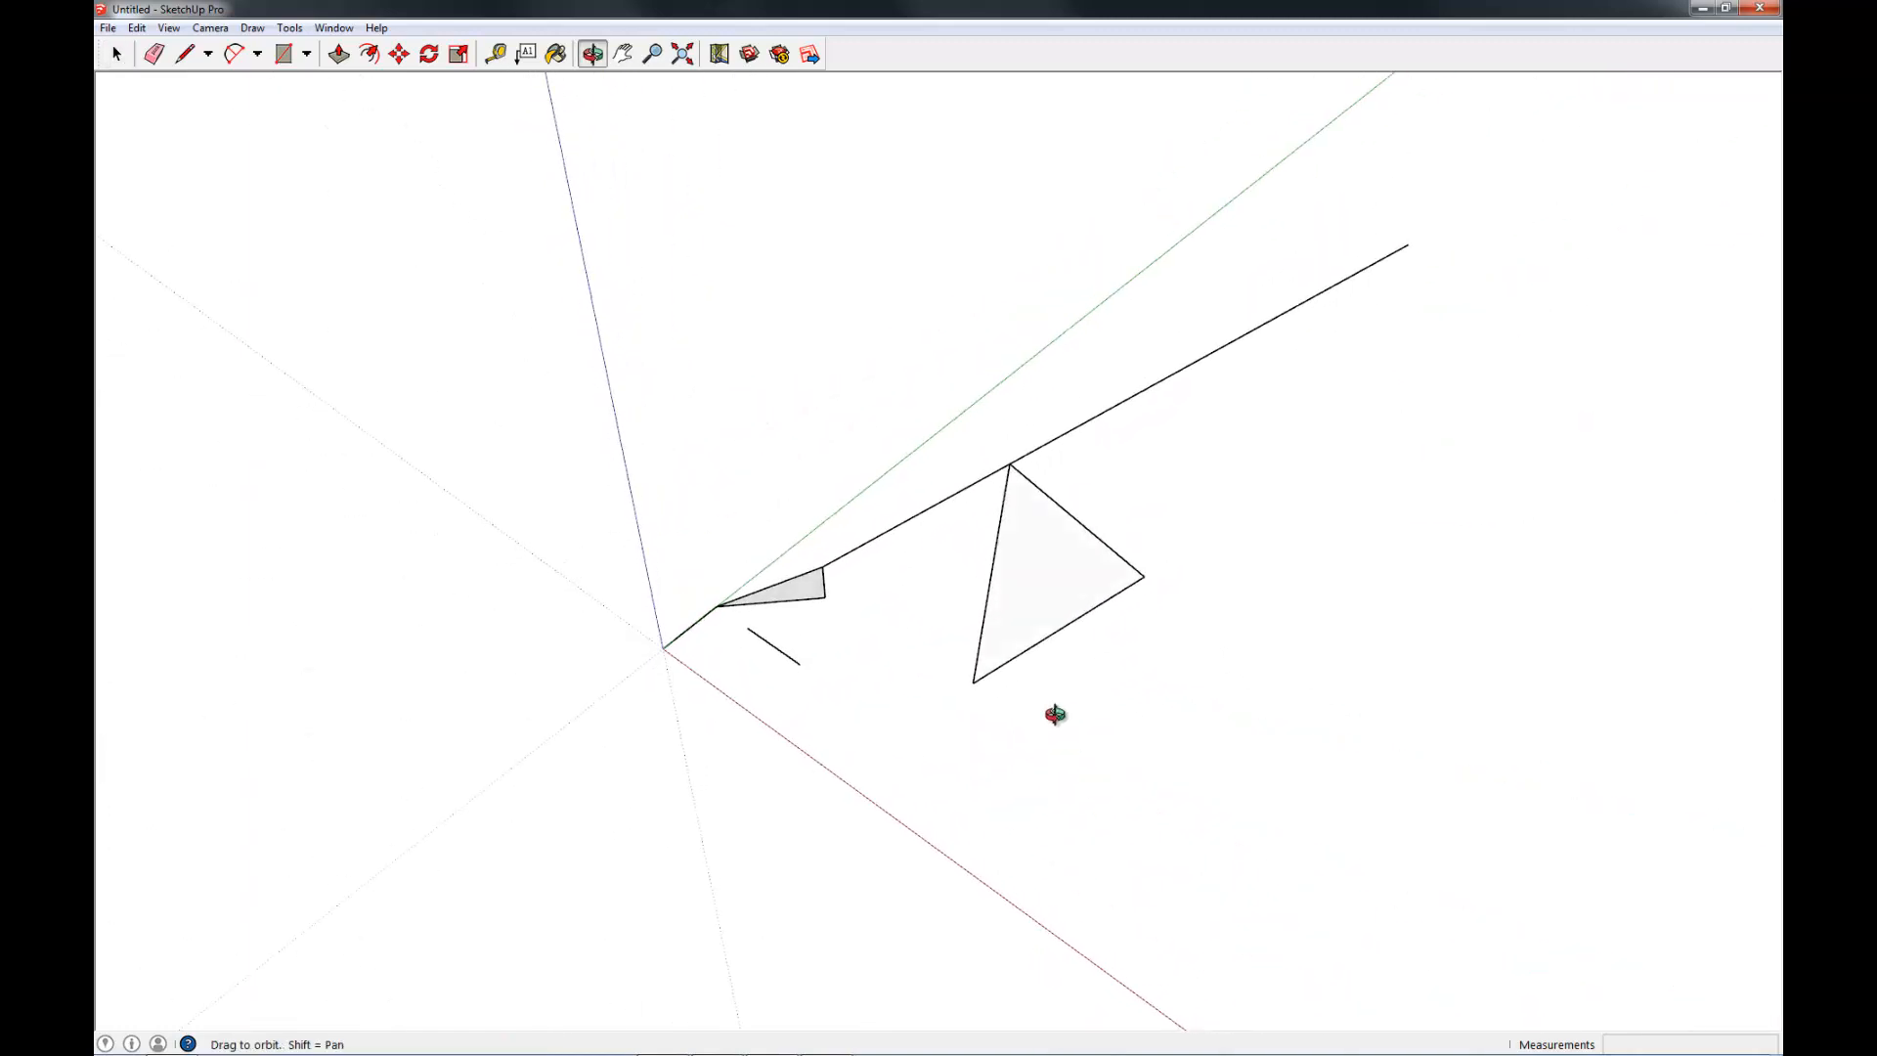
pyautogui.click(118, 54)
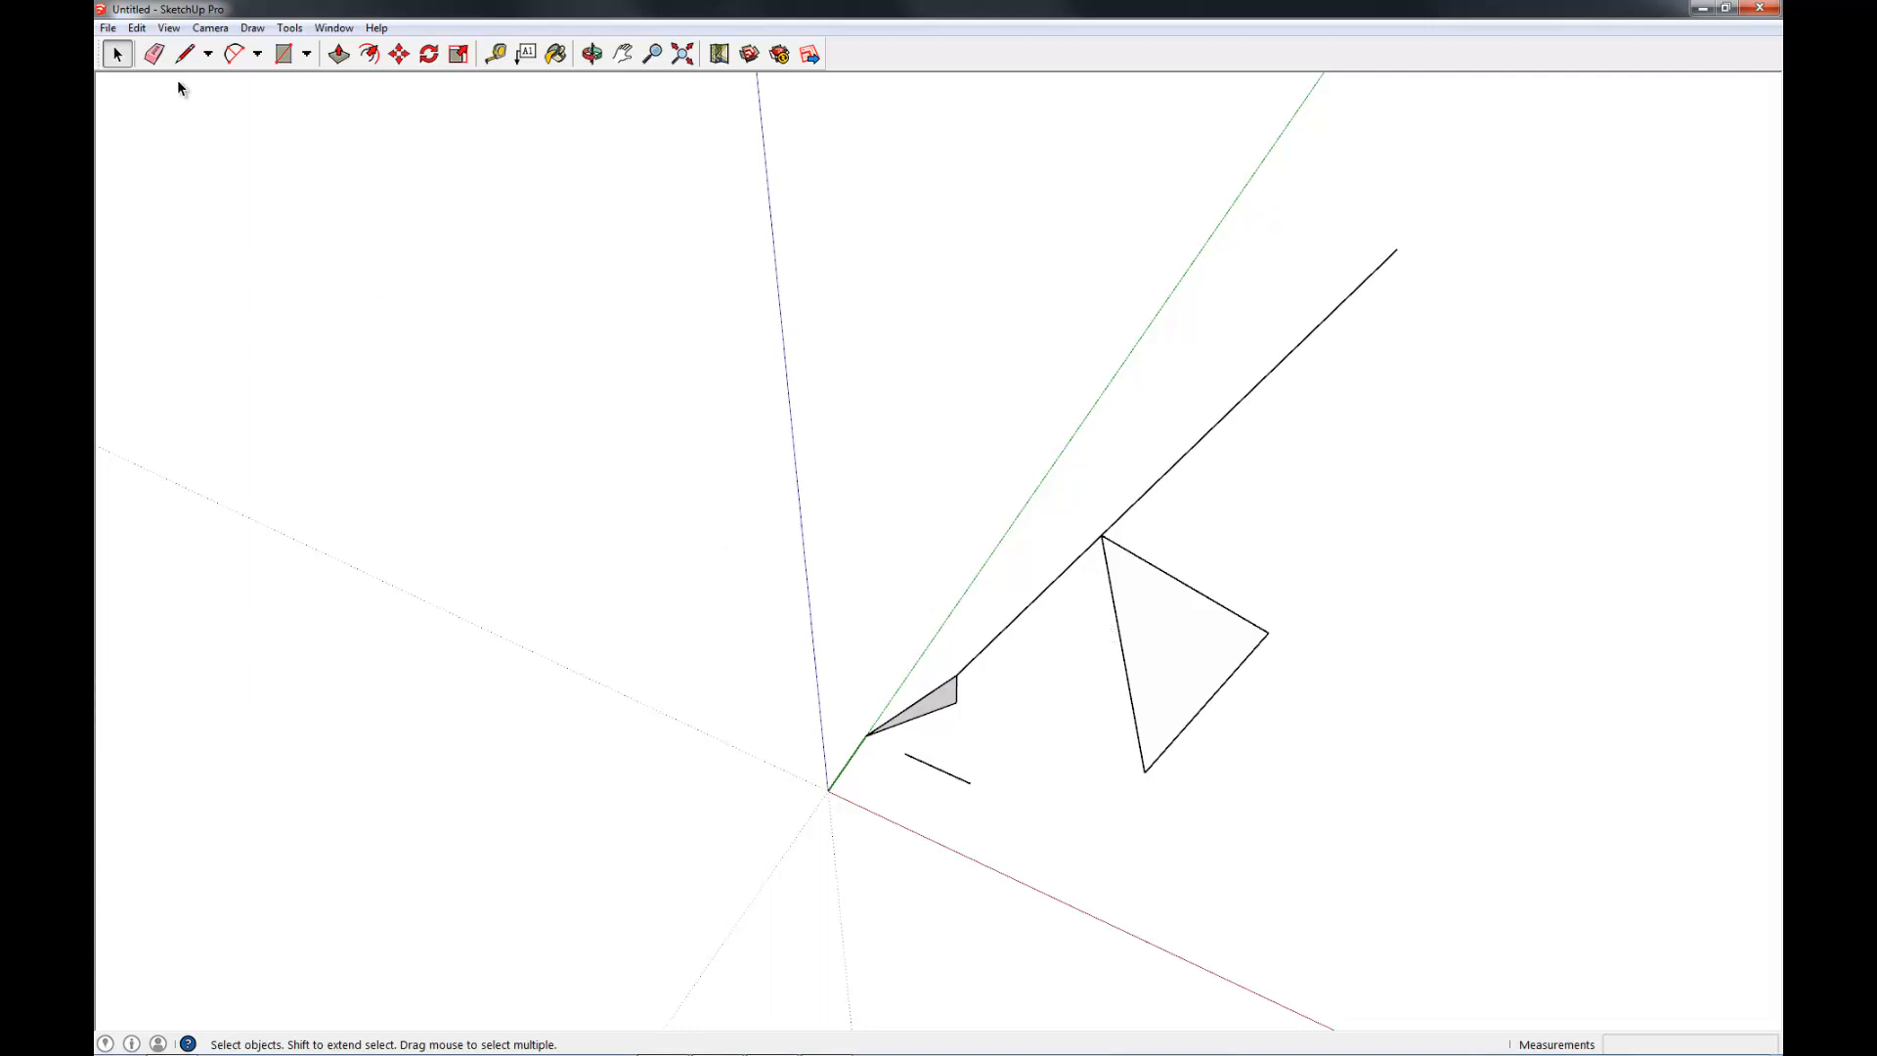
# Draw a line across the large triangle and select one split edge piece.
pyautogui.click(185, 53)
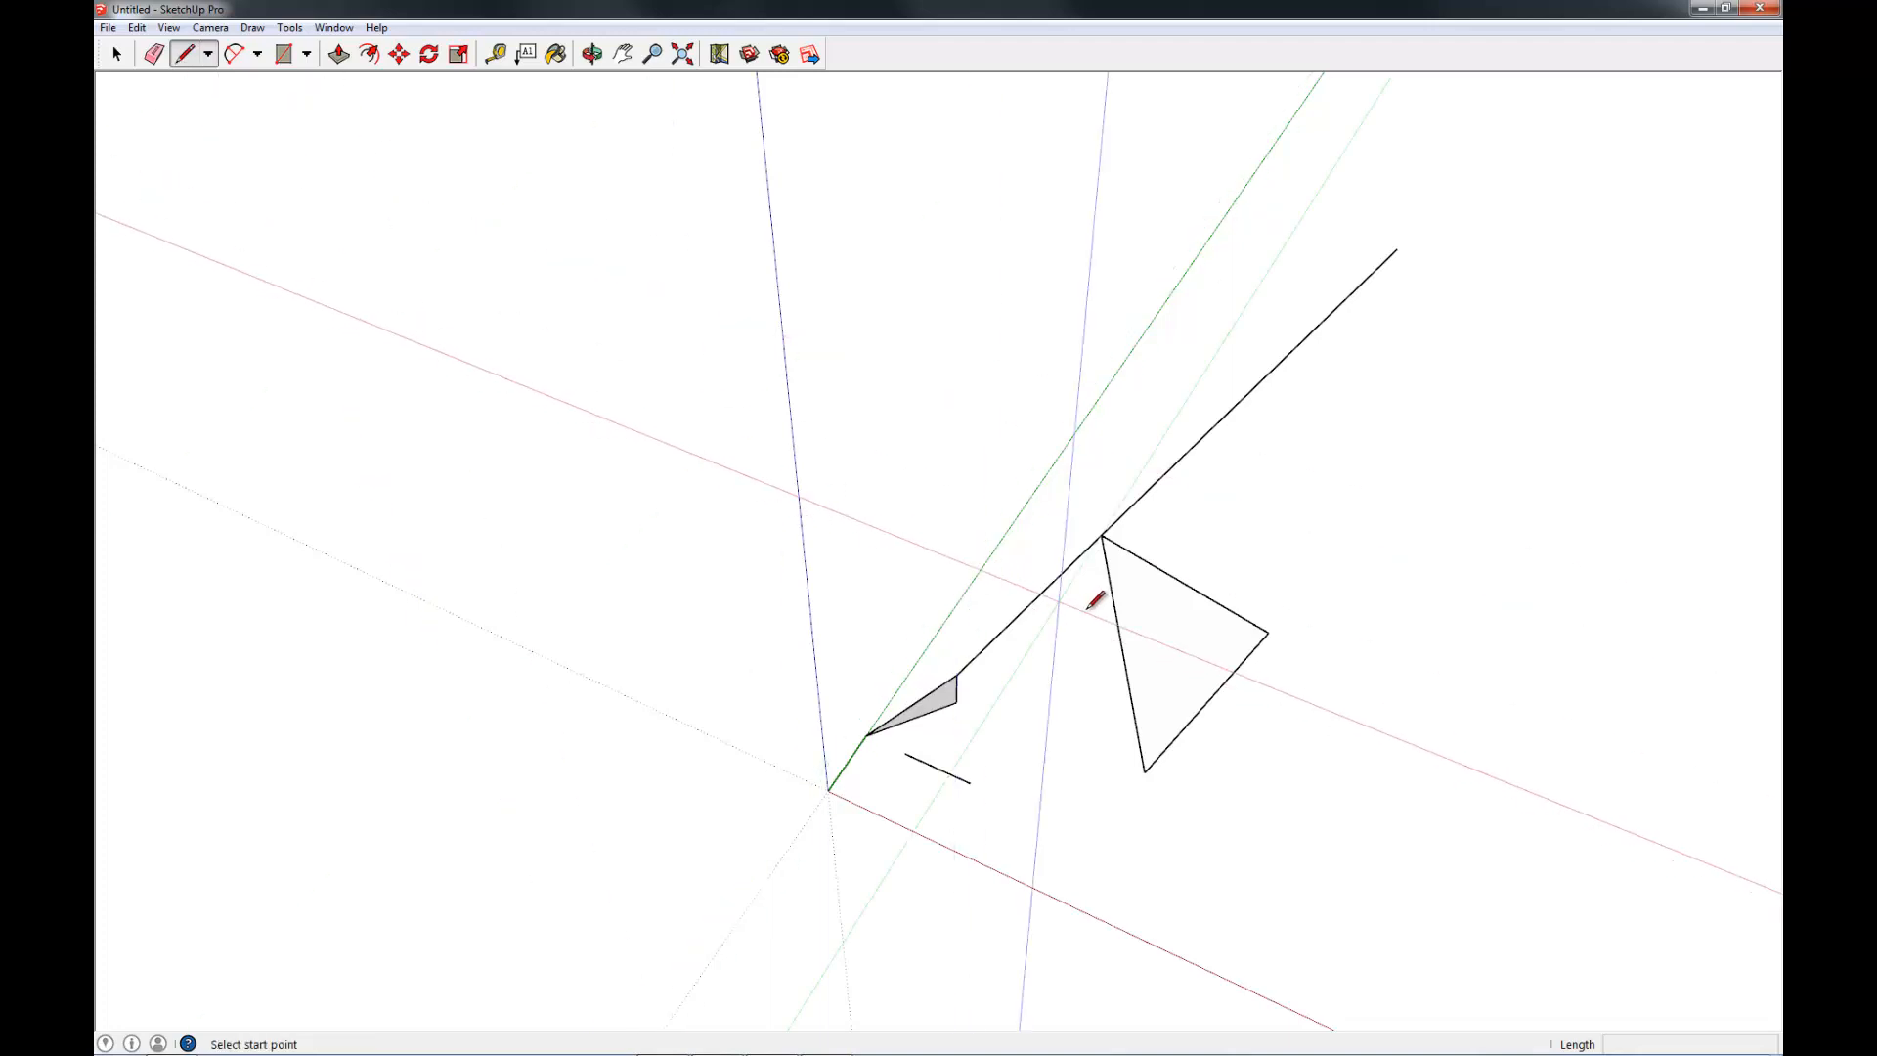
pyautogui.click(1092, 604)
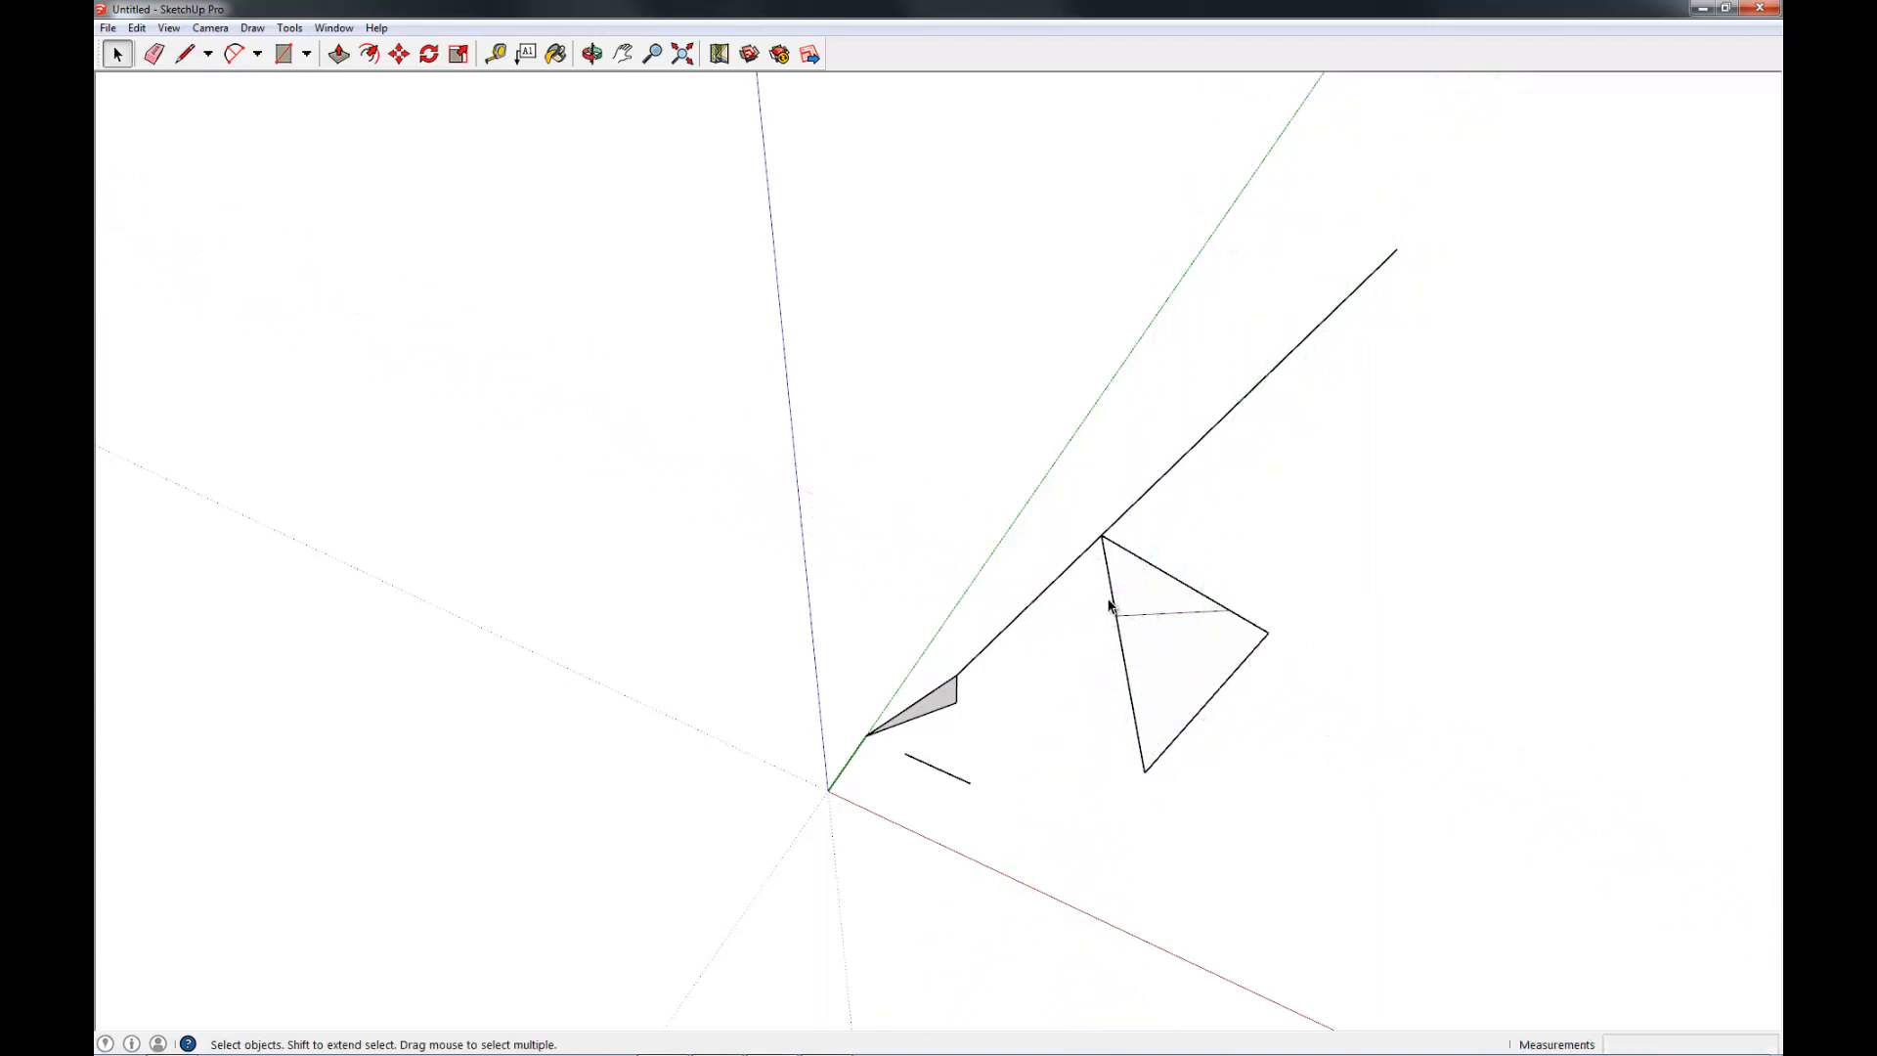
pyautogui.click(1102, 580)
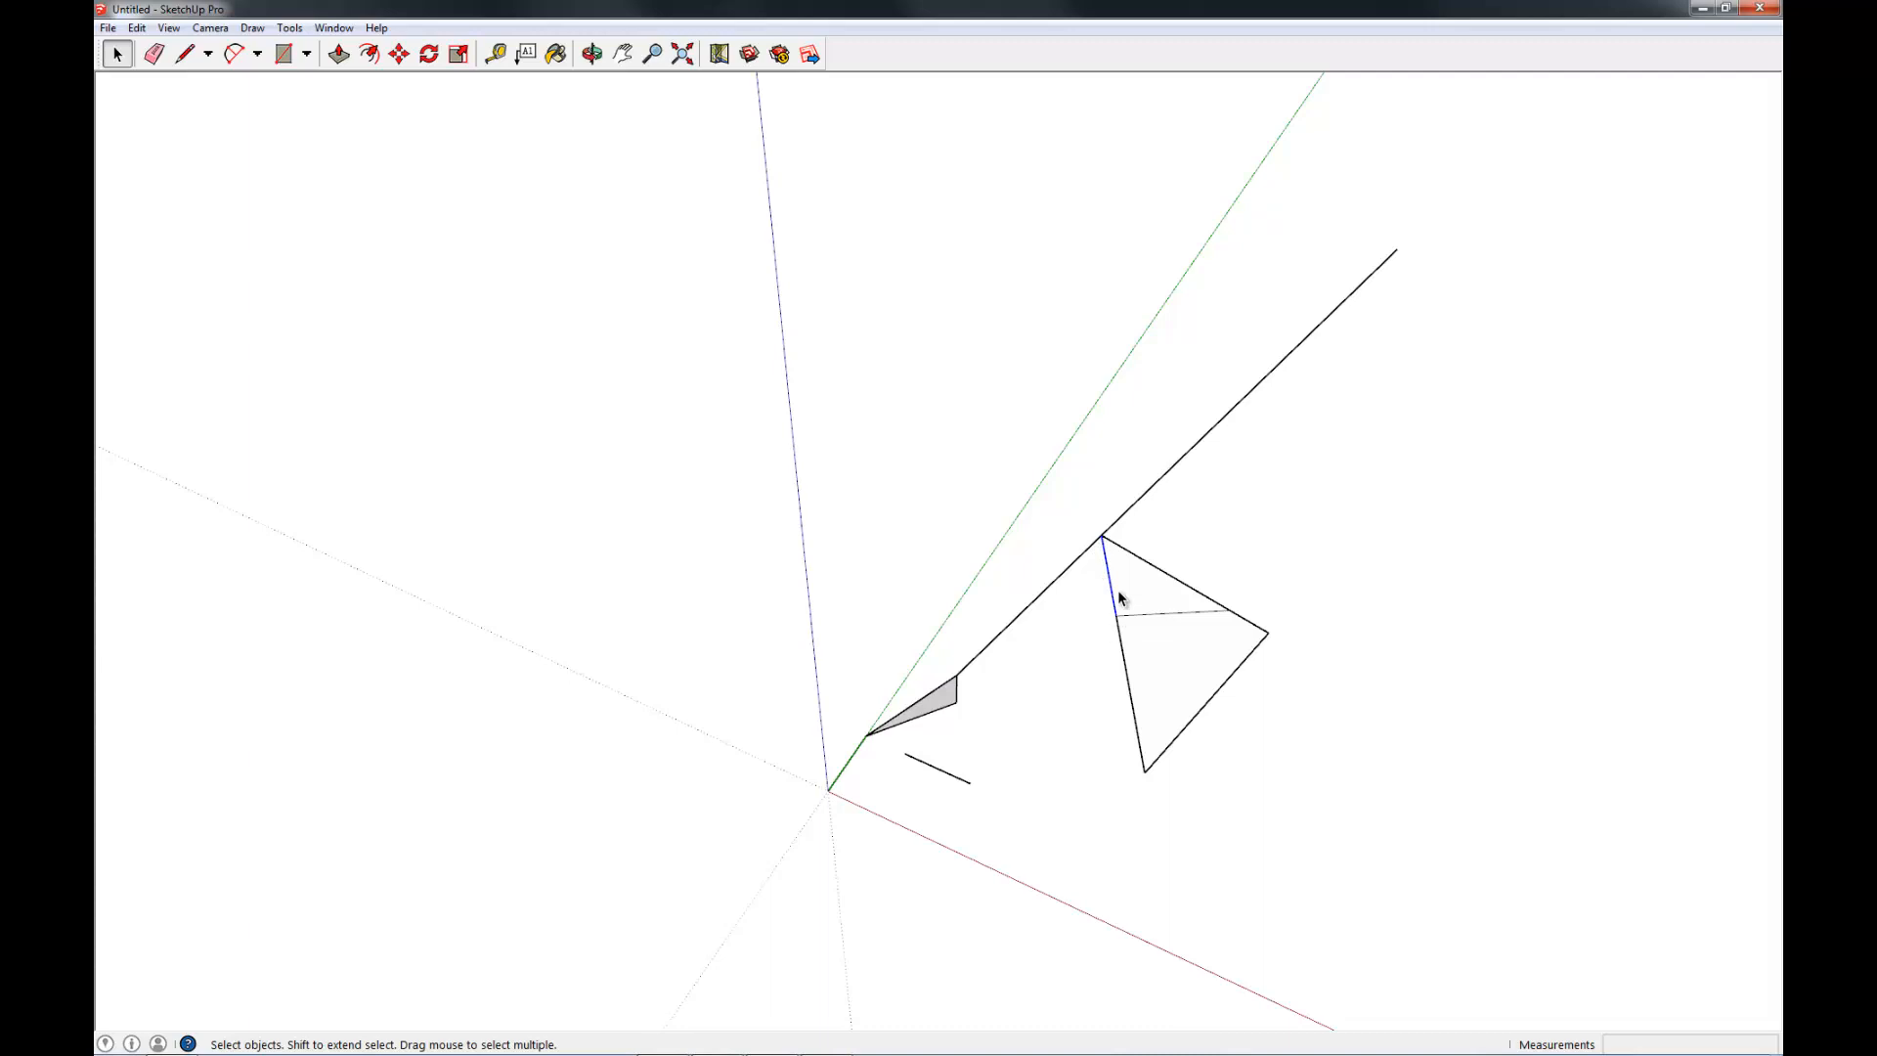
pyautogui.moveTo(1113, 618)
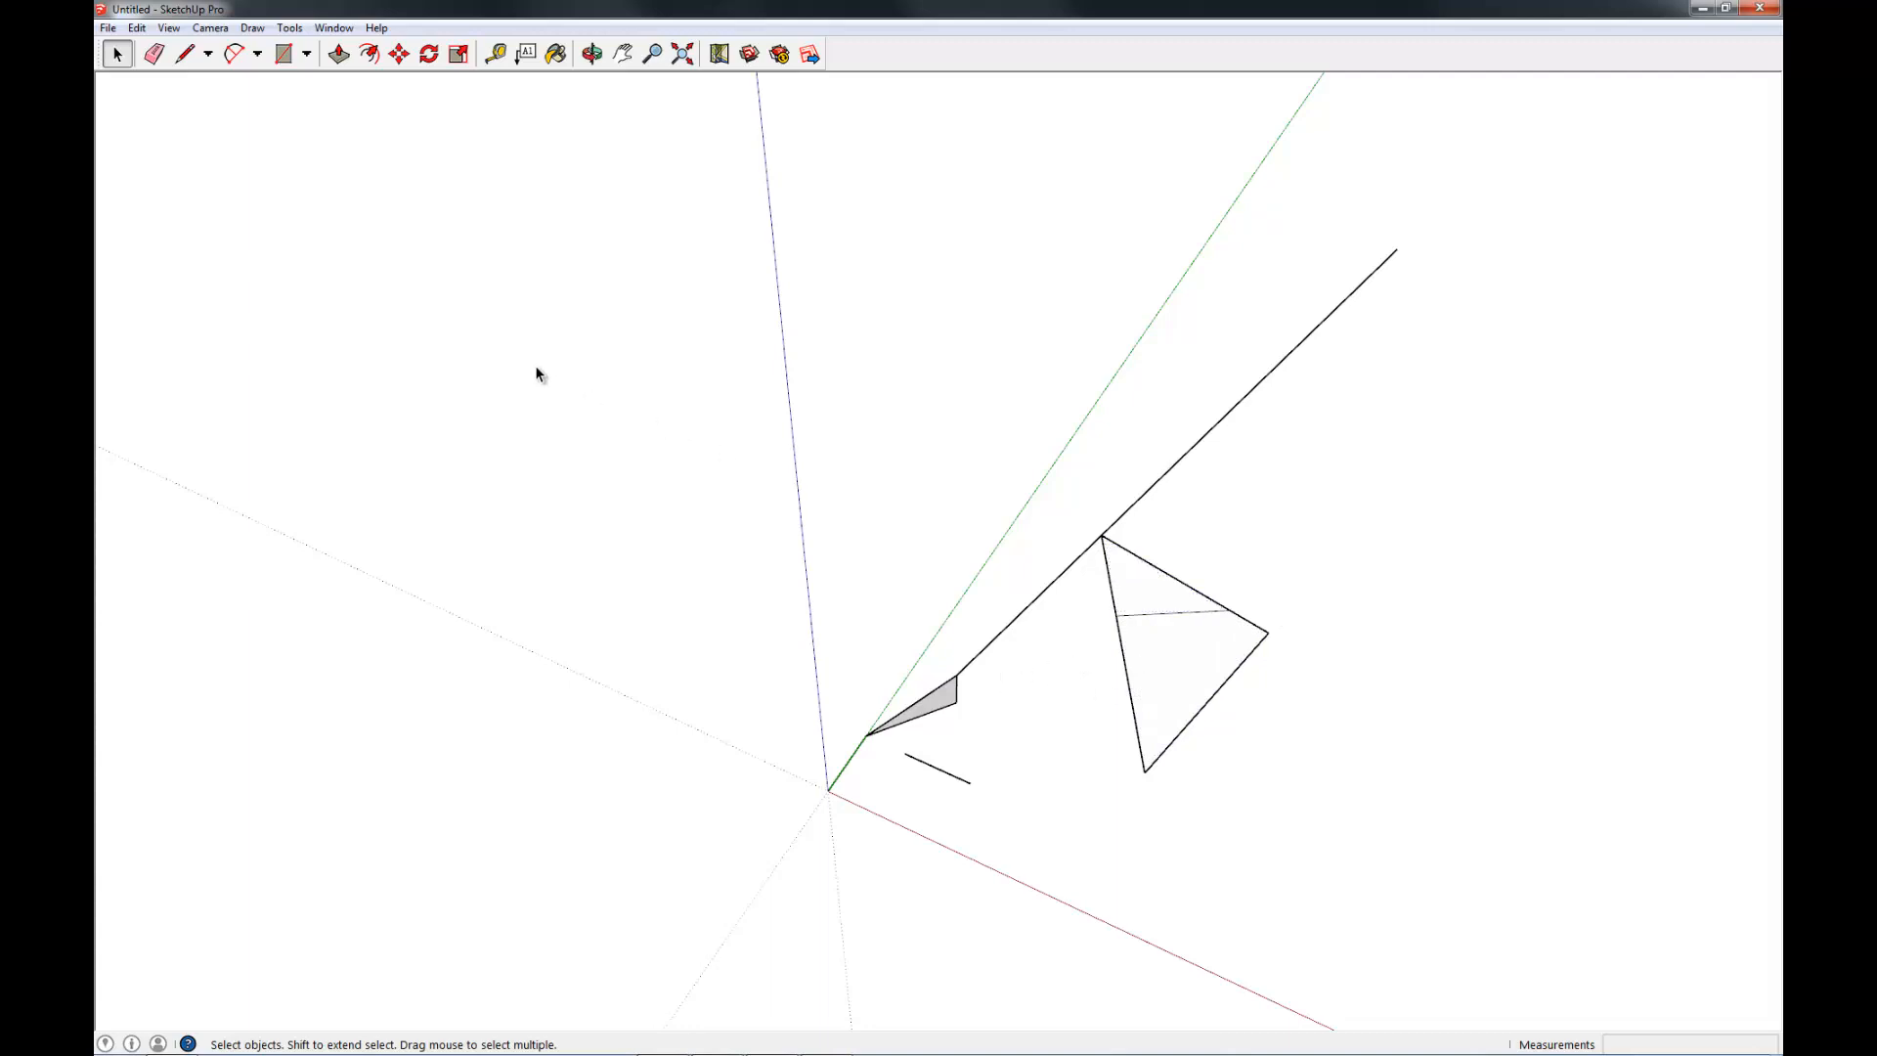
pyautogui.moveTo(155, 53)
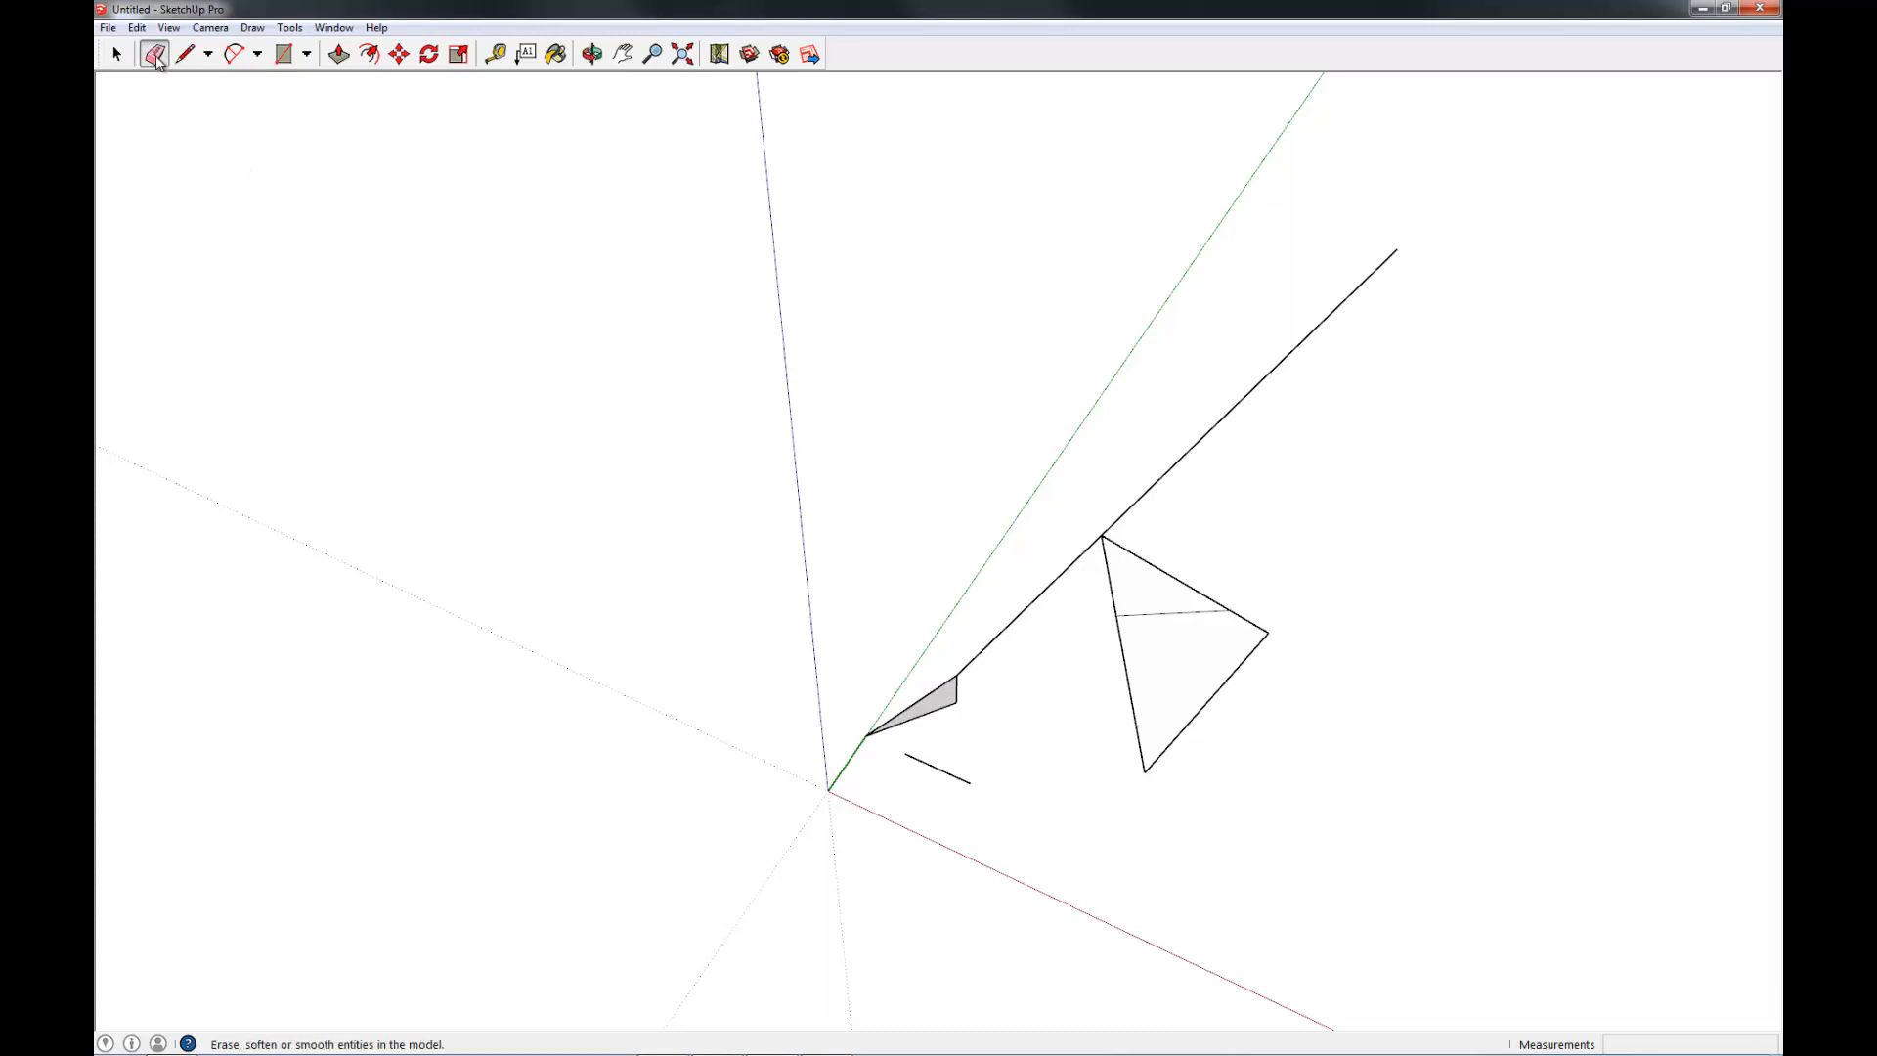
# Erase the line dividing the large triangle with the Eraser tool.
pyautogui.click(153, 53)
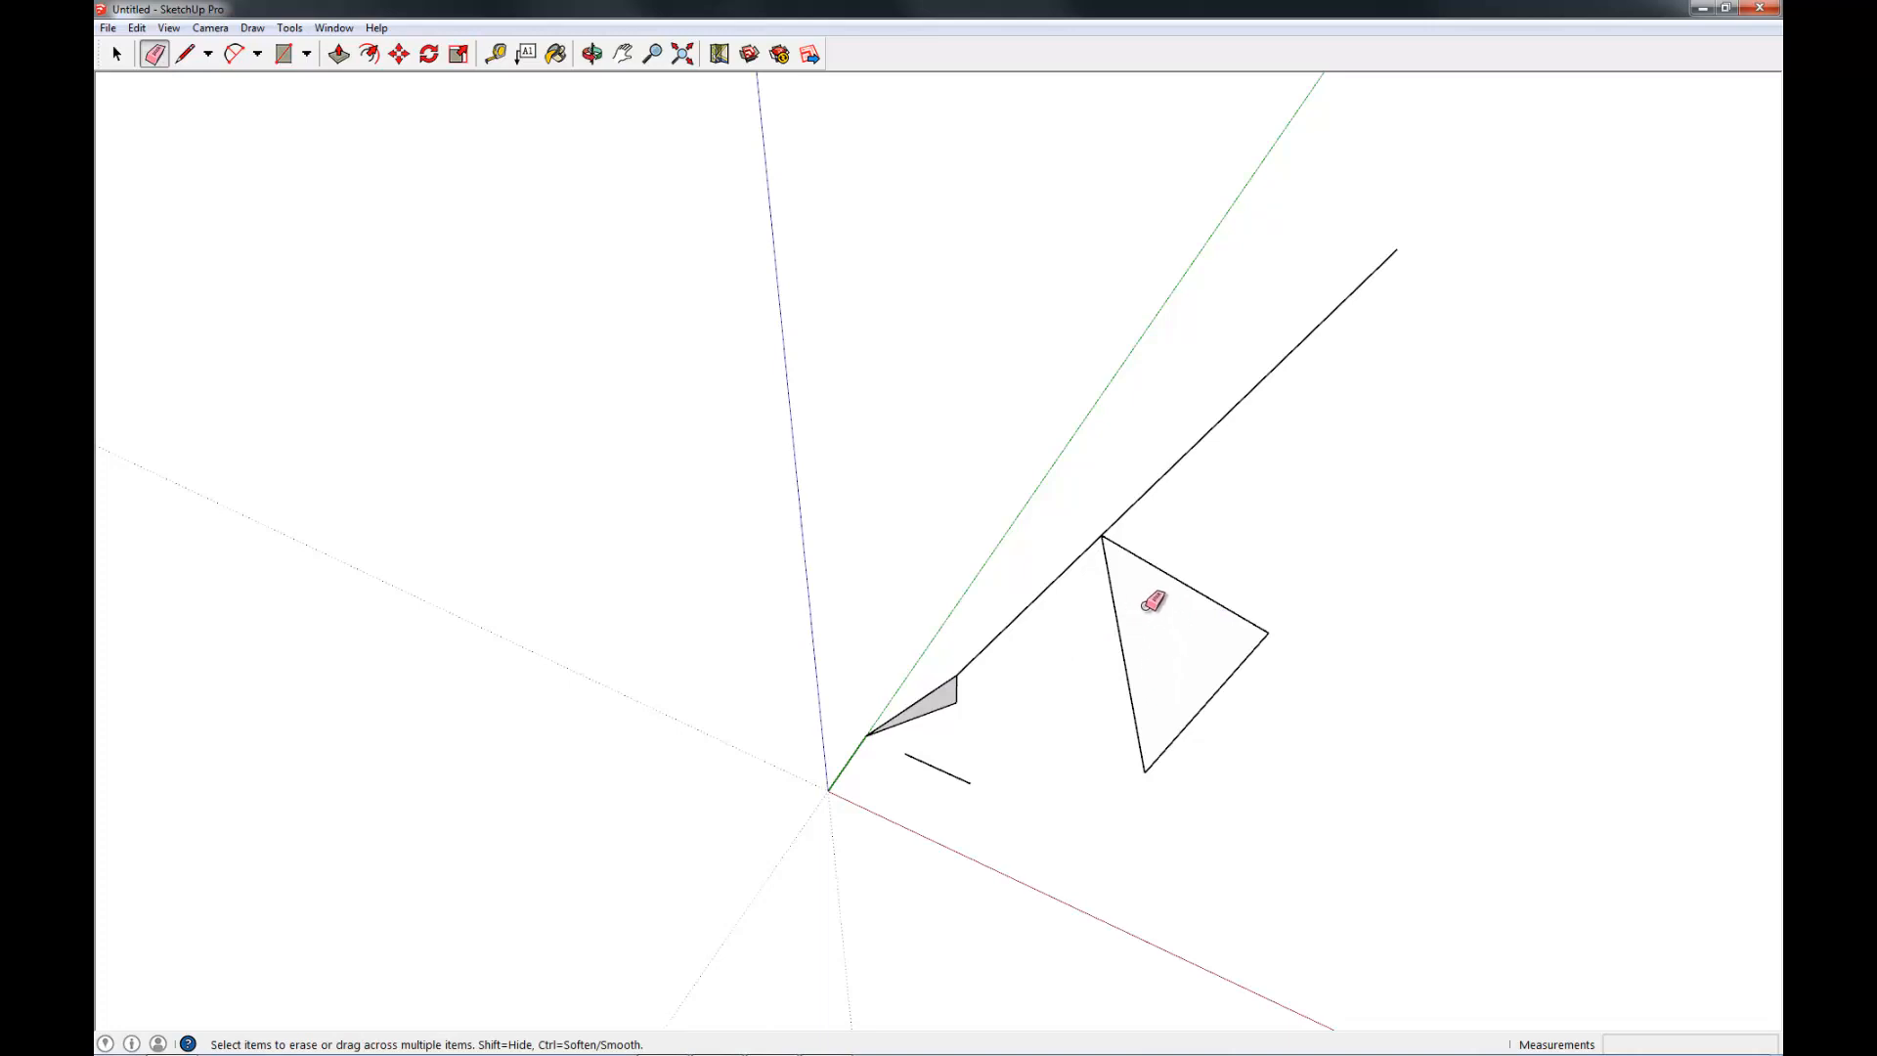
pyautogui.click(118, 53)
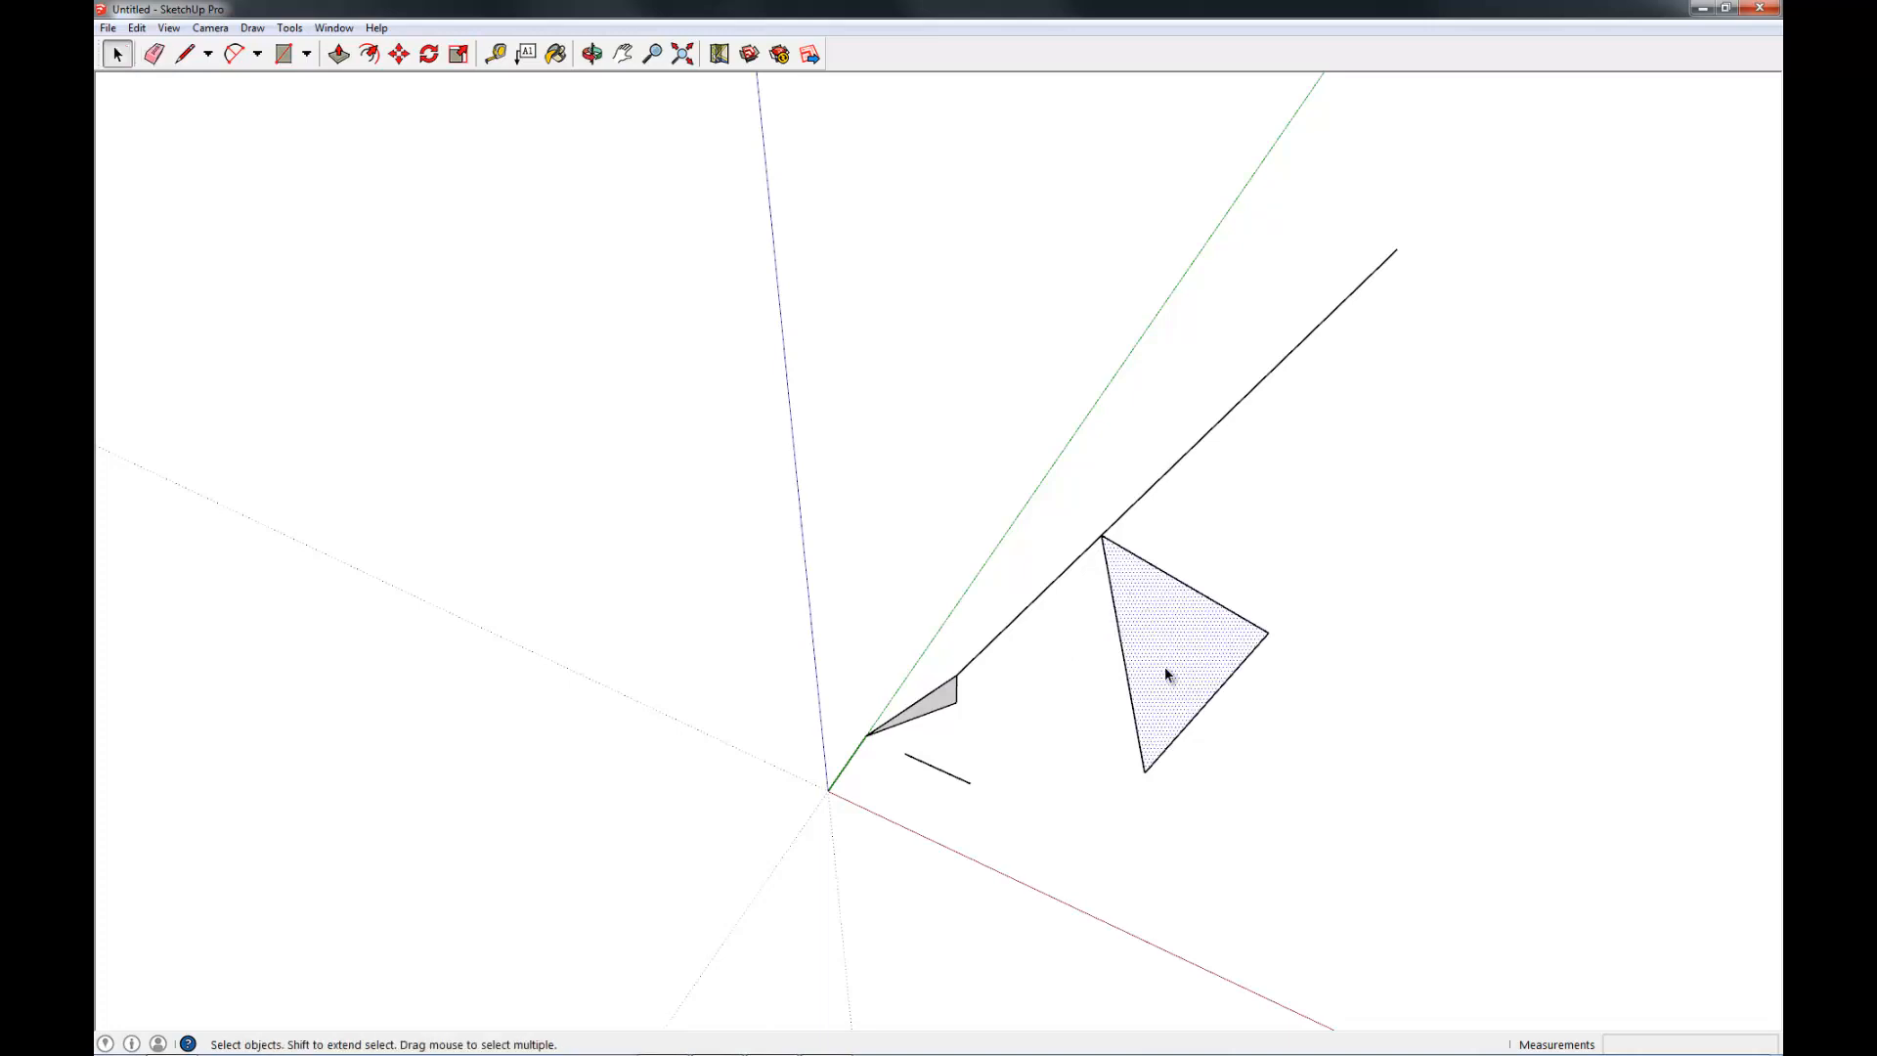
pyautogui.moveTo(1114, 640)
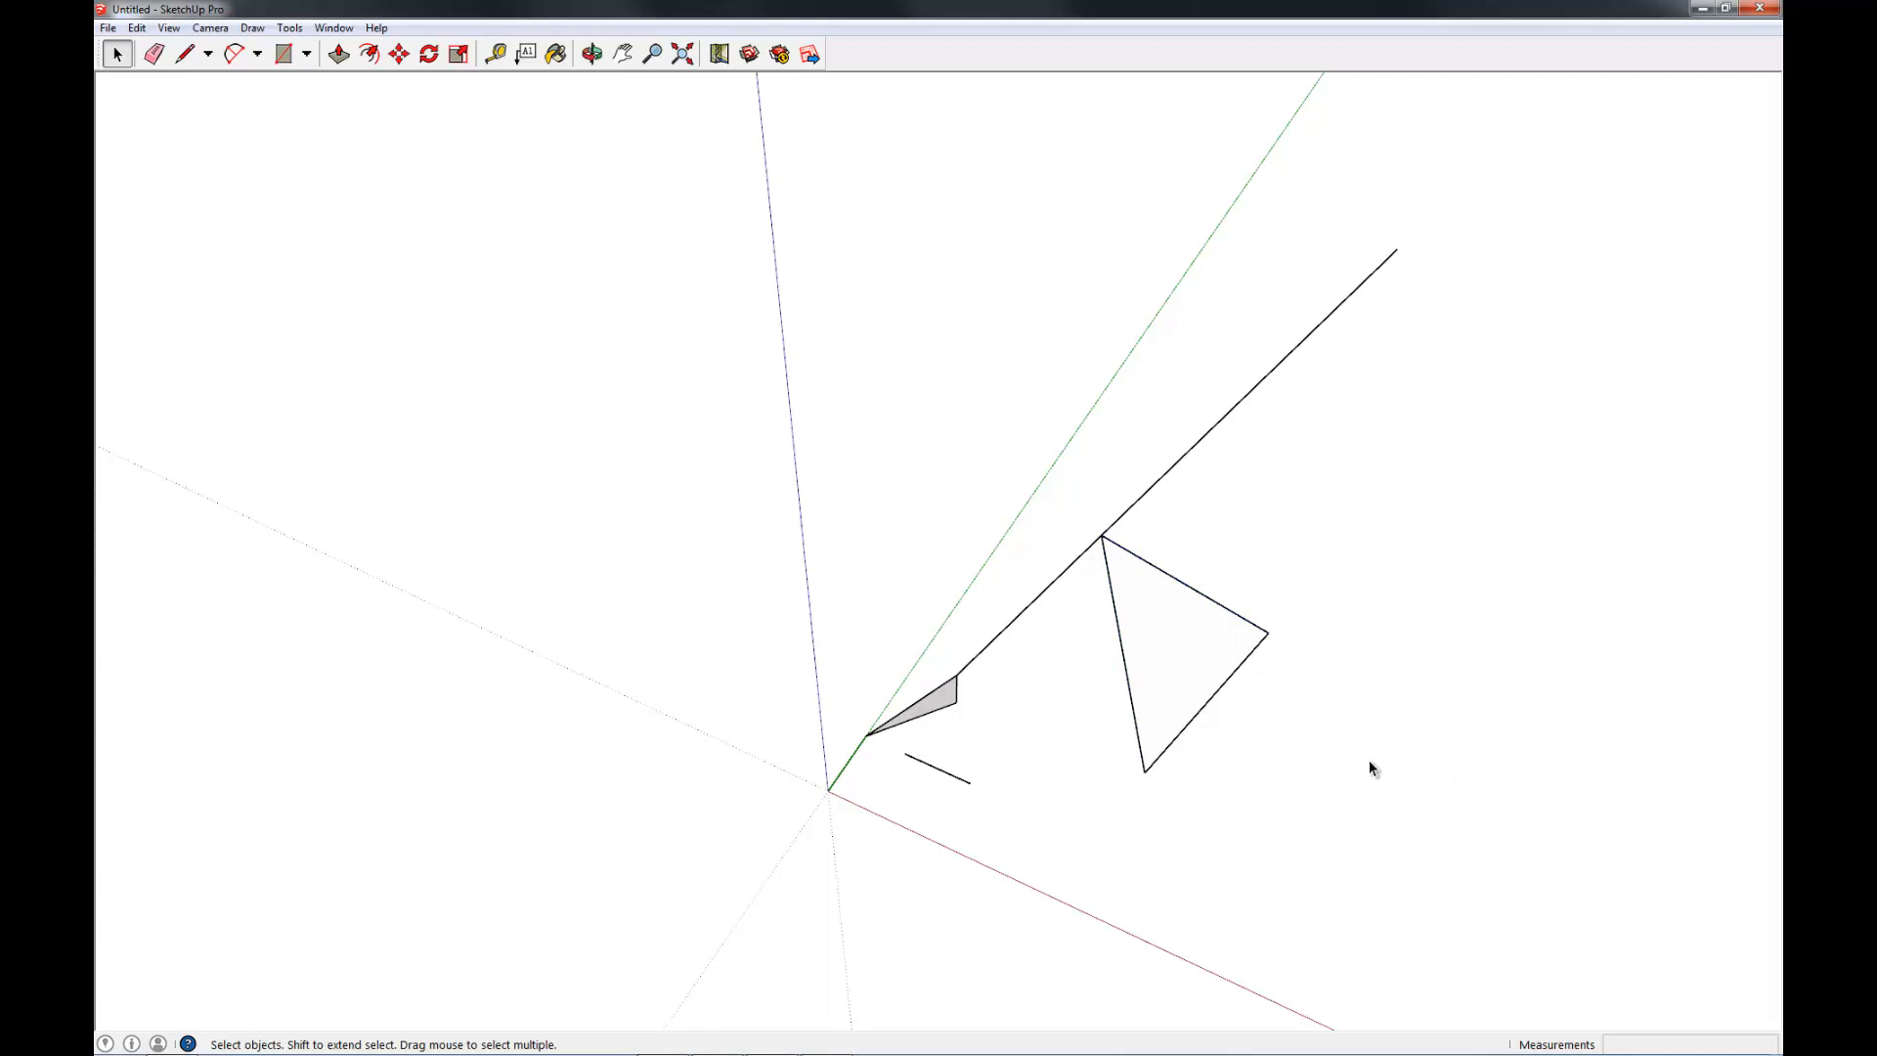
pyautogui.moveTo(842, 485)
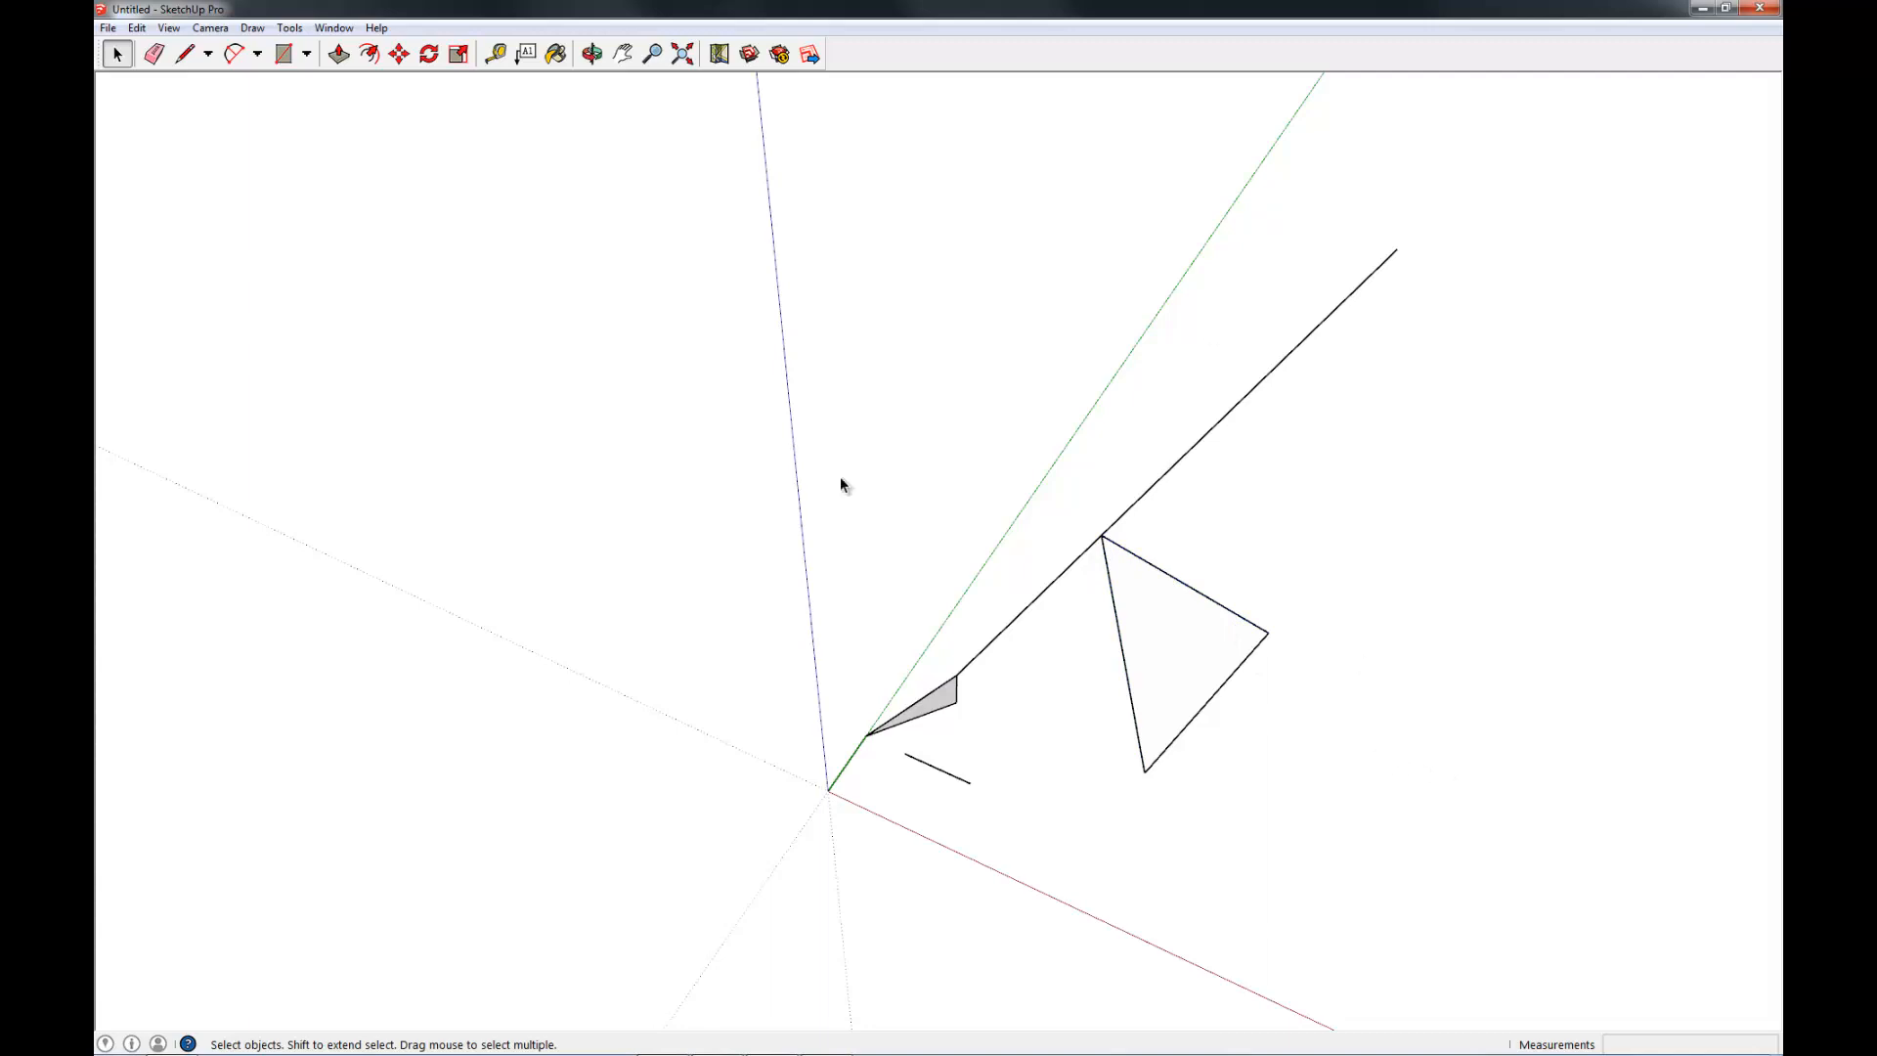
pyautogui.moveTo(910, 715)
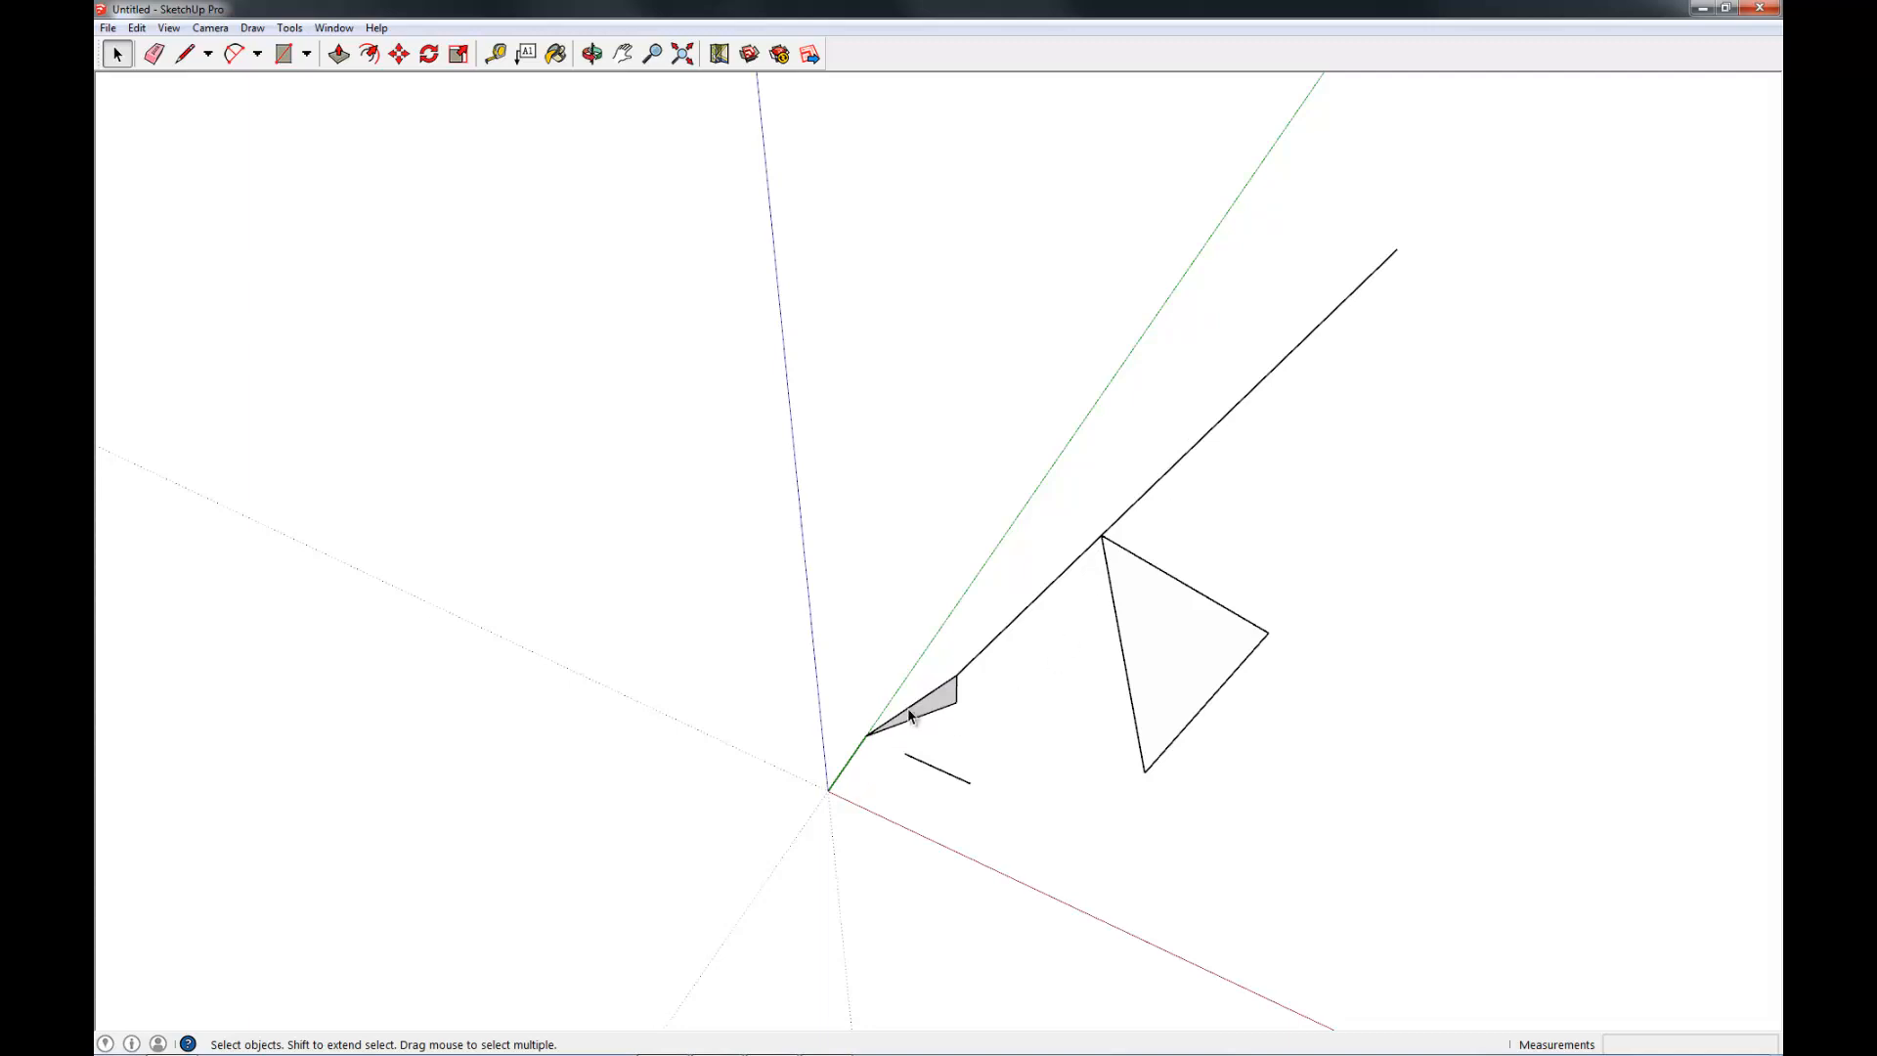
pyautogui.moveTo(912, 716)
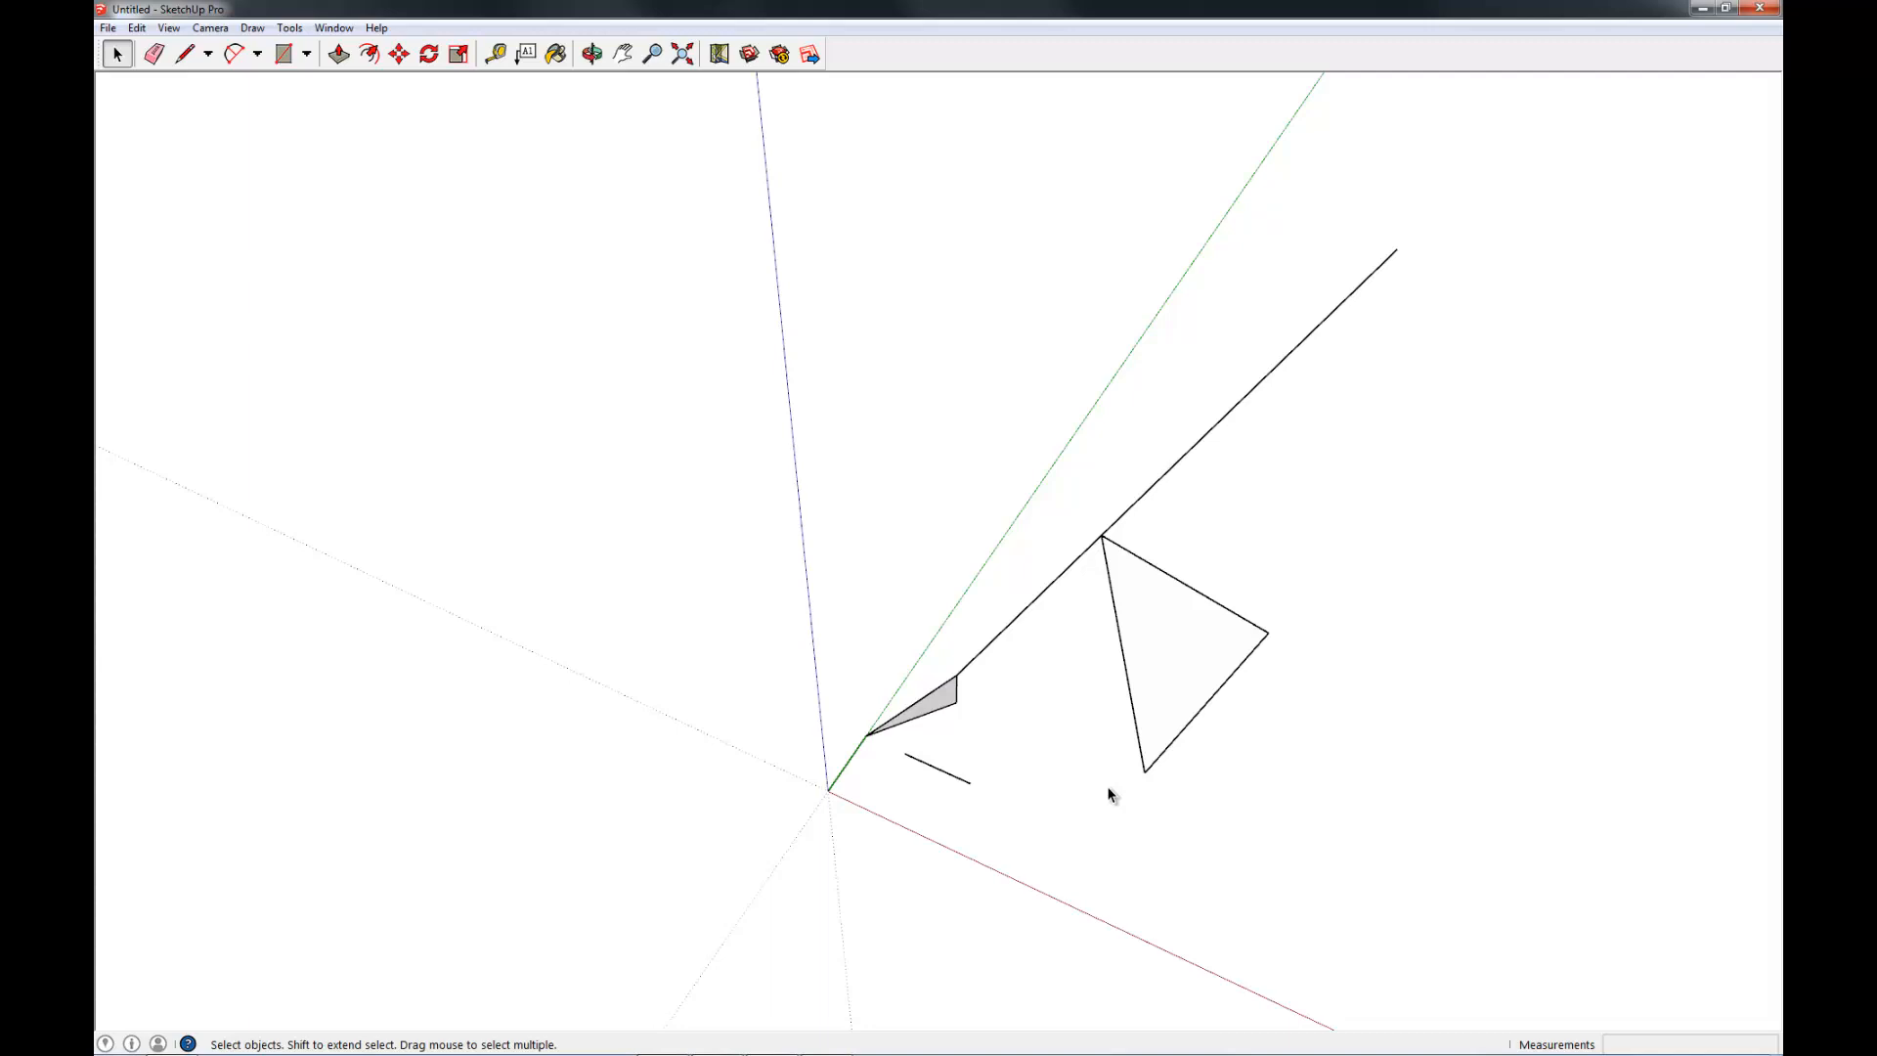
pyautogui.moveTo(1118, 790)
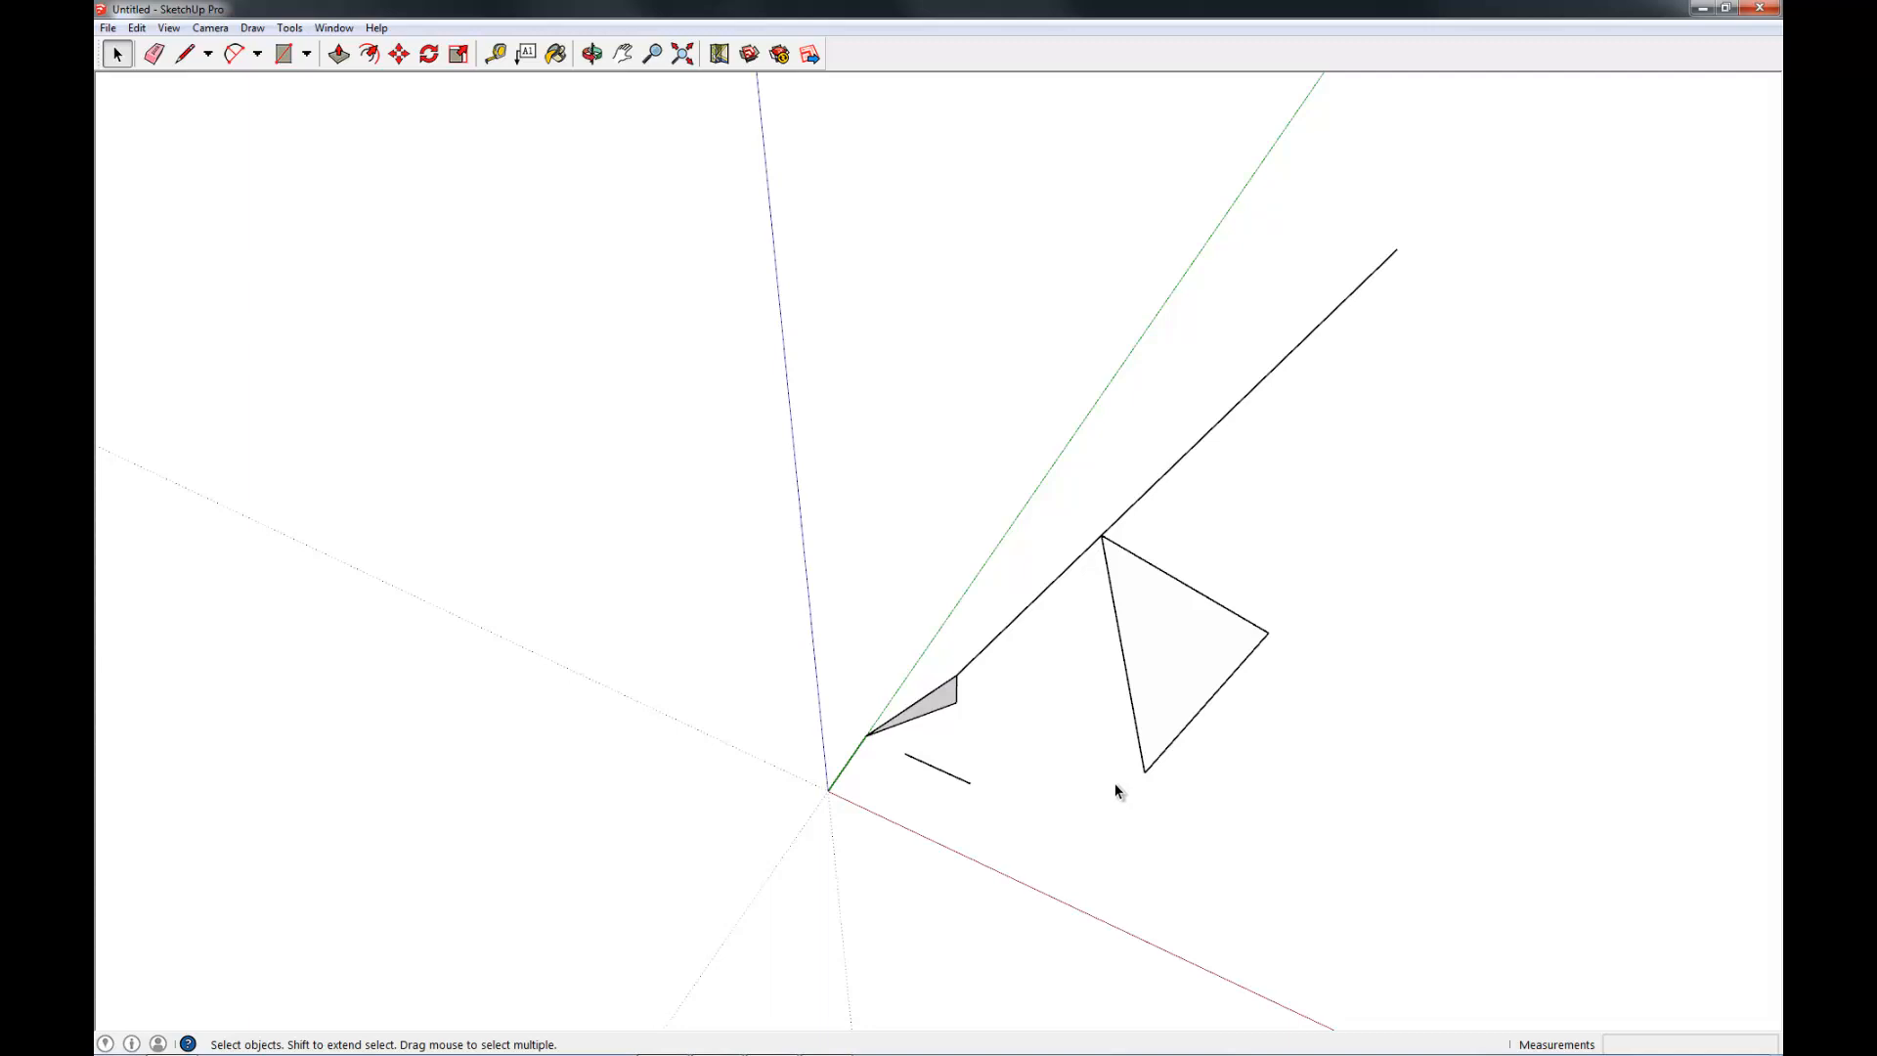